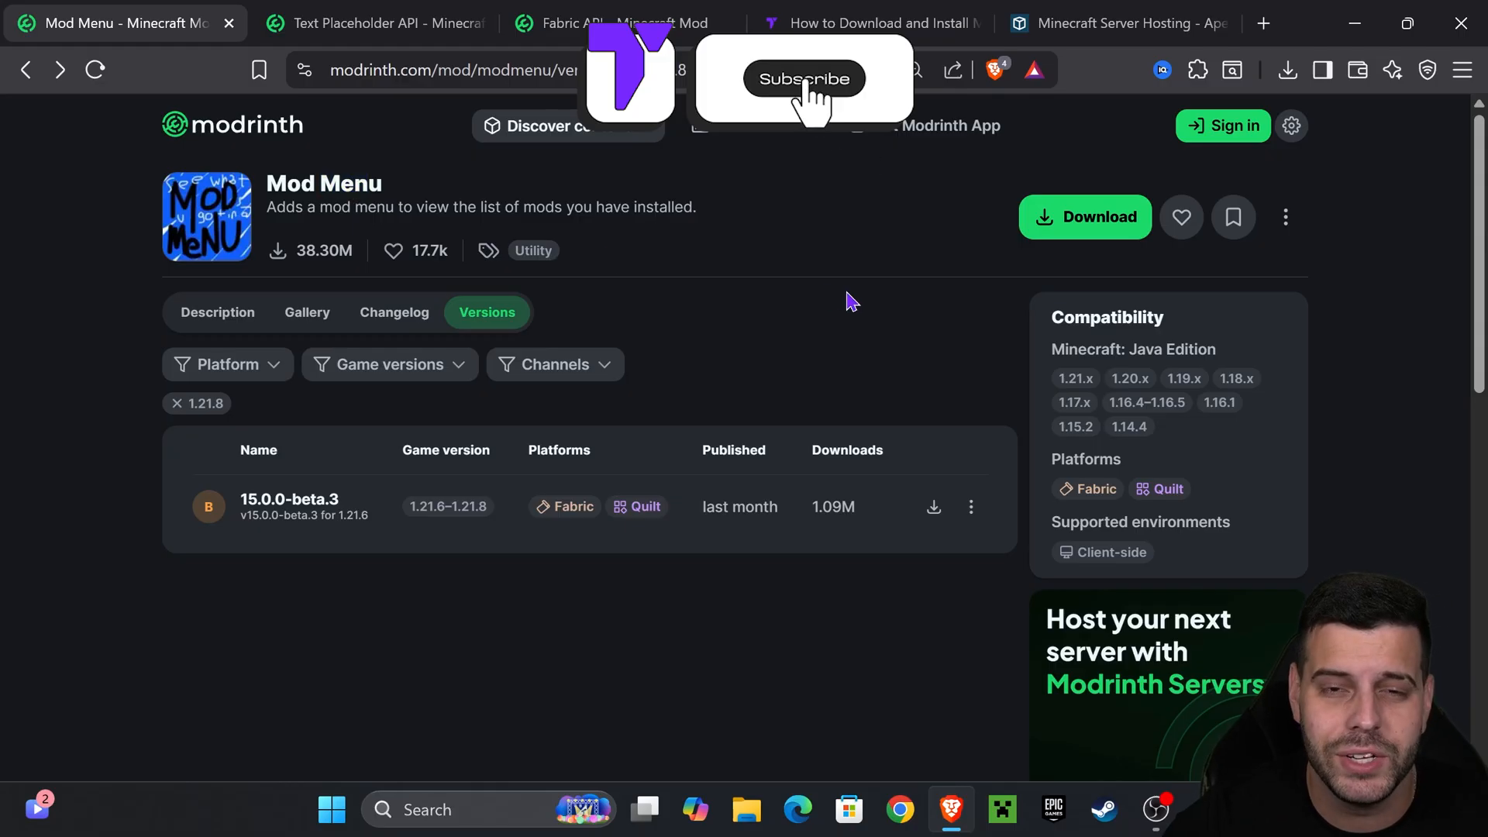
Filter Mod Menu versions to 1.21.8 and save the 15.0.0-beta.3 jar to Downloads.
click(803, 78)
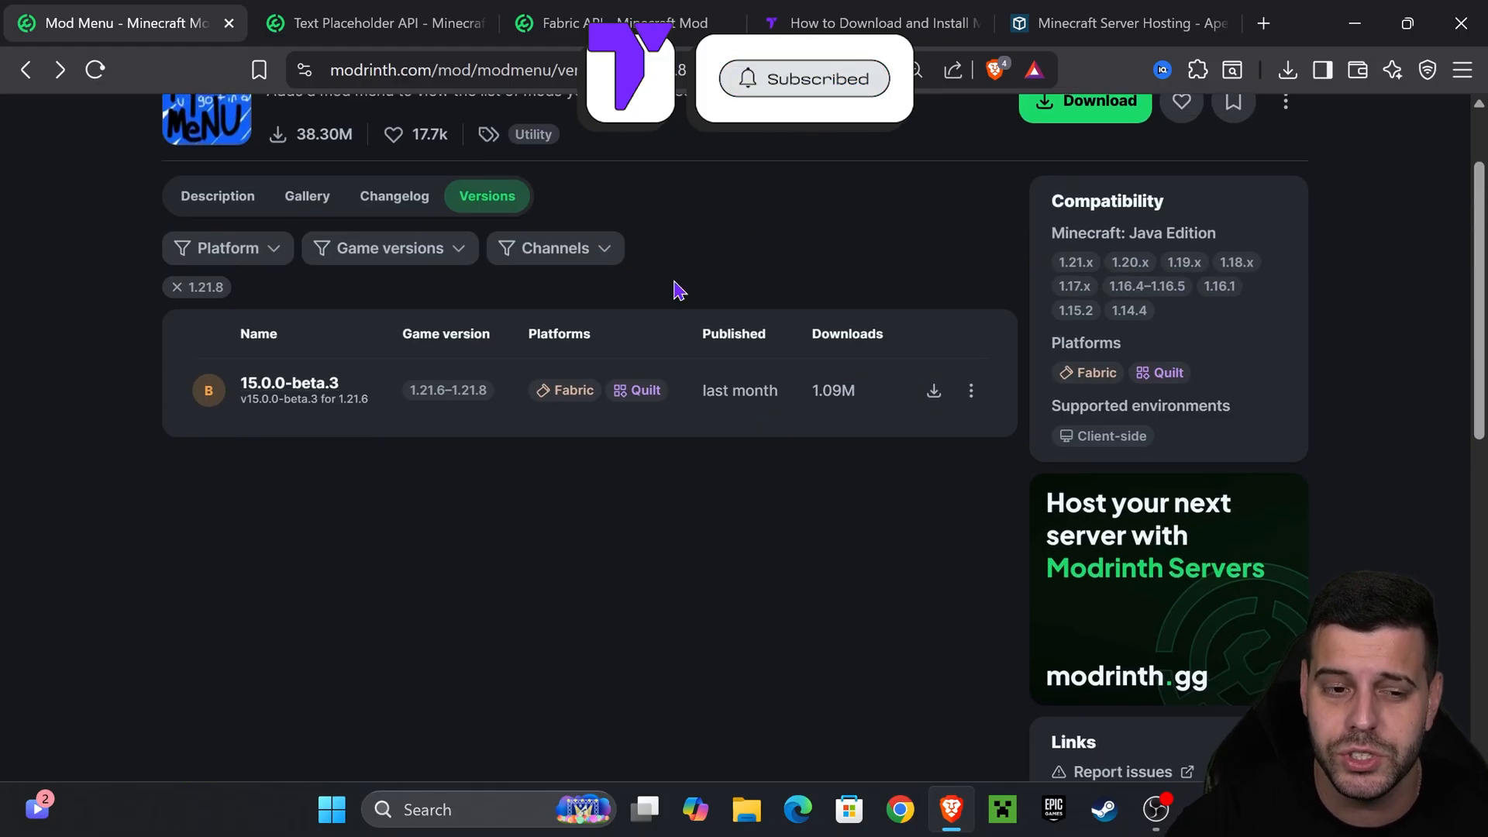
scroll(up, 3)
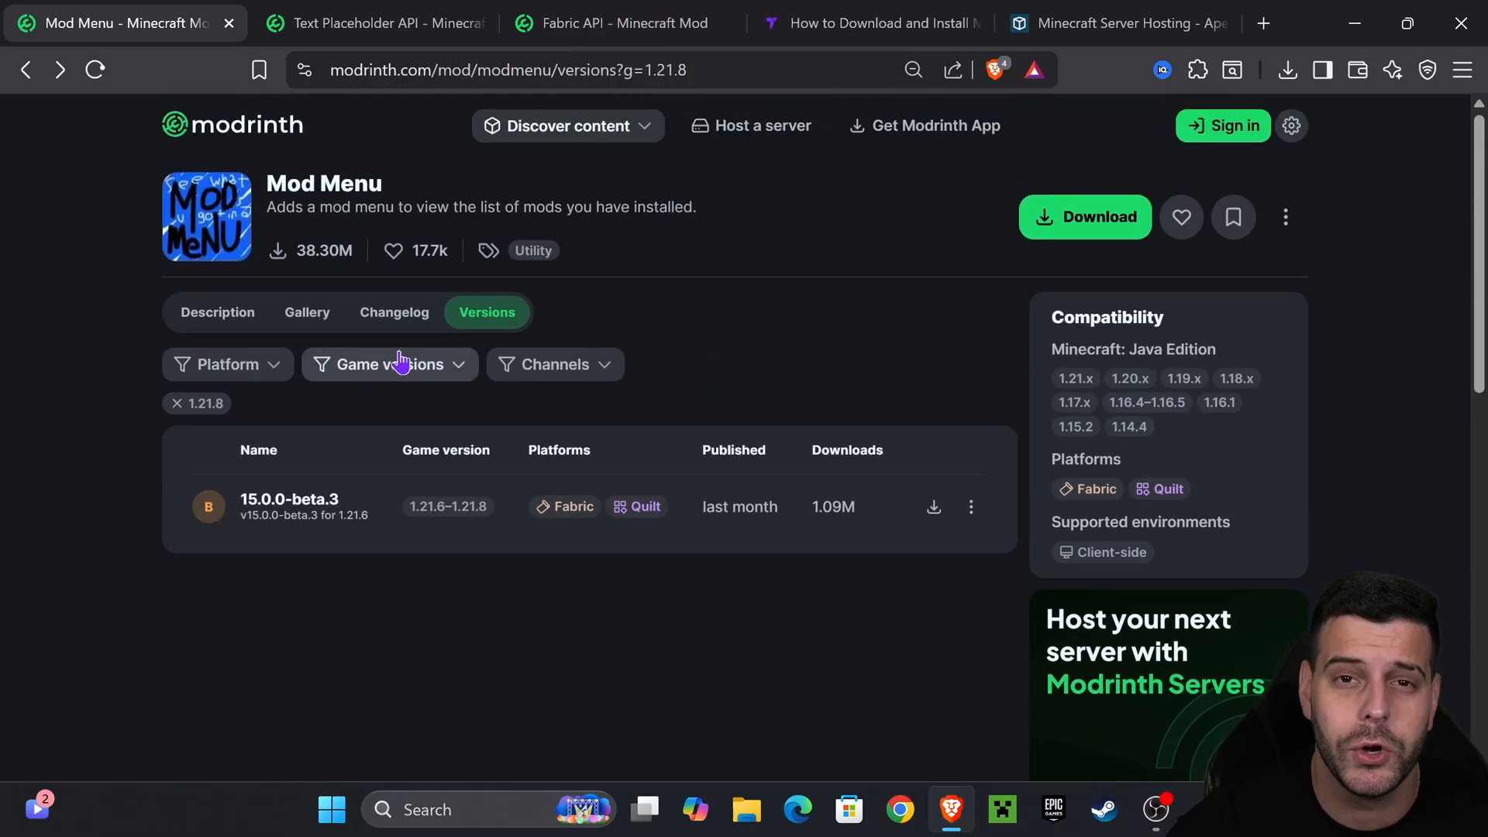
click(387, 363)
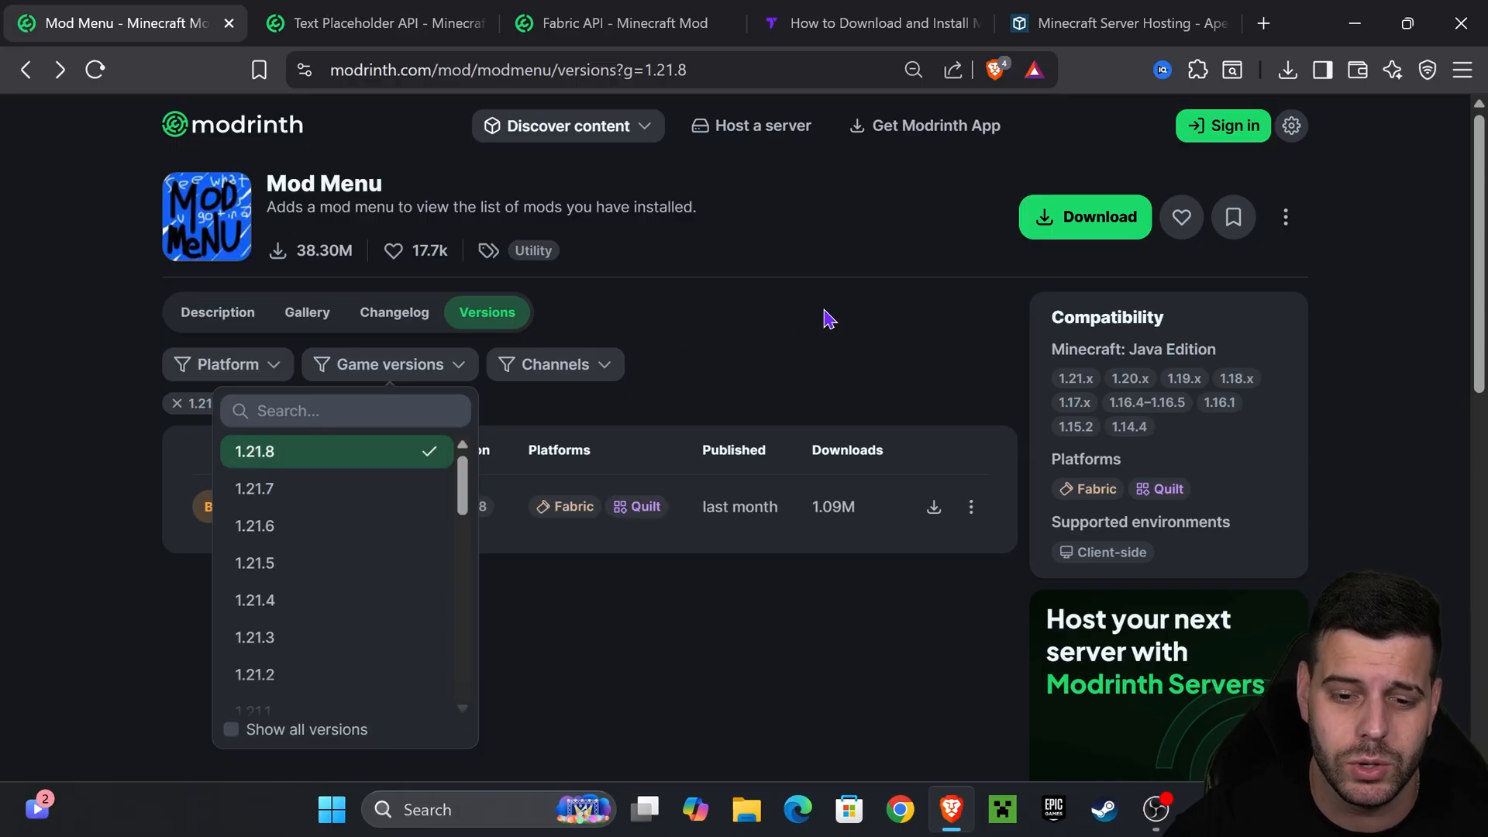
click(934, 506)
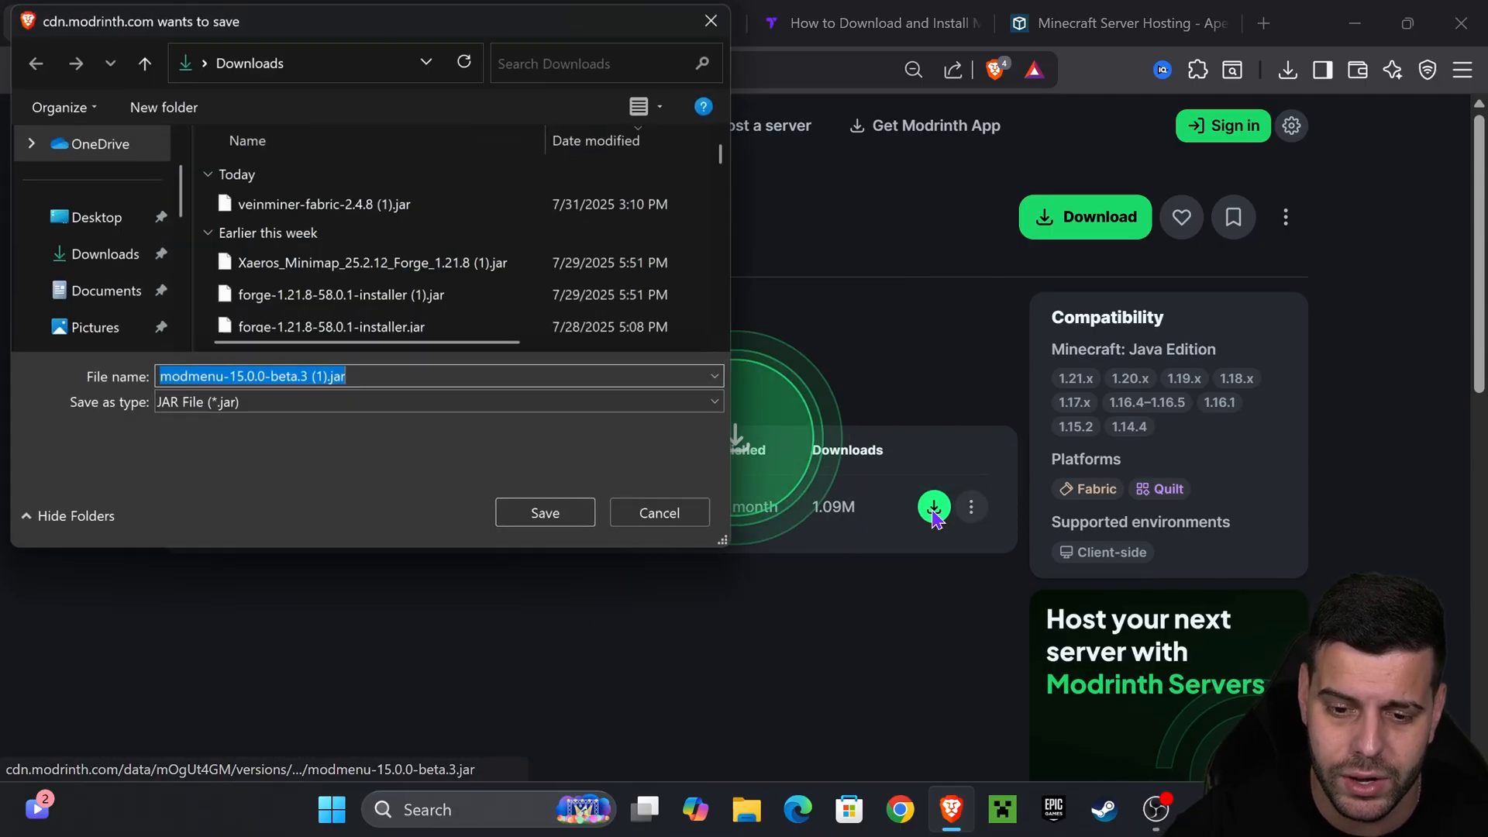
click(544, 513)
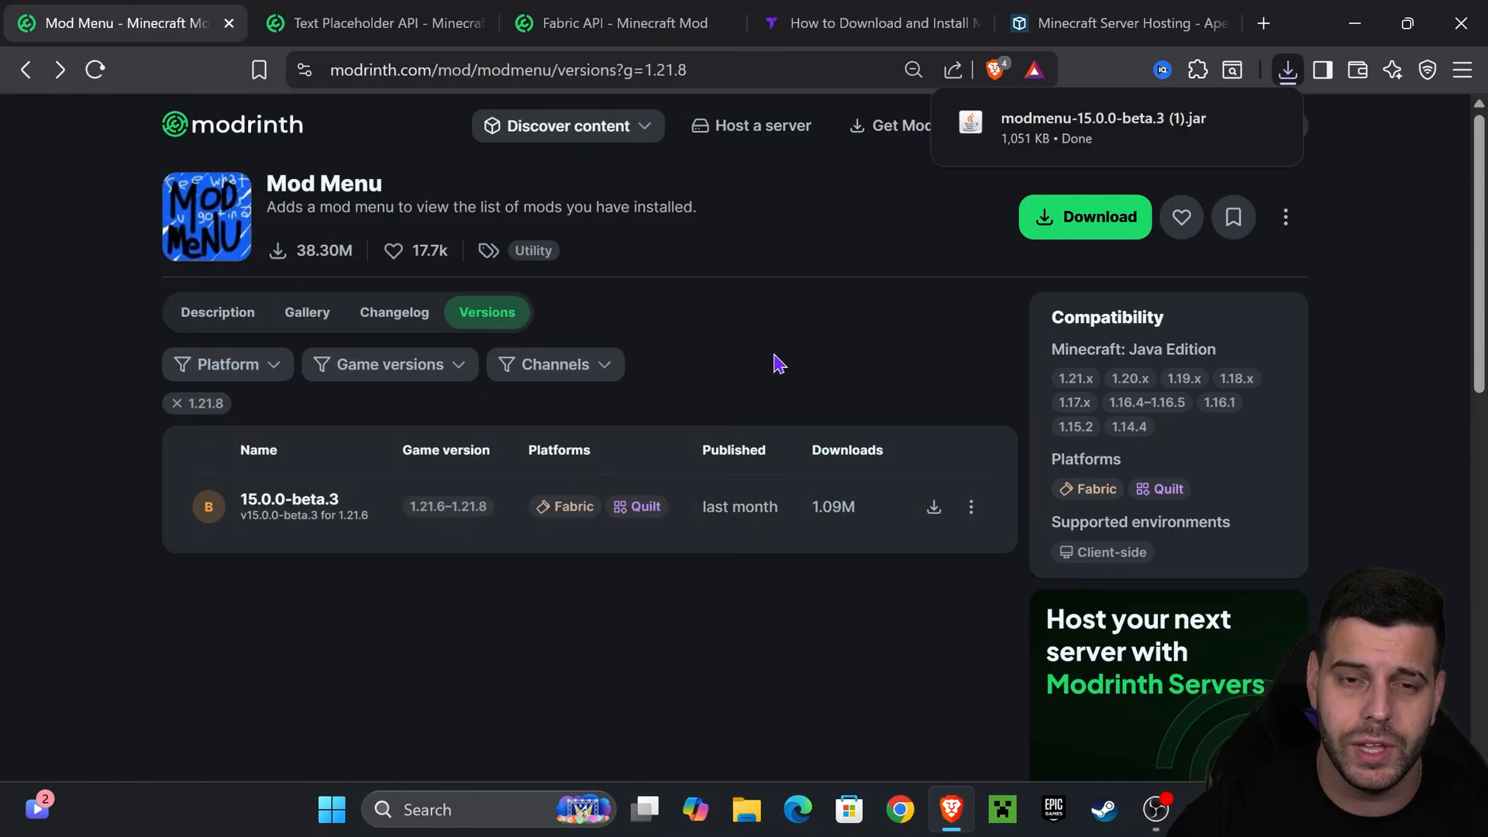
From Mod Menu's dependencies, download Text Placeholder API for 1.21.8 and move to the Fabric API page.
click(290, 499)
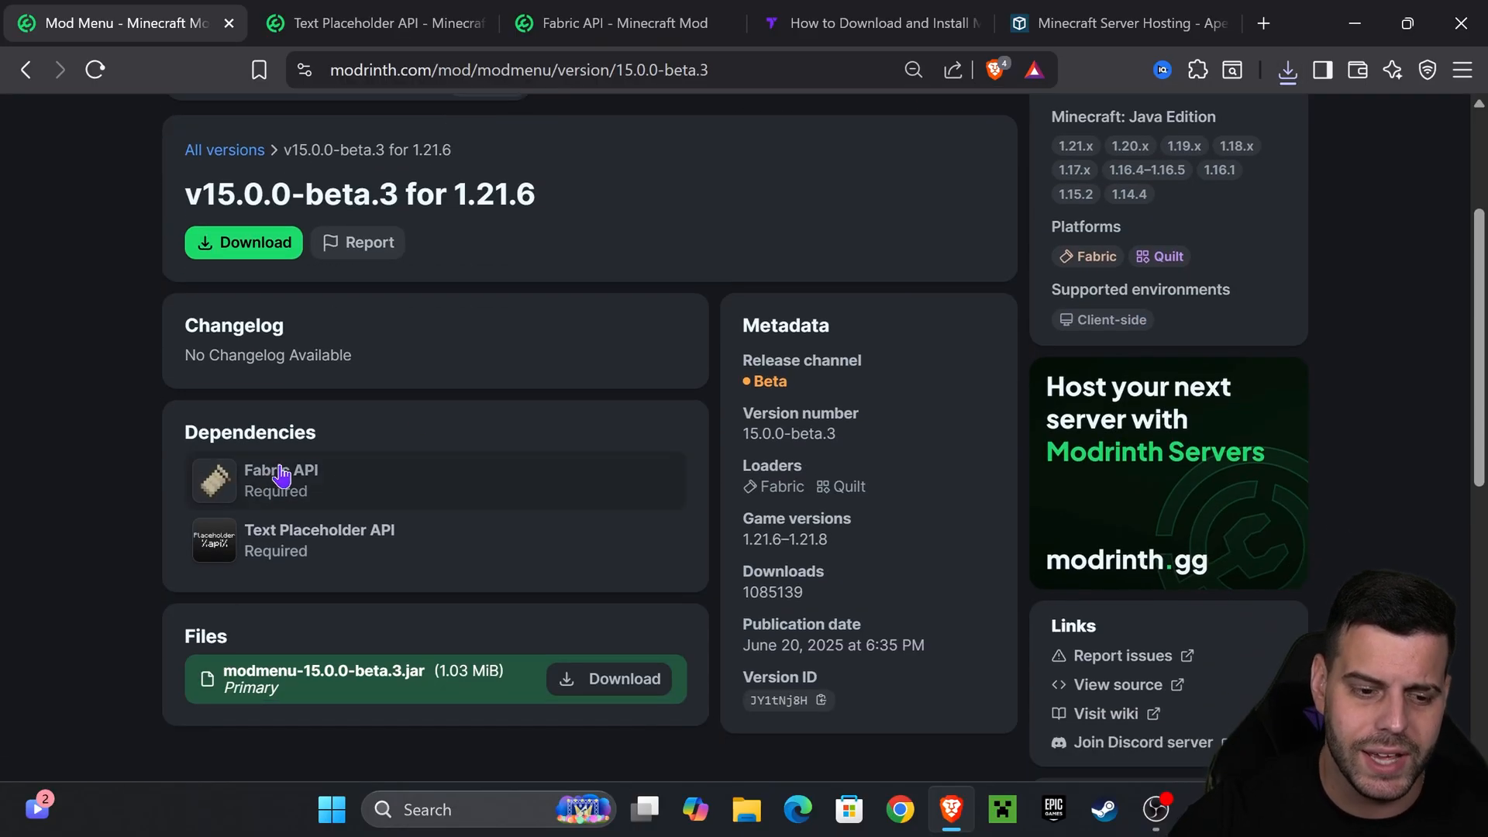
mouse_move(370, 553)
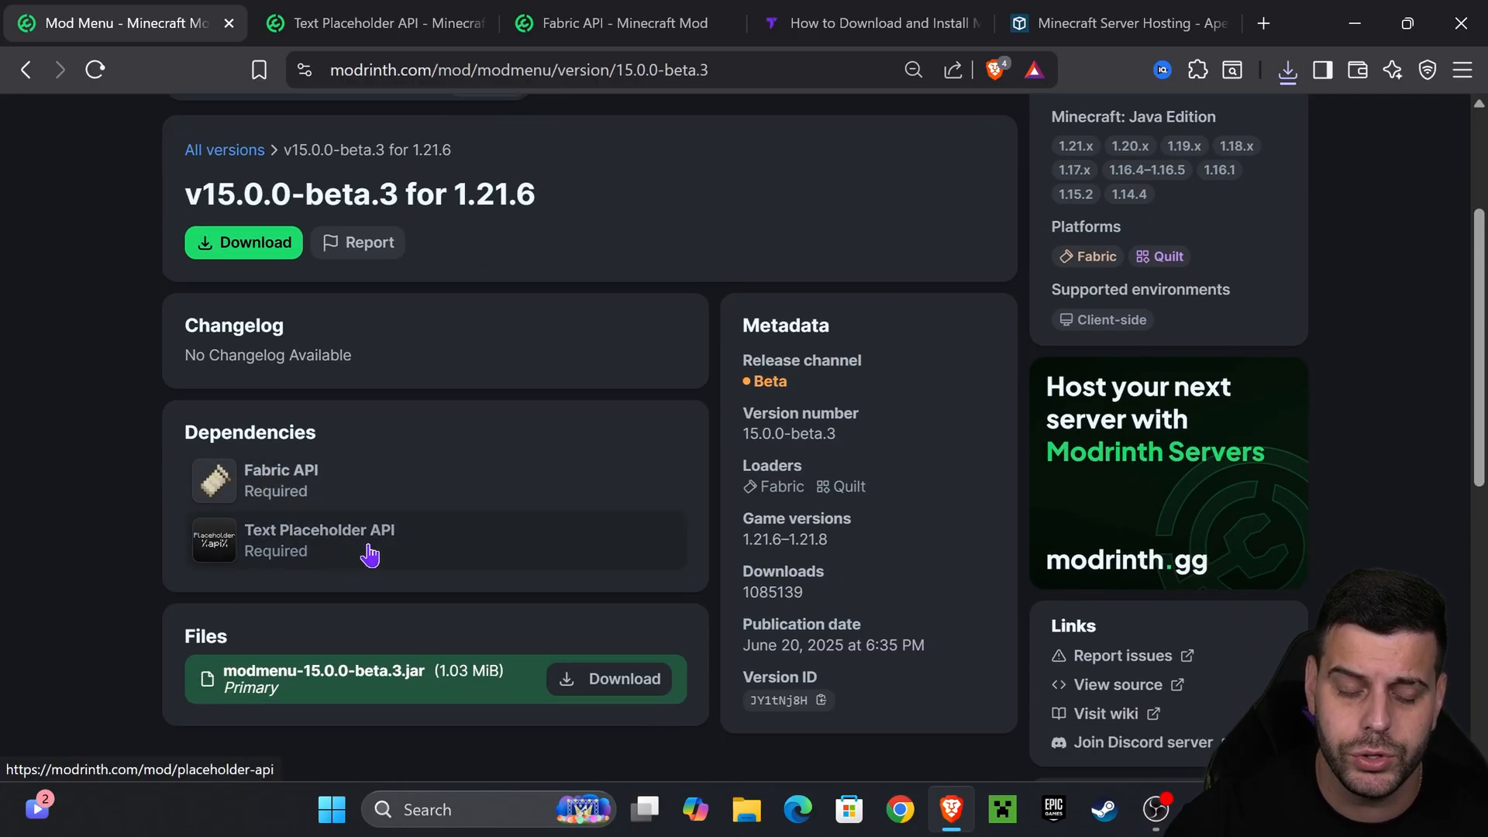
mouse_move(415, 436)
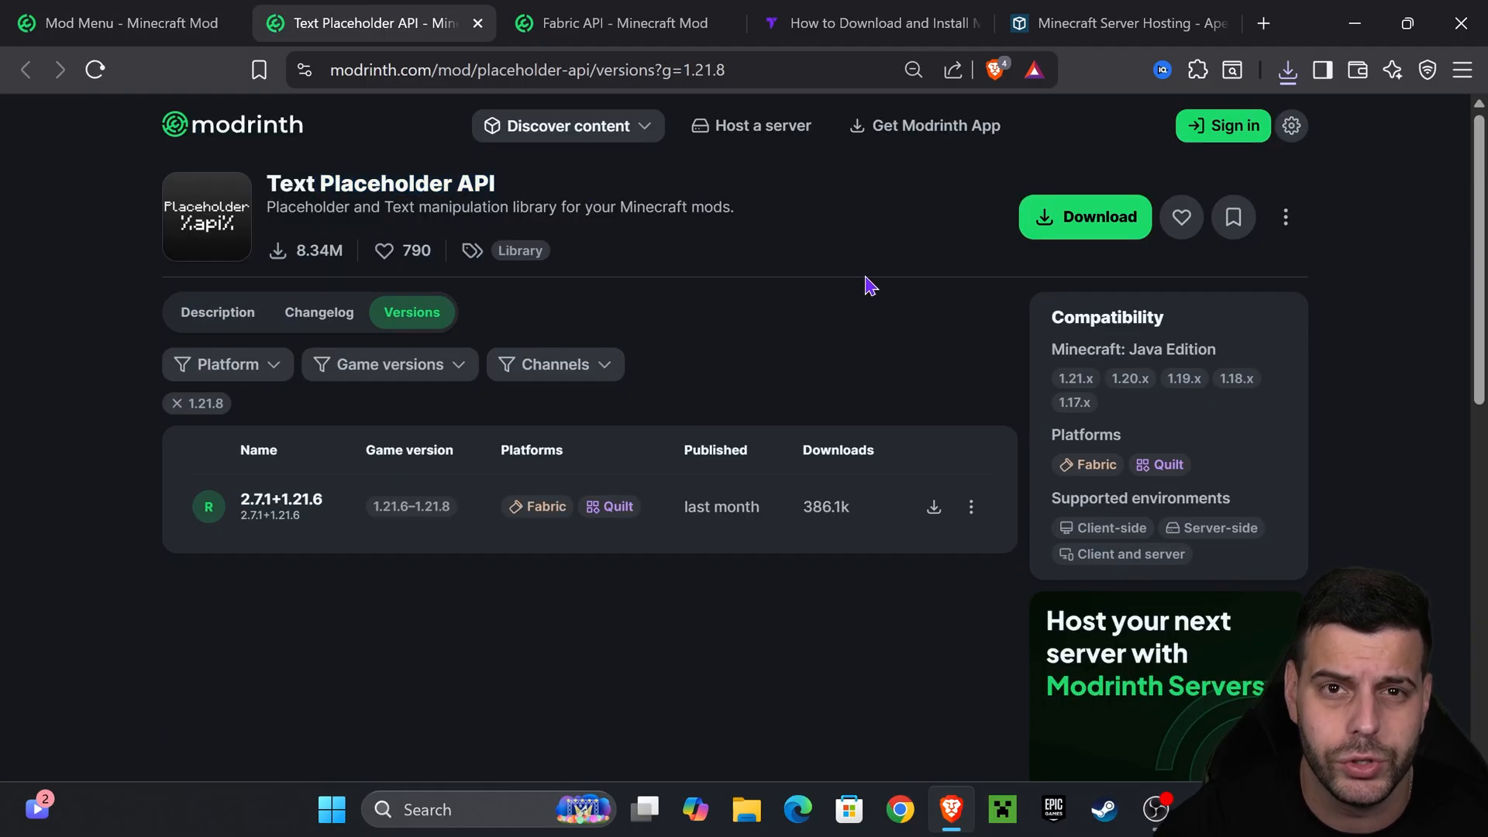
click(388, 363)
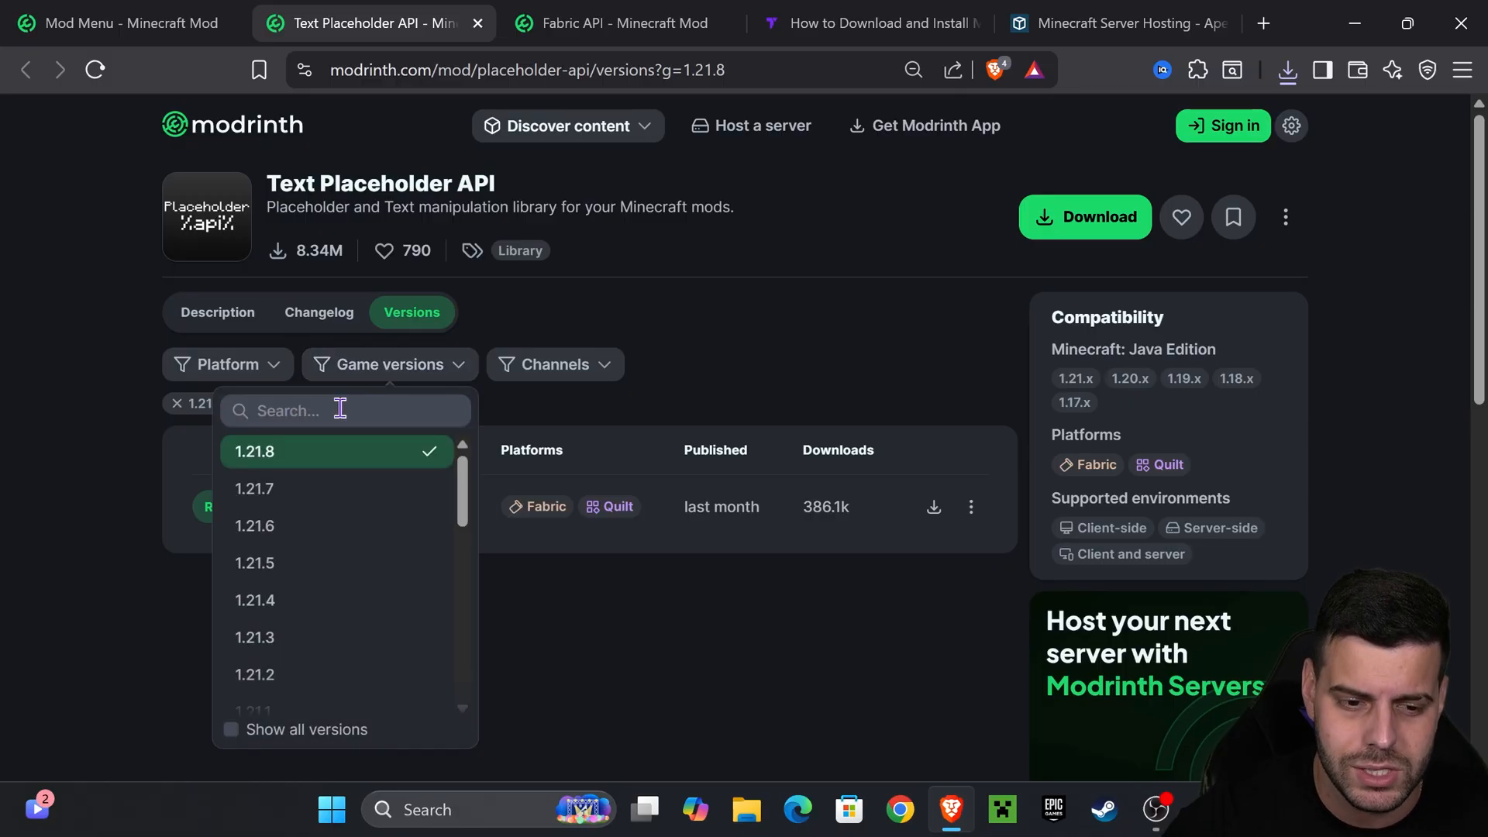
click(933, 506)
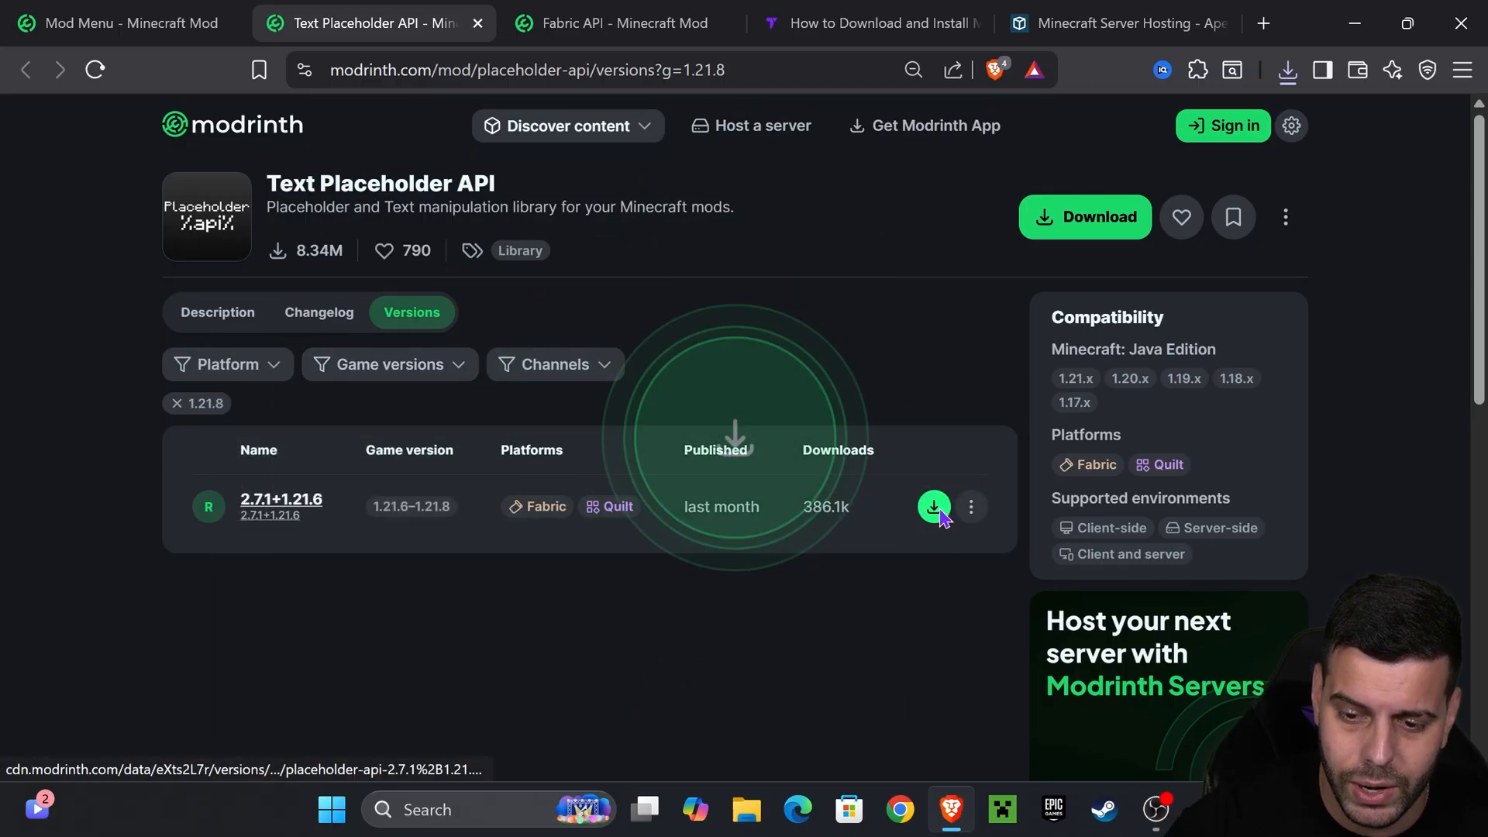
click(622, 24)
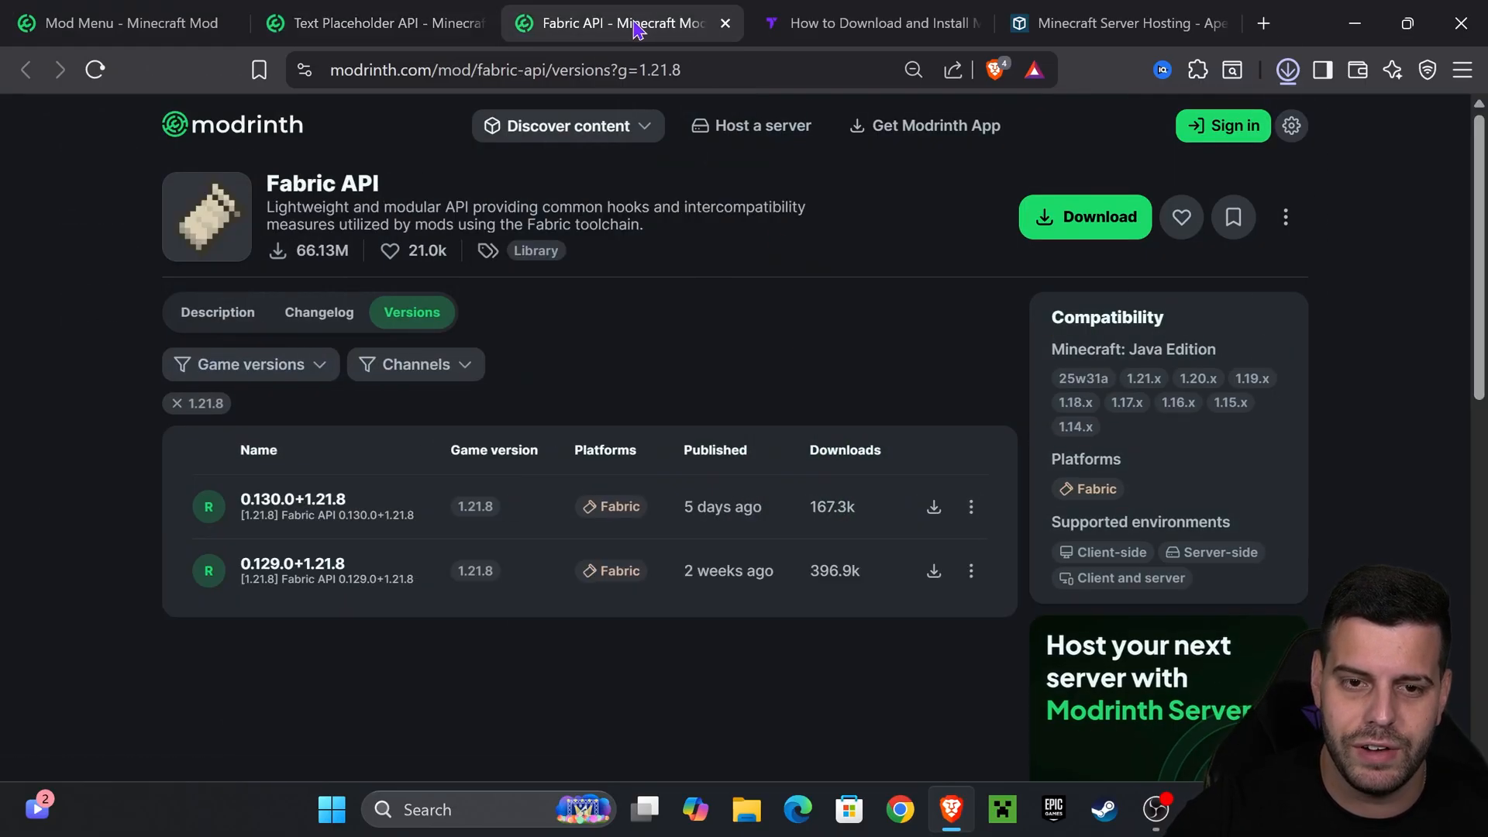
mouse_move(474, 278)
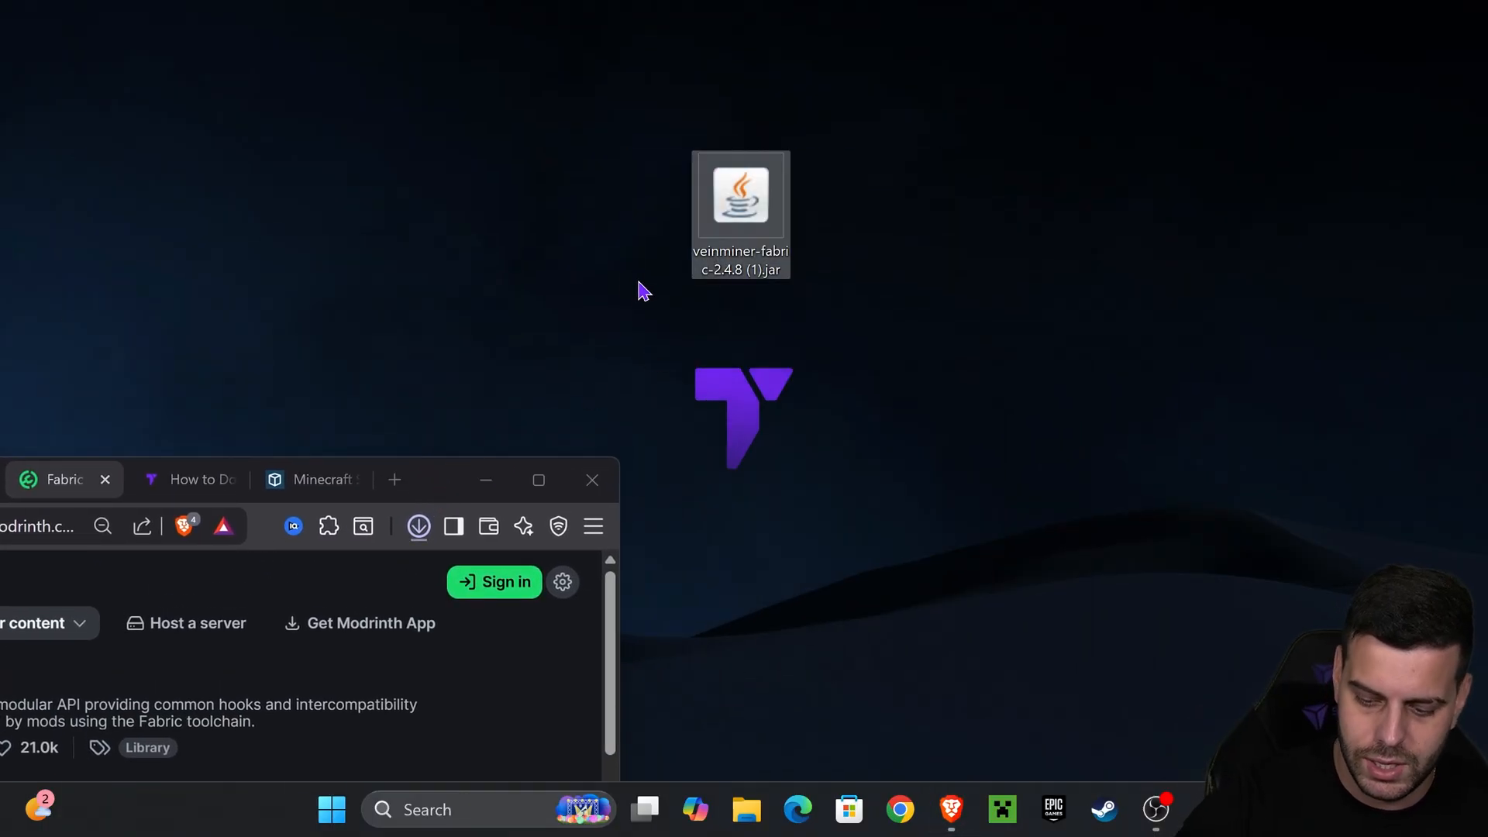
click(417, 528)
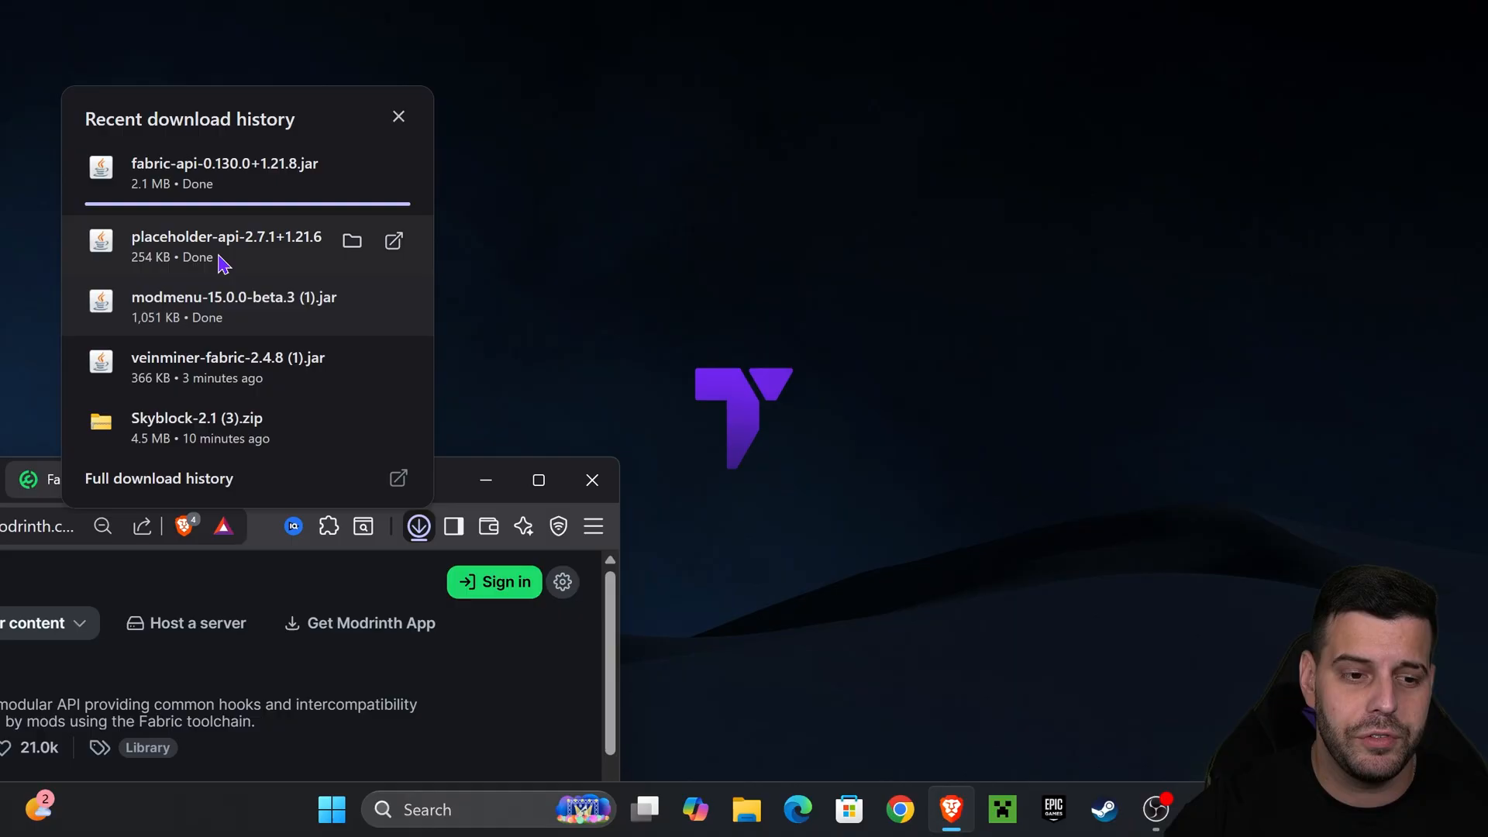
mouse_move(206, 190)
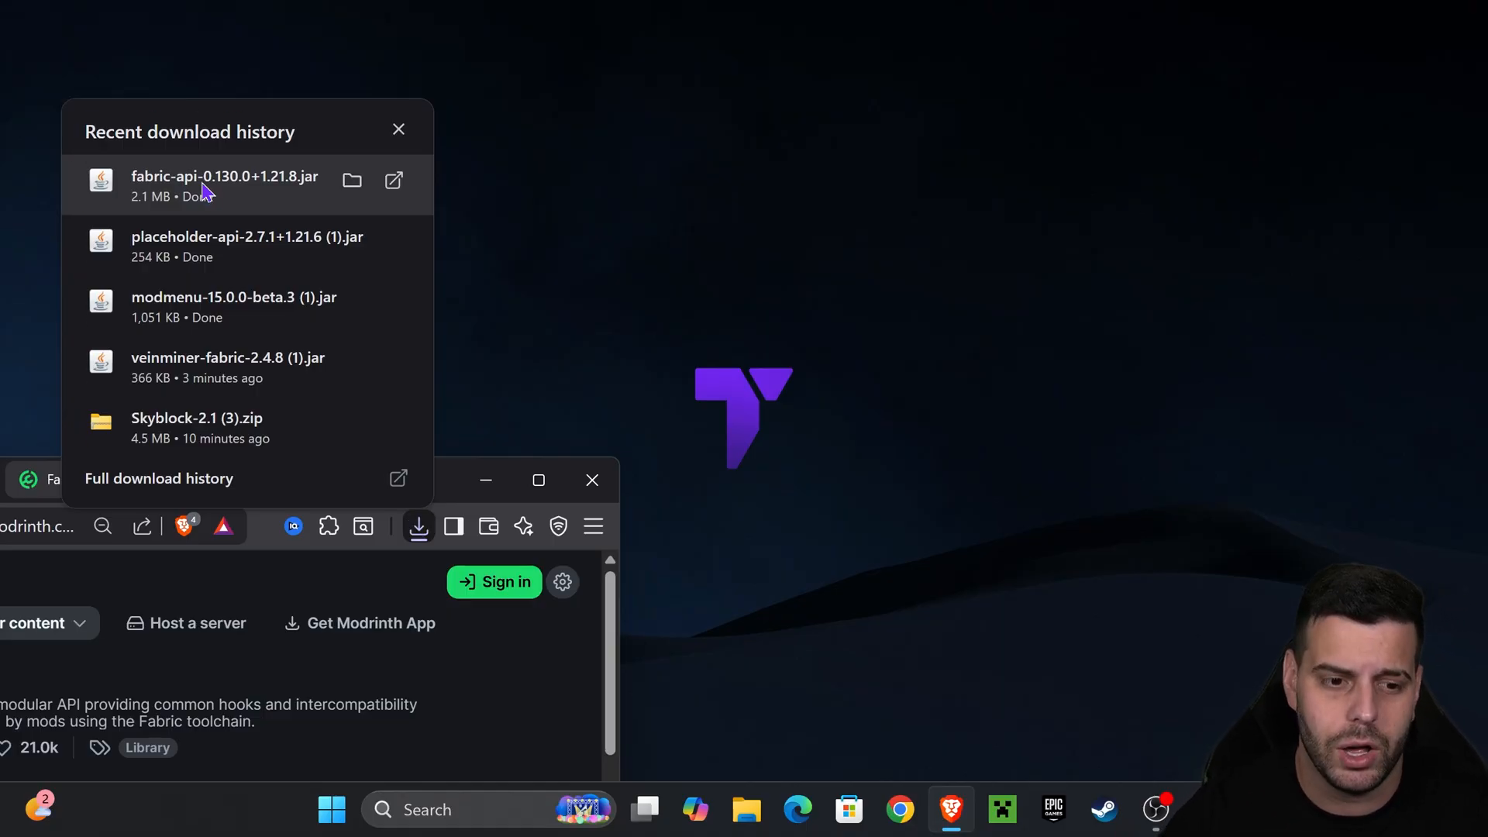
mouse_move(306, 239)
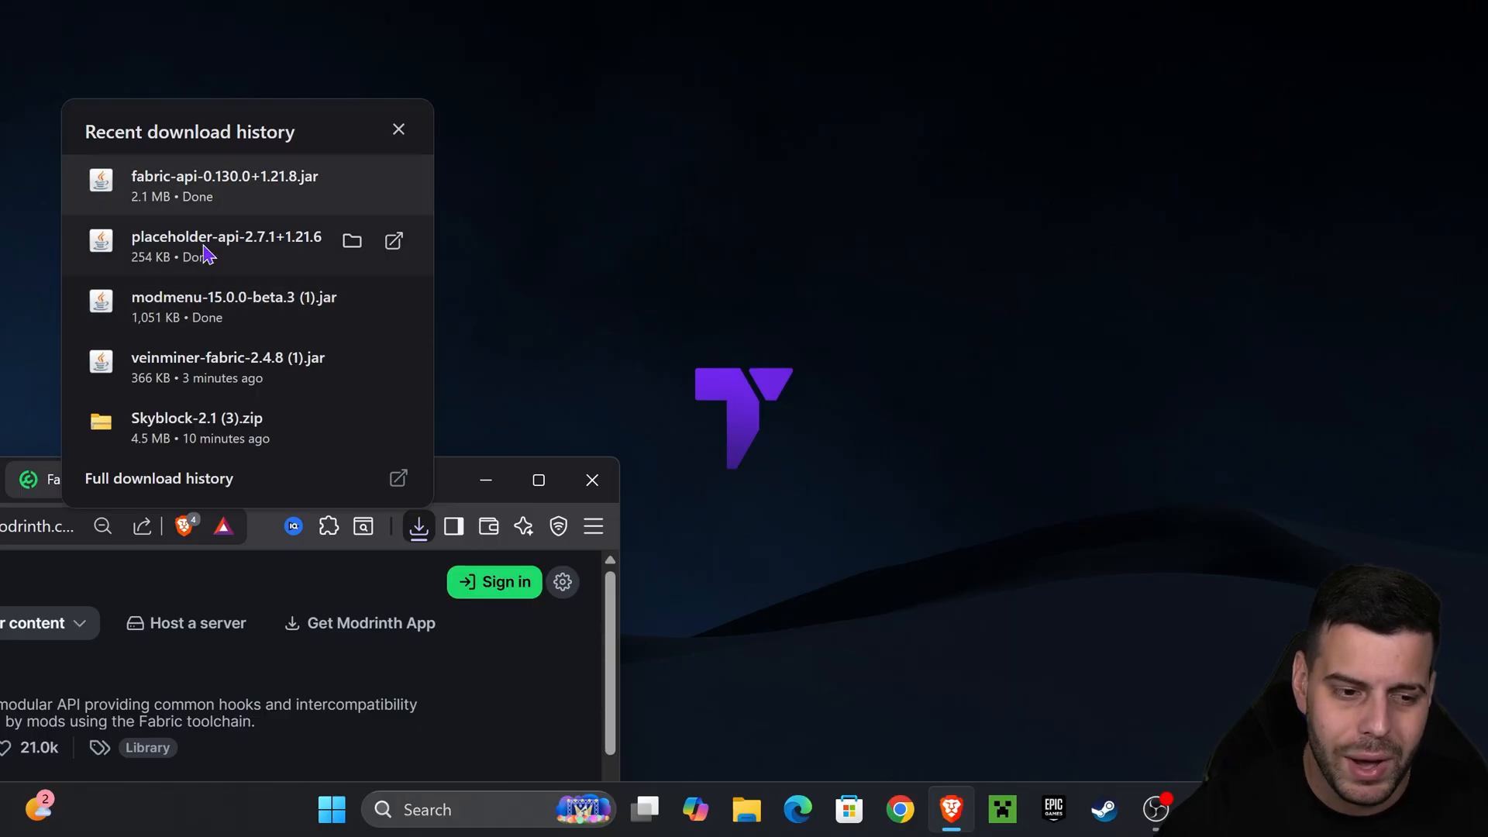
mouse_move(228, 302)
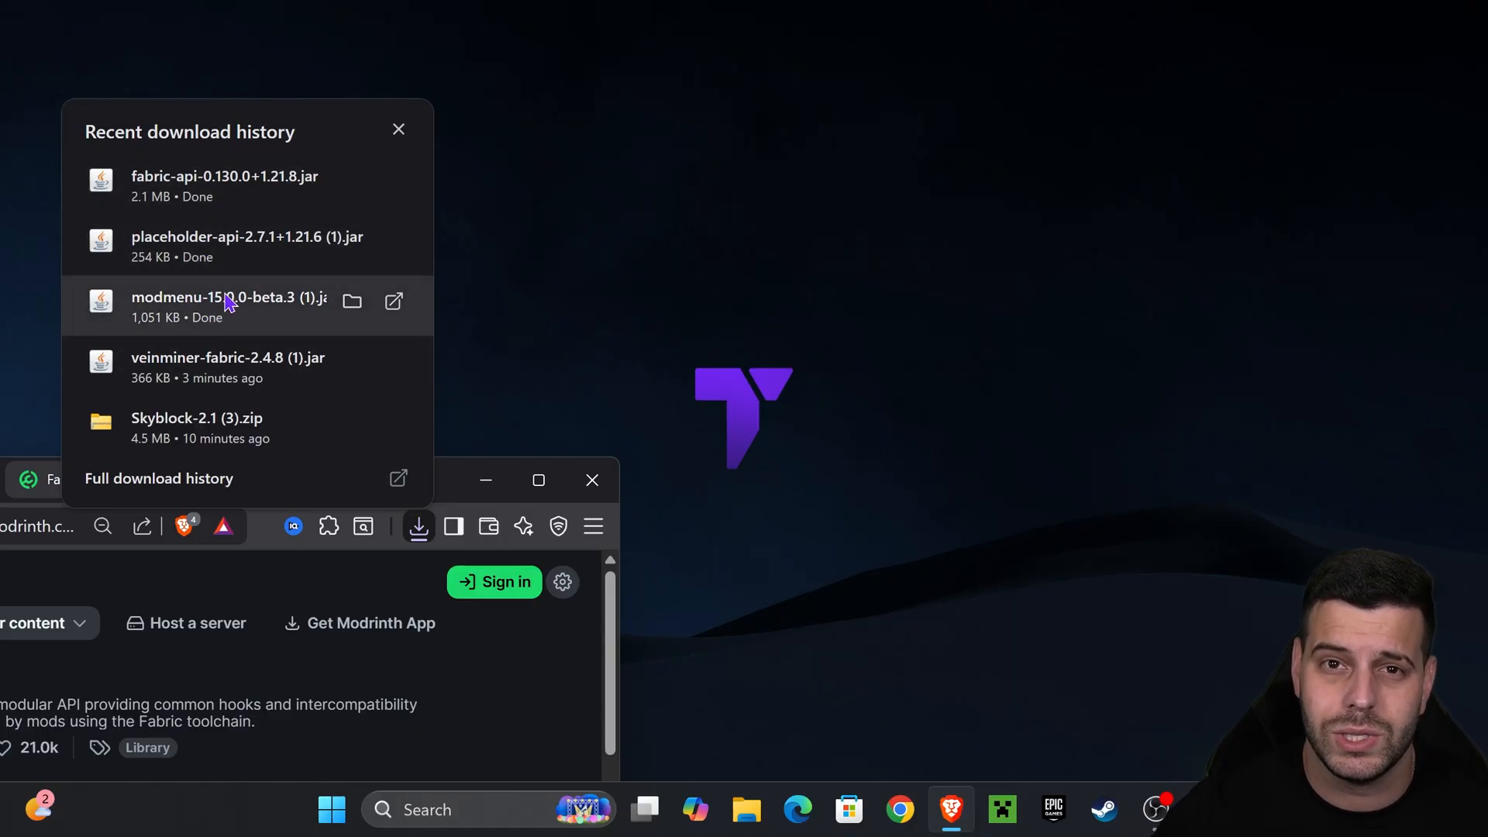
mouse_move(215, 285)
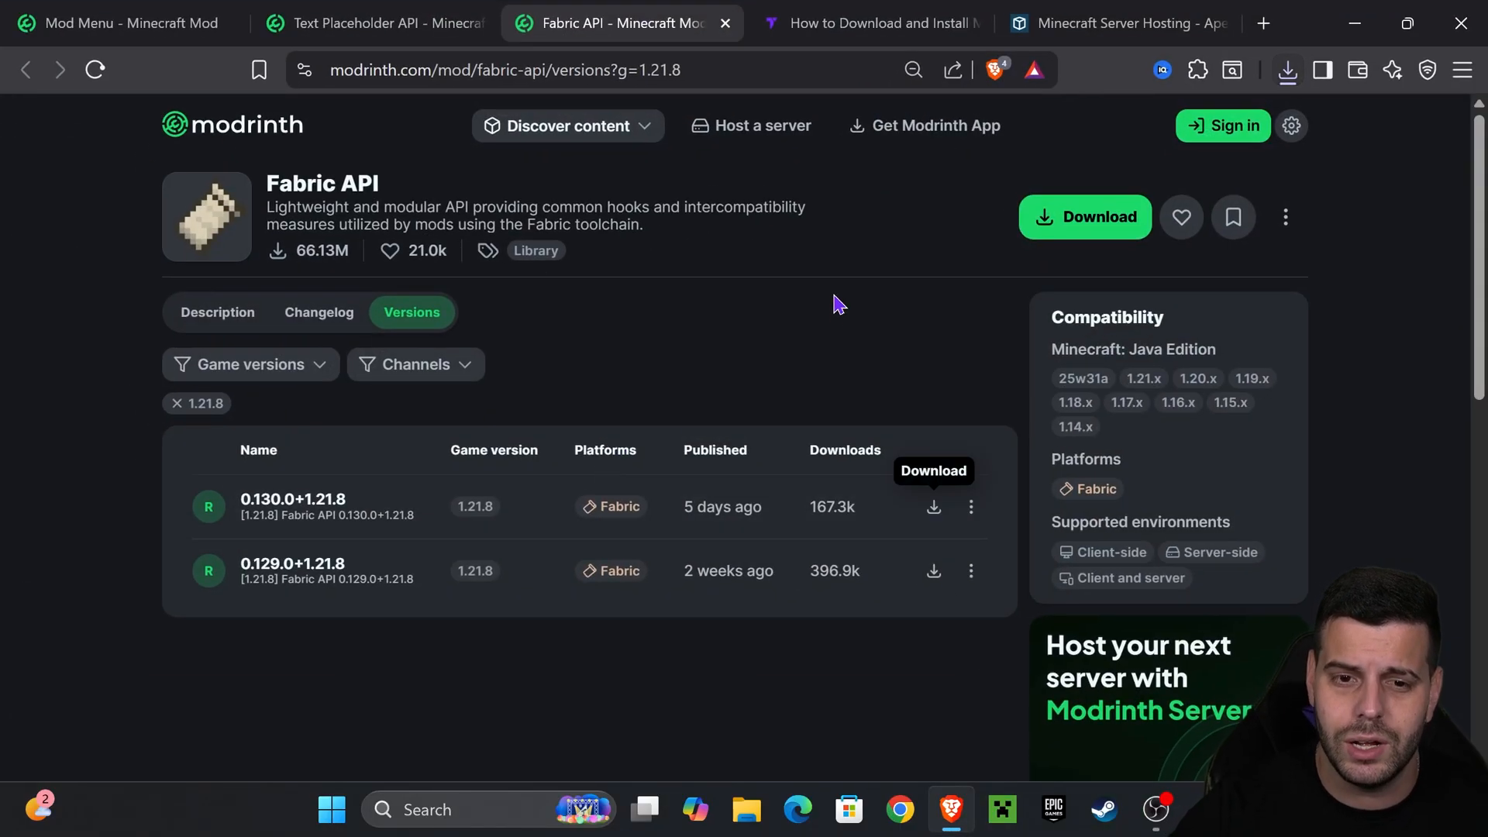
In the Fabric Mod Loader guide, reach Step 1 and go to the Fabric installer download page.
click(868, 23)
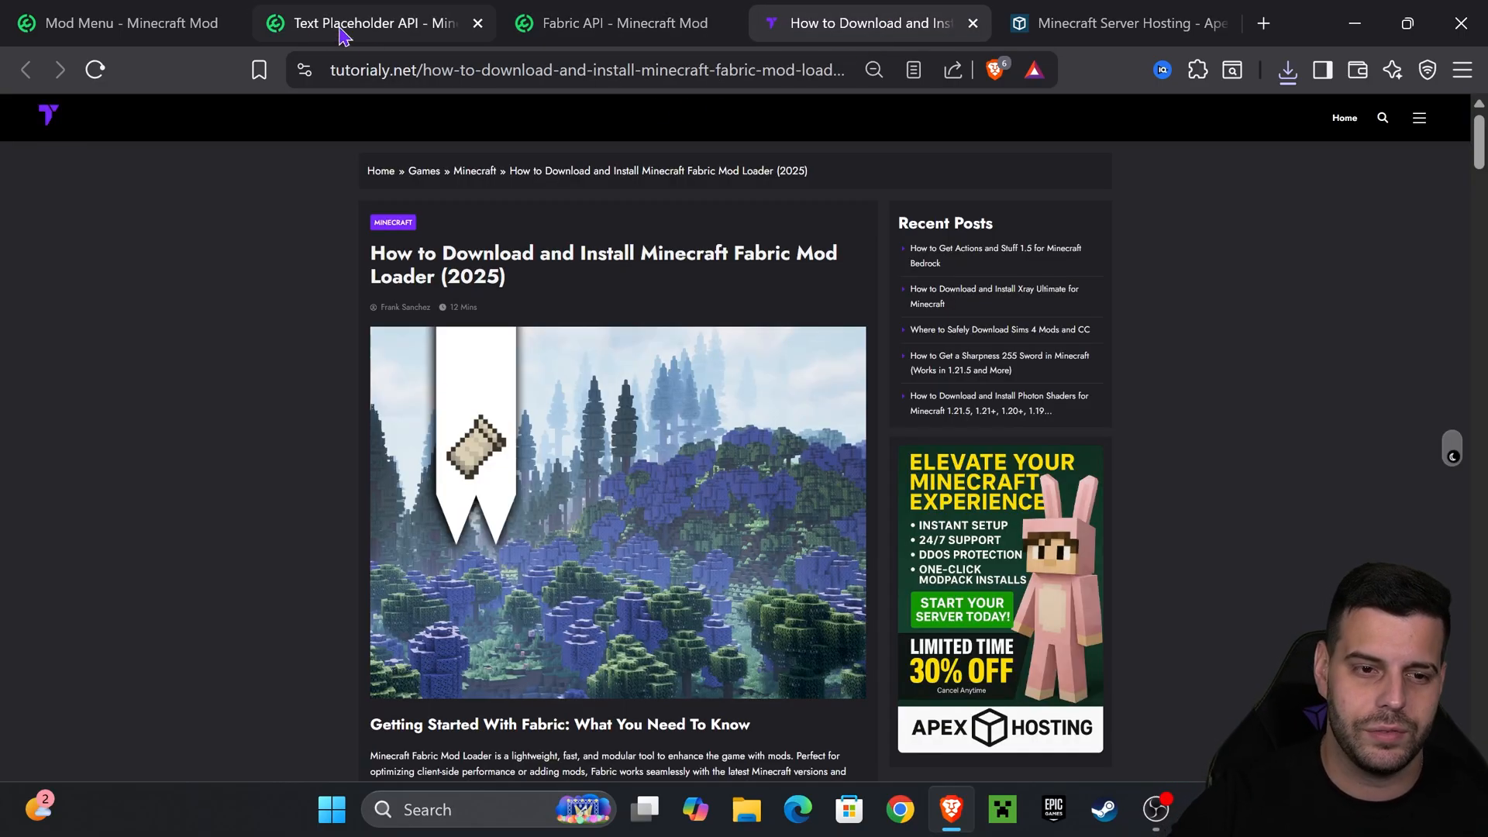
mouse_move(831, 13)
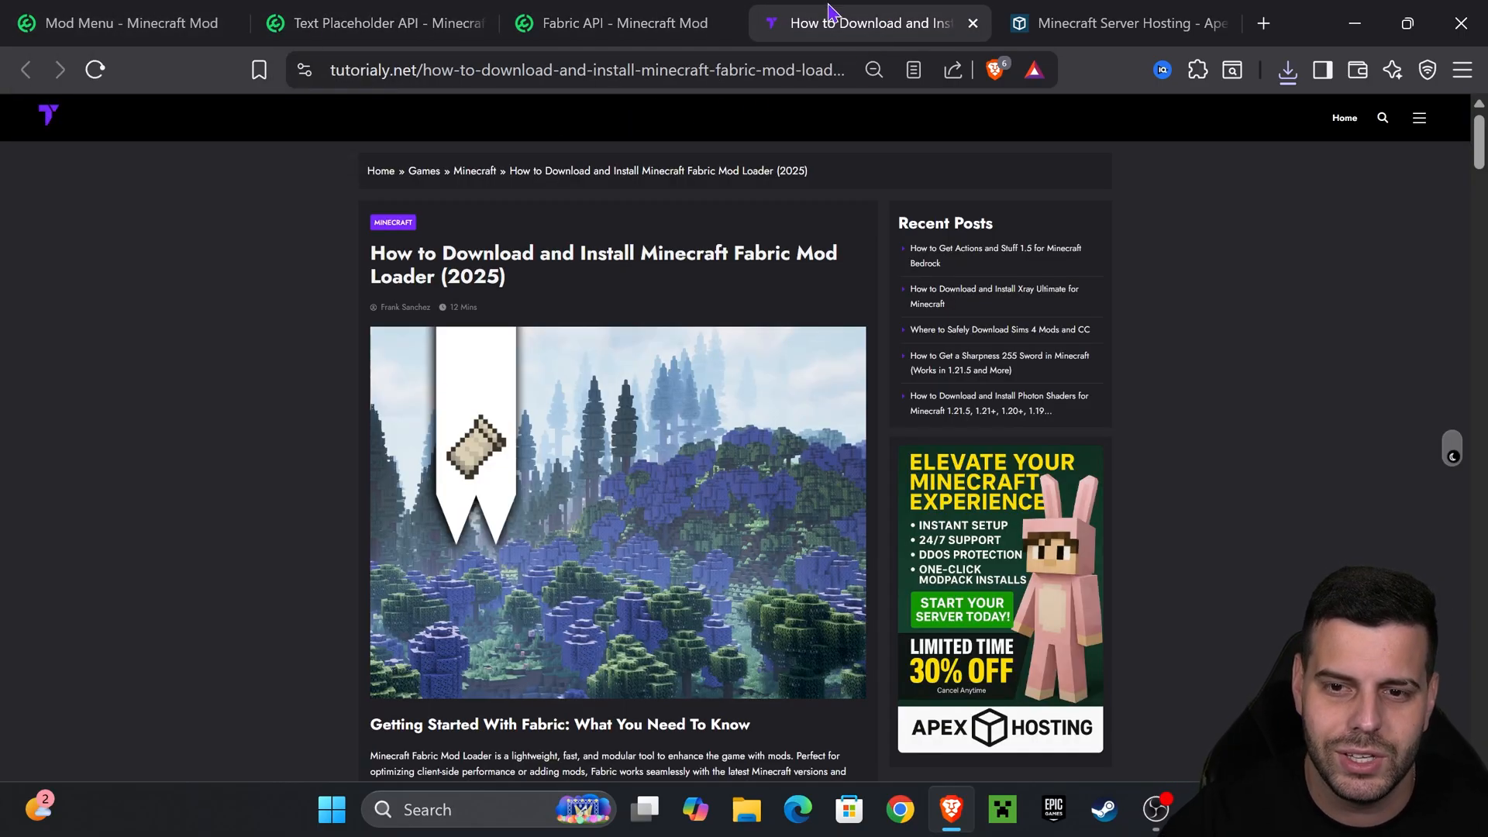
mouse_move(687, 243)
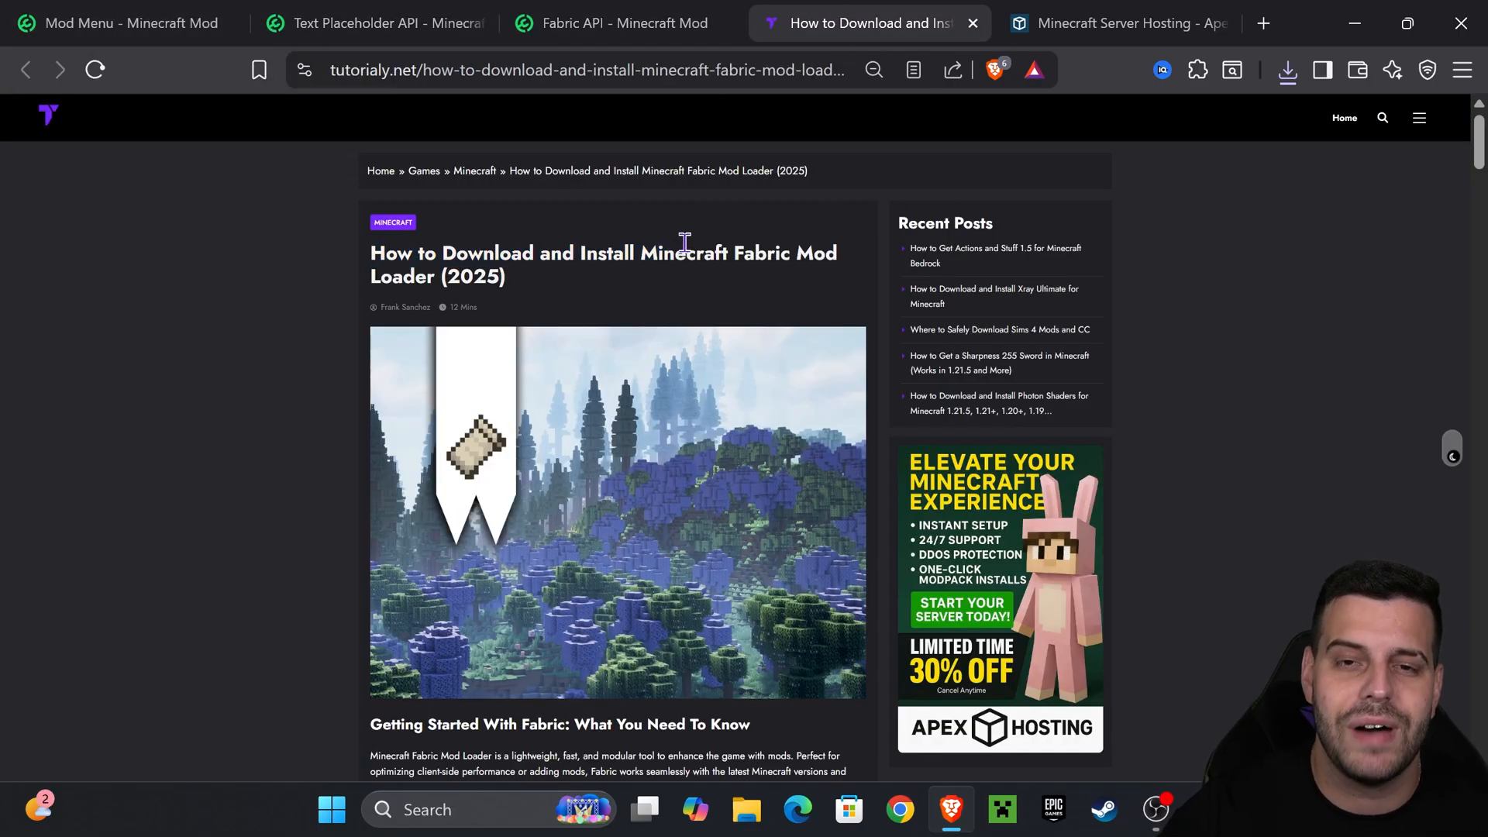
scroll(down, 3)
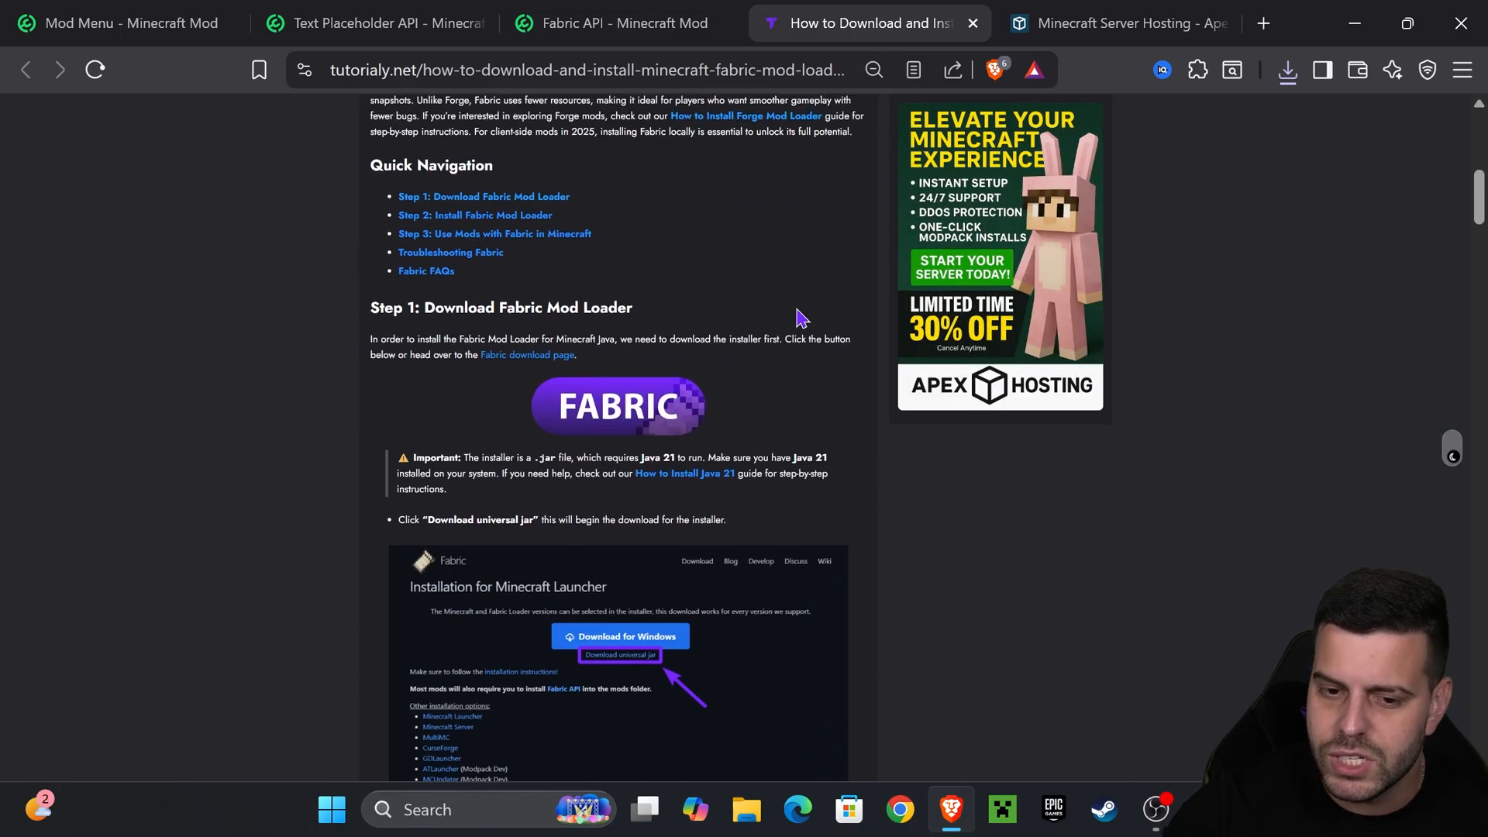
scroll(up, 3)
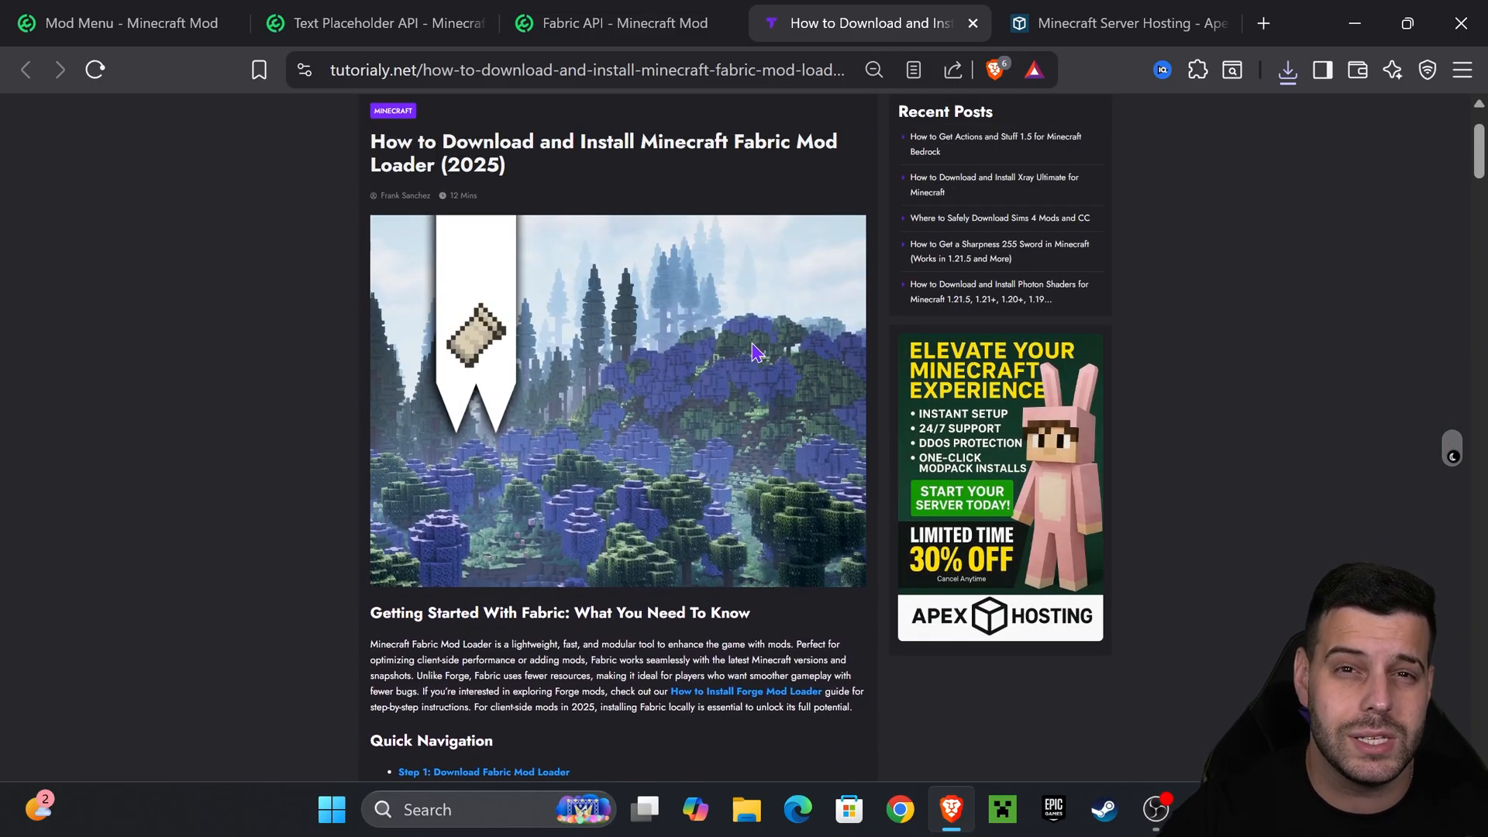
mouse_move(800, 367)
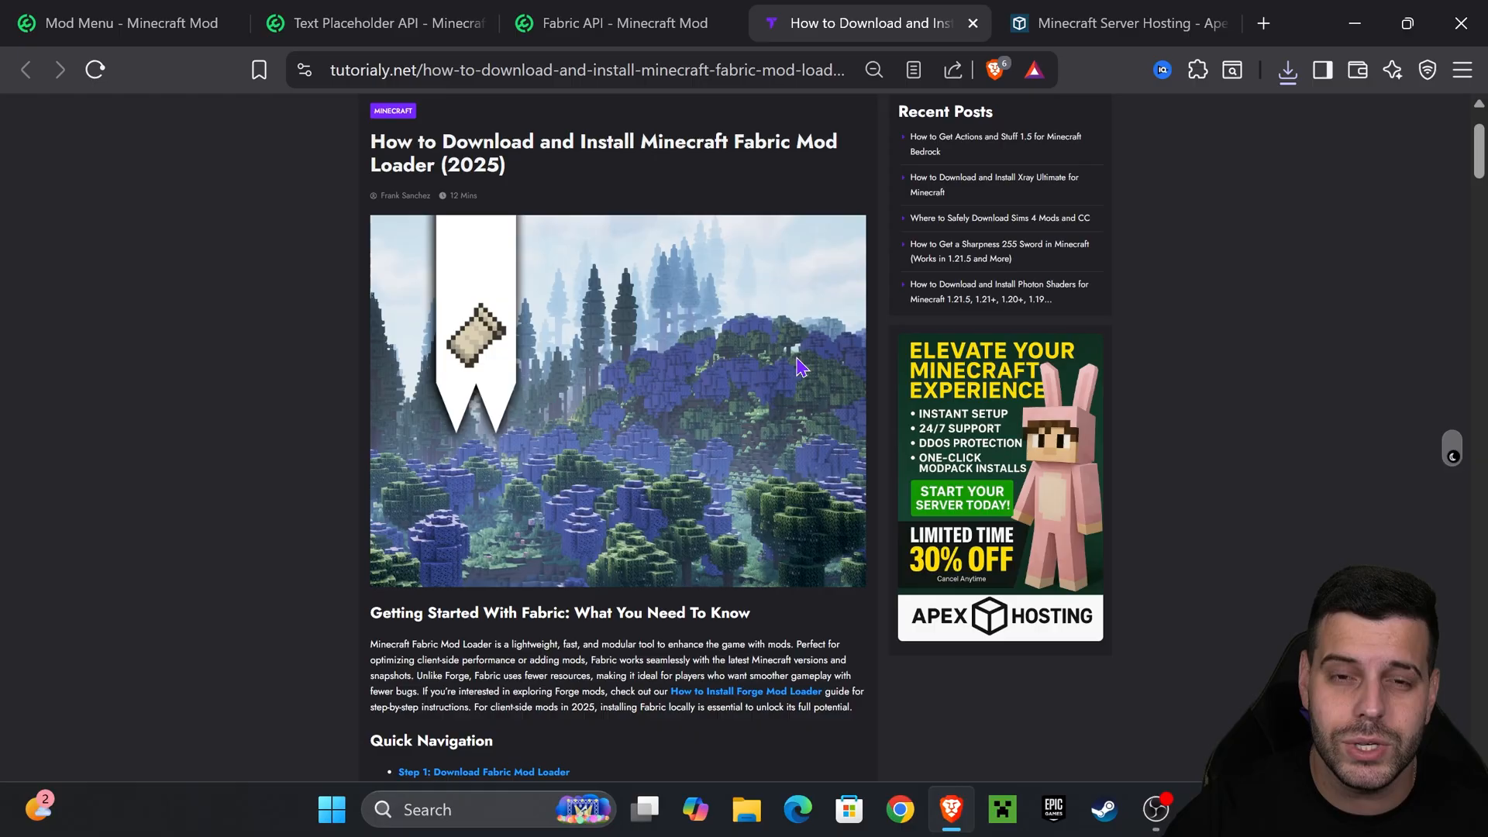
scroll(down, 3)
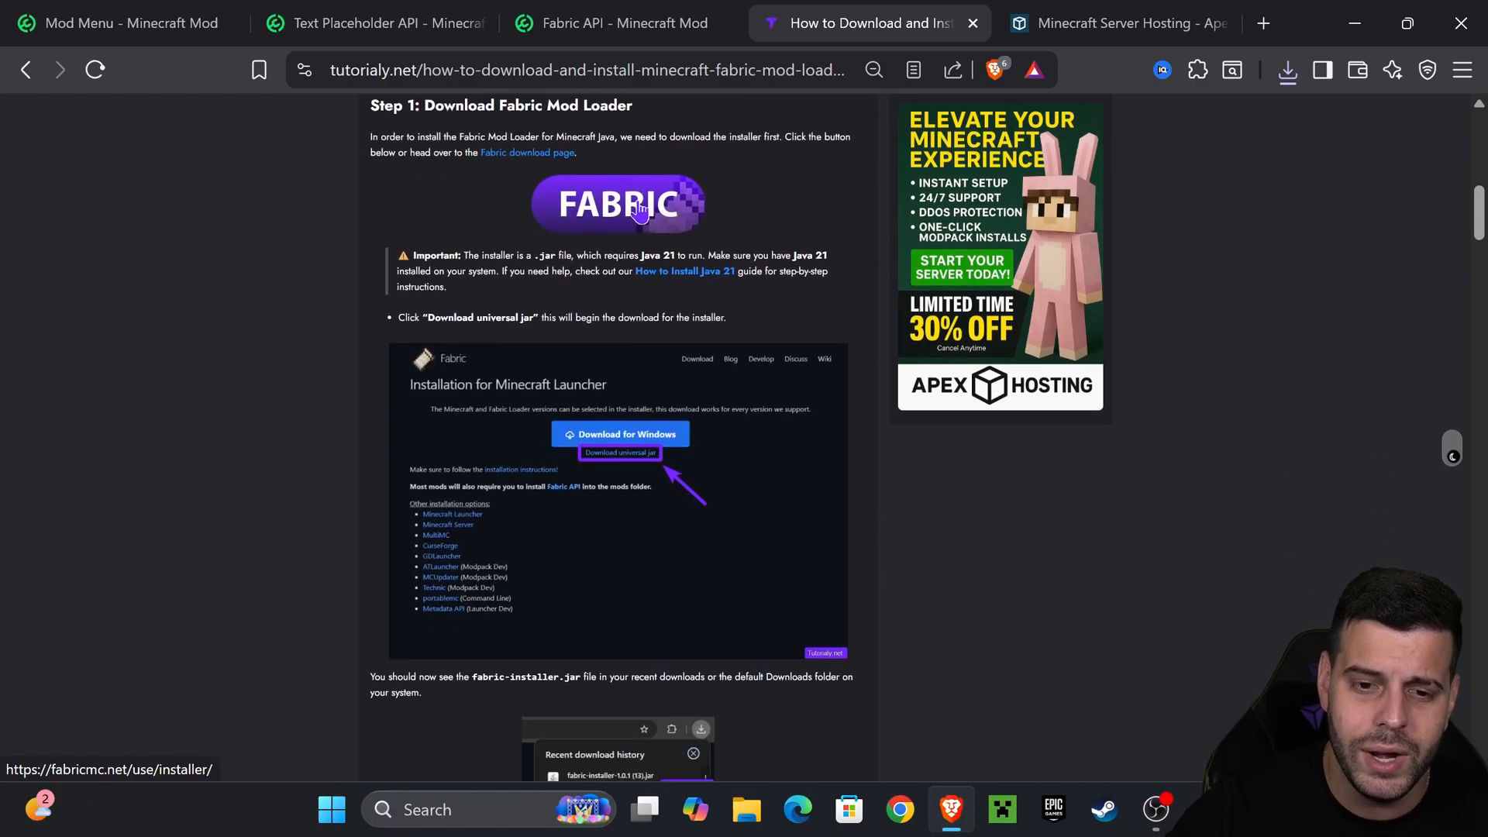
click(618, 204)
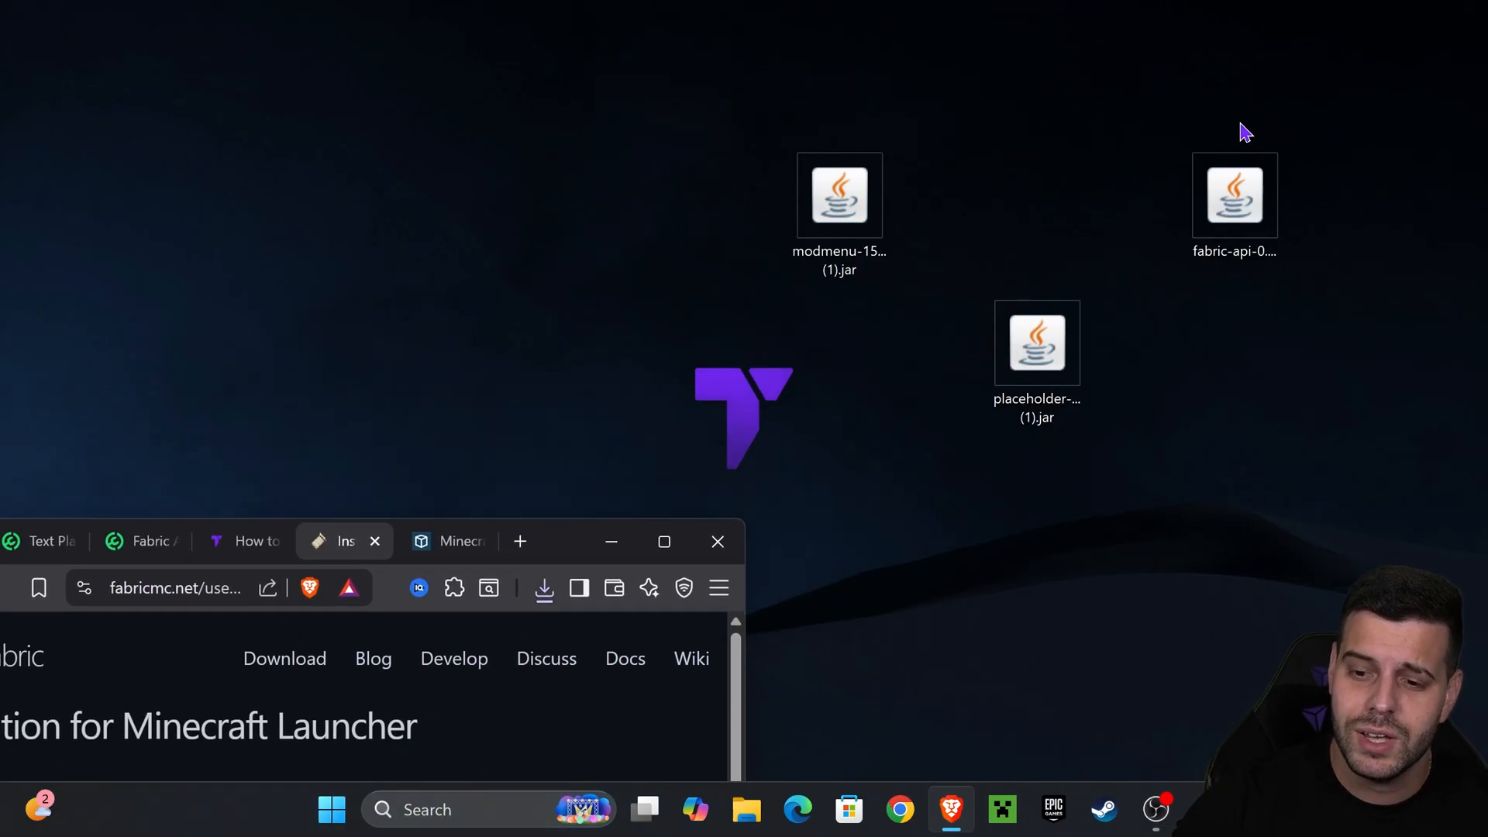
Run the fabric-installer-1.0.3 jar from the desktop beside the three mod jars.
click(544, 588)
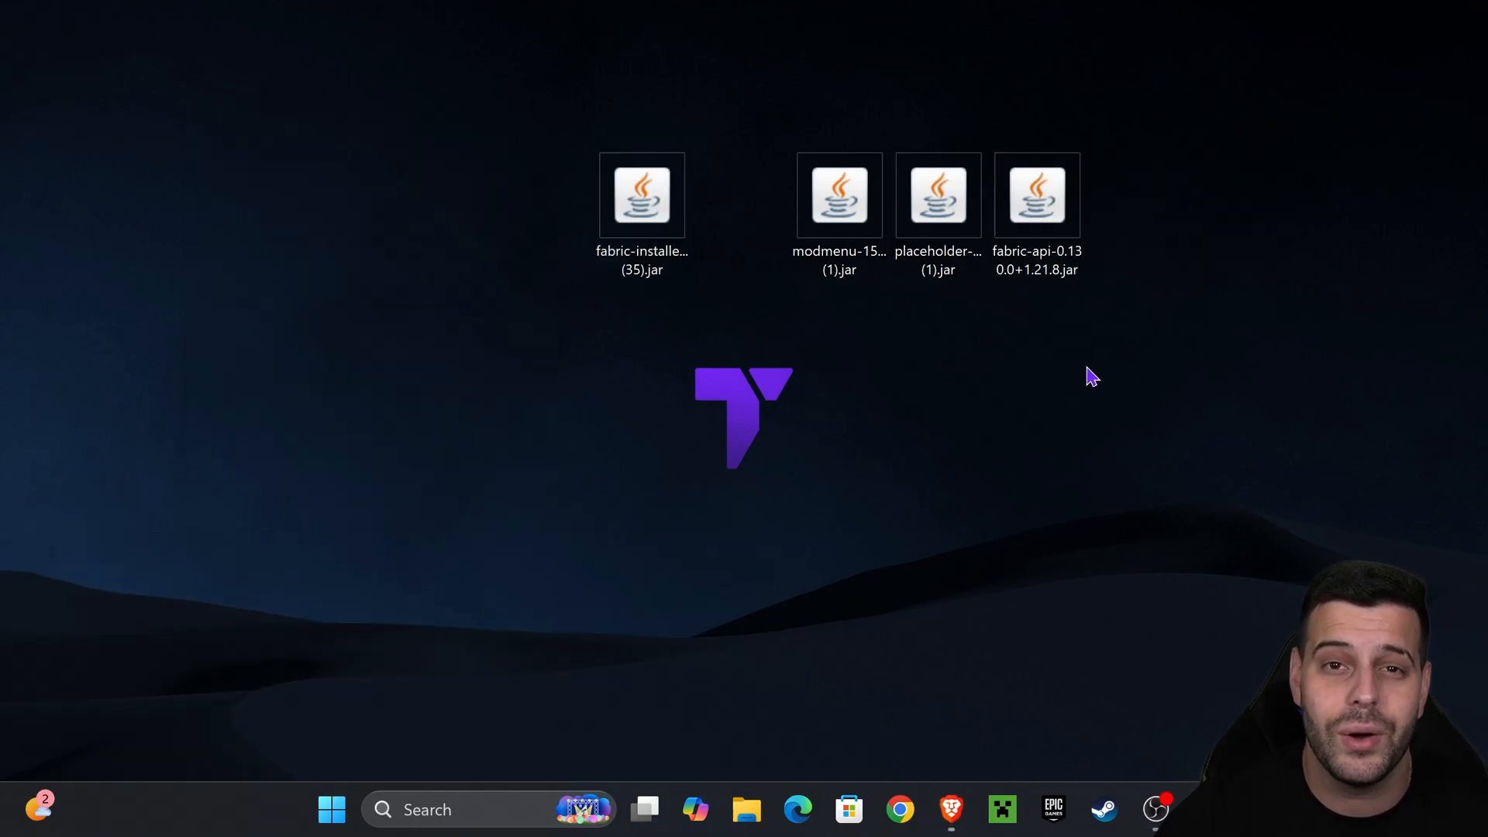
mouse_move(1266, 388)
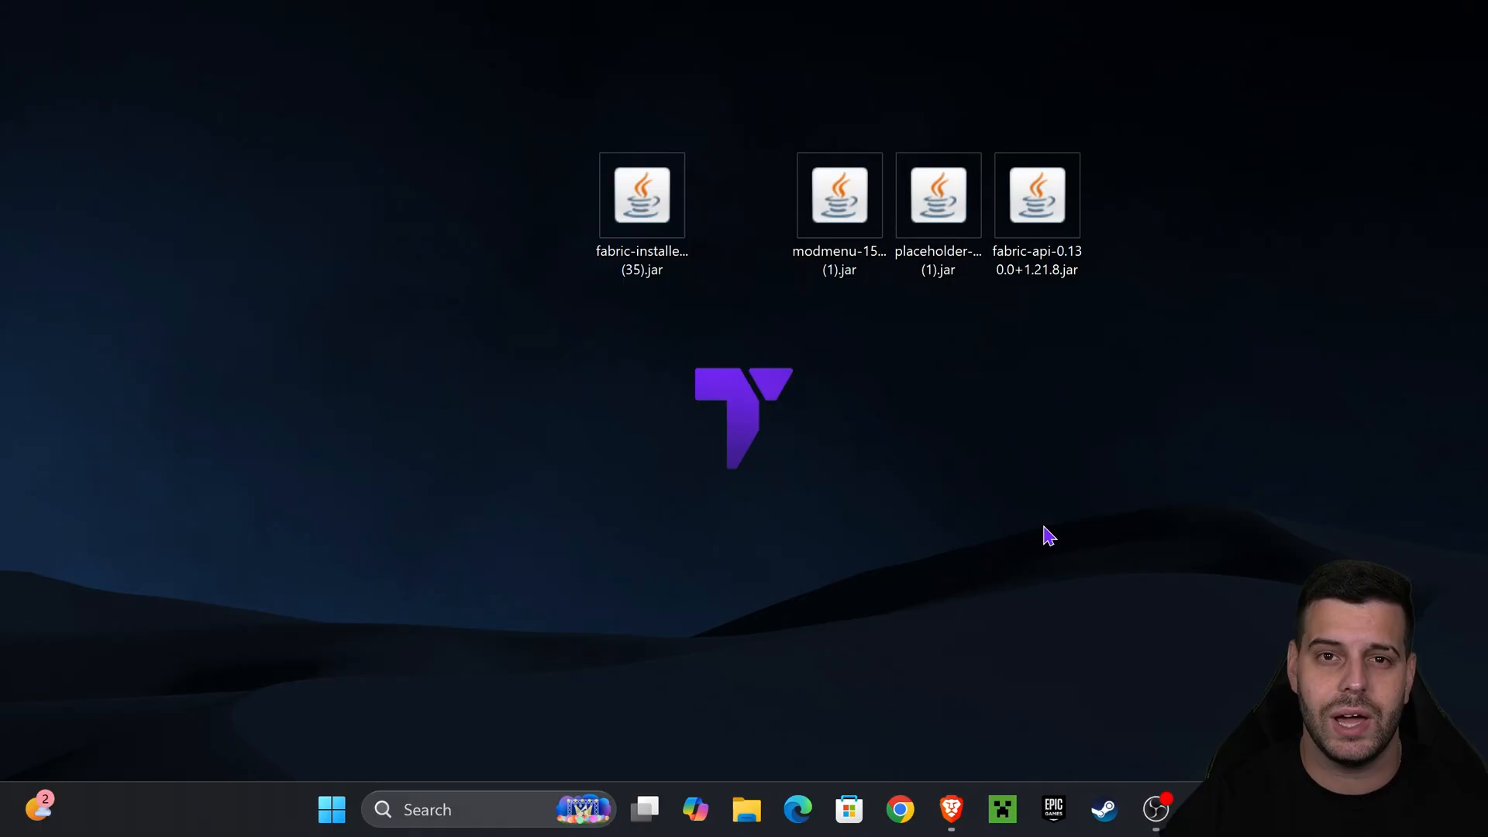
click(642, 195)
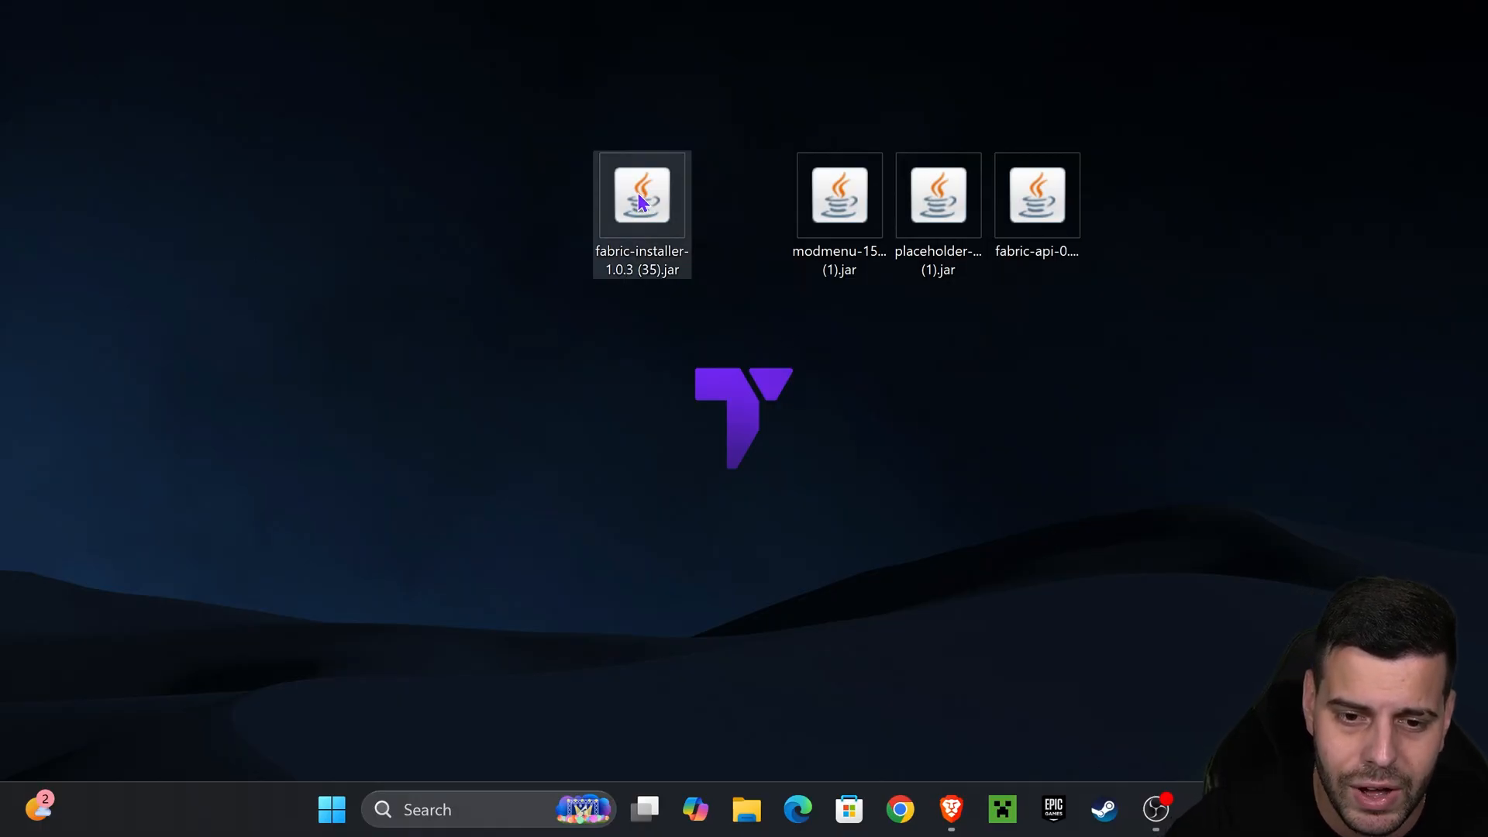
double_click(642, 196)
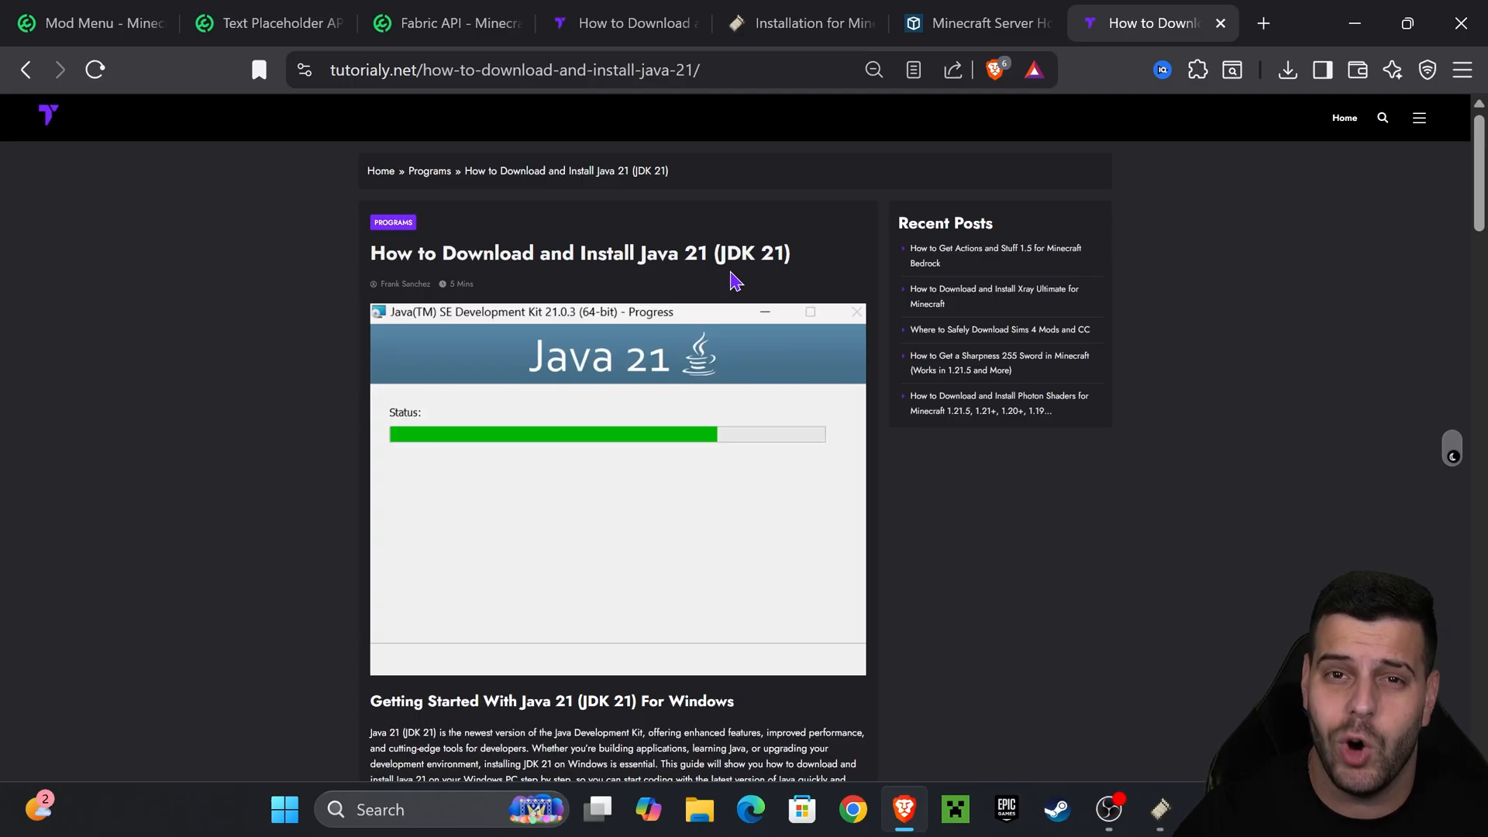
scroll(down, 3)
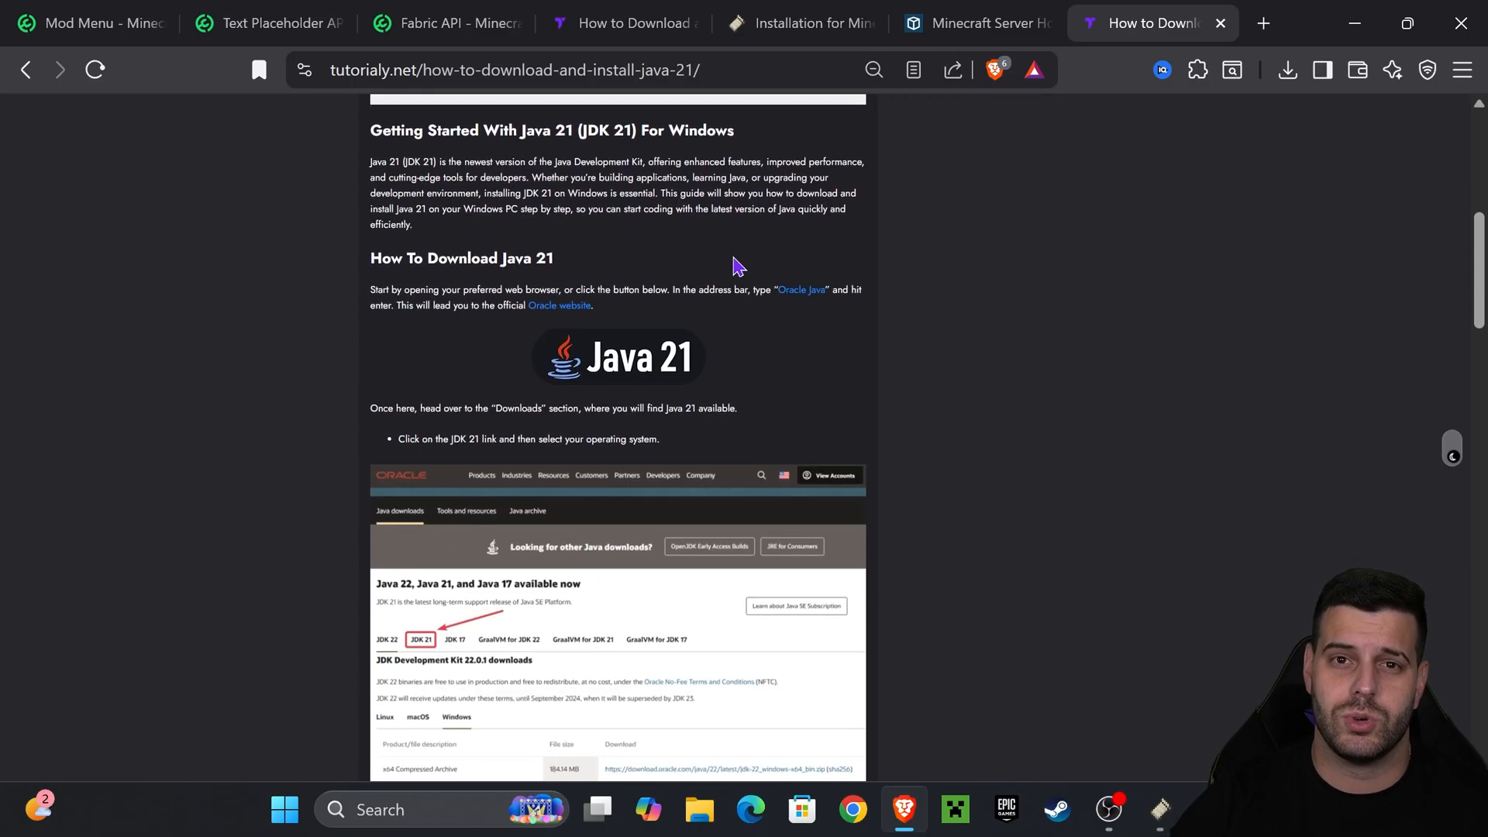
scroll(up, 3)
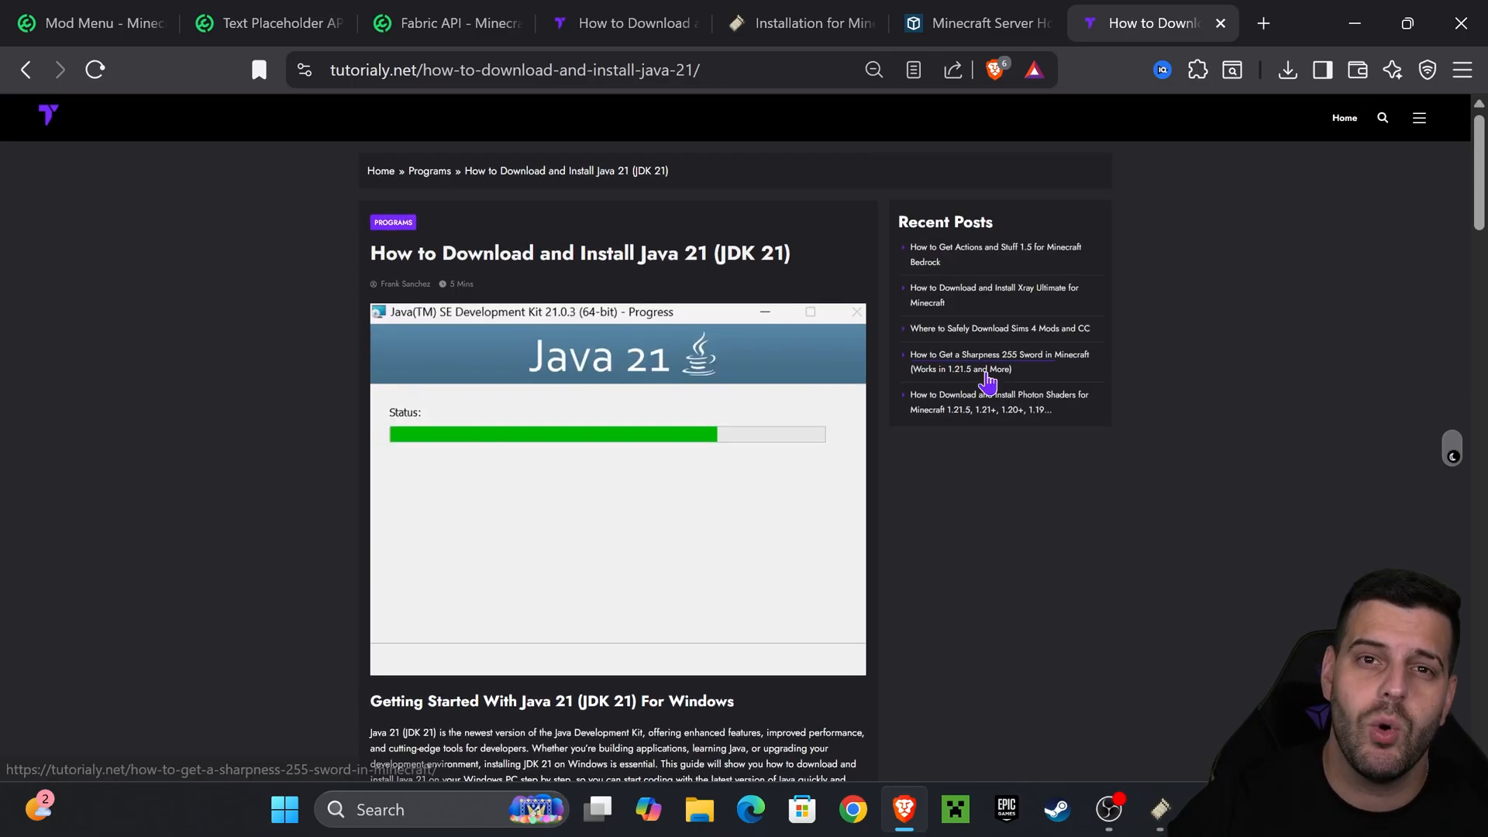
scroll(down, 3)
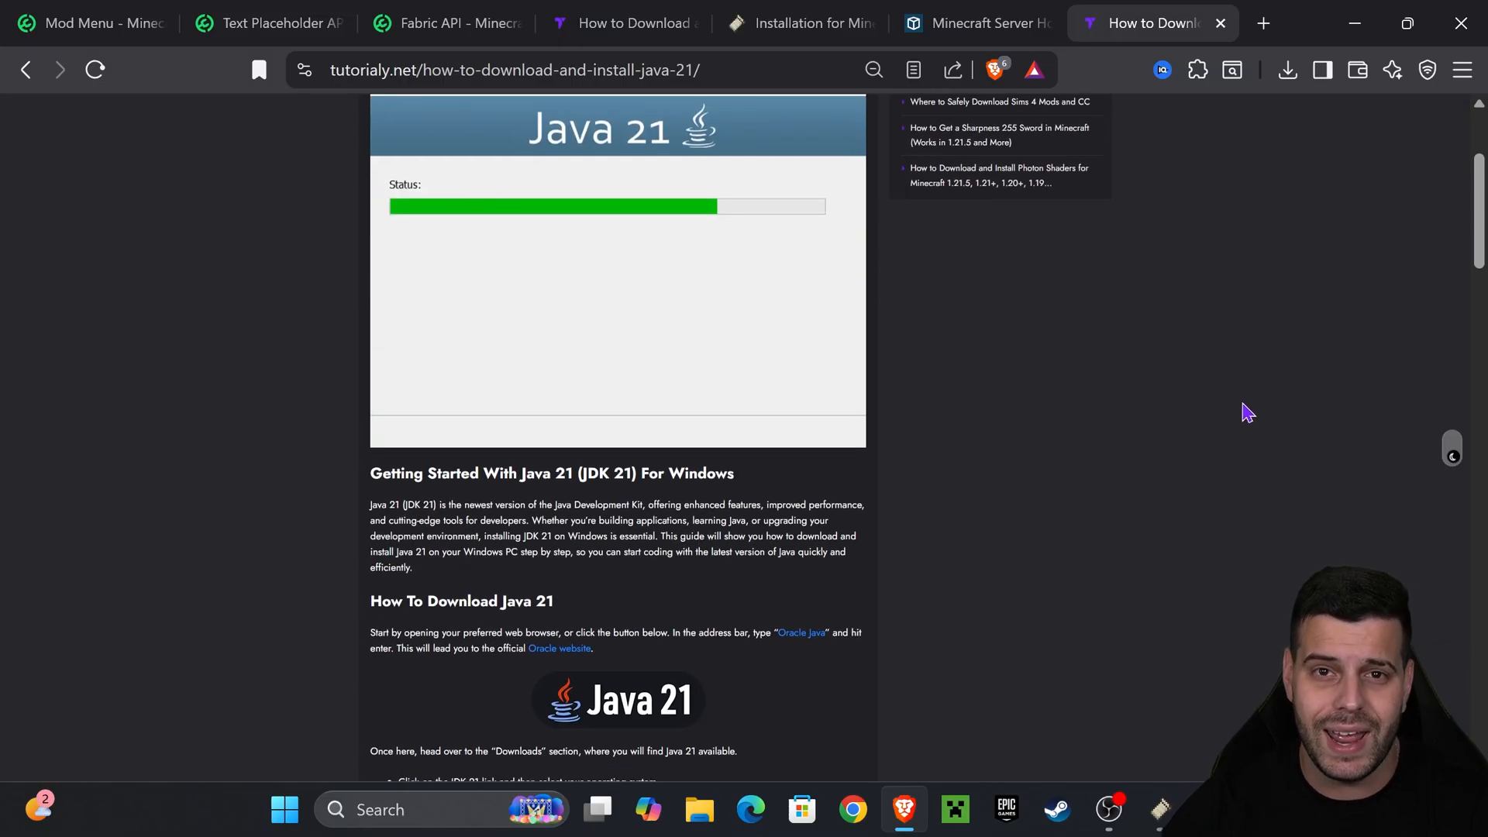
scroll(down, 3)
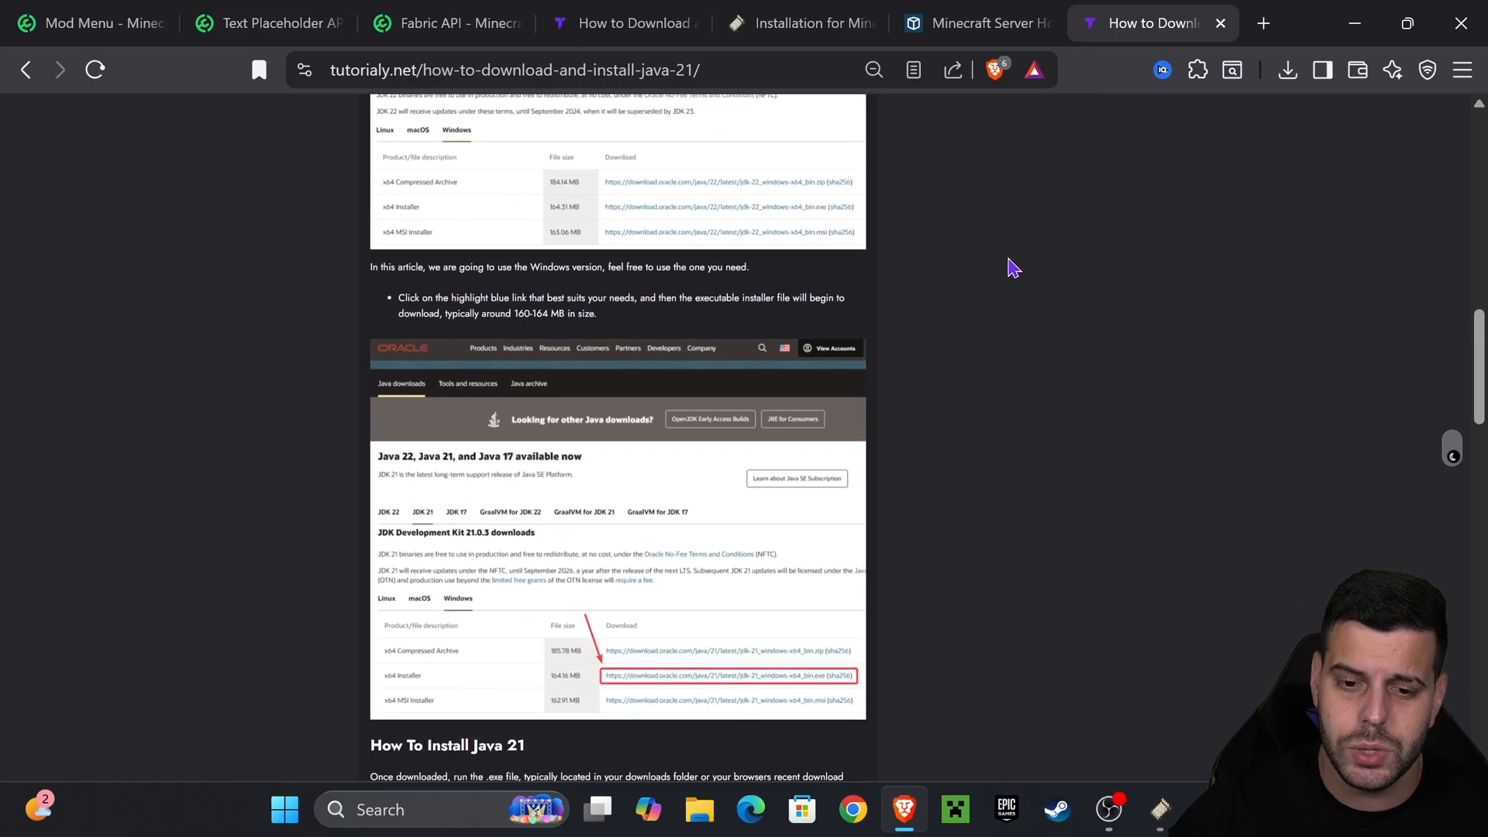
scroll(up, 3)
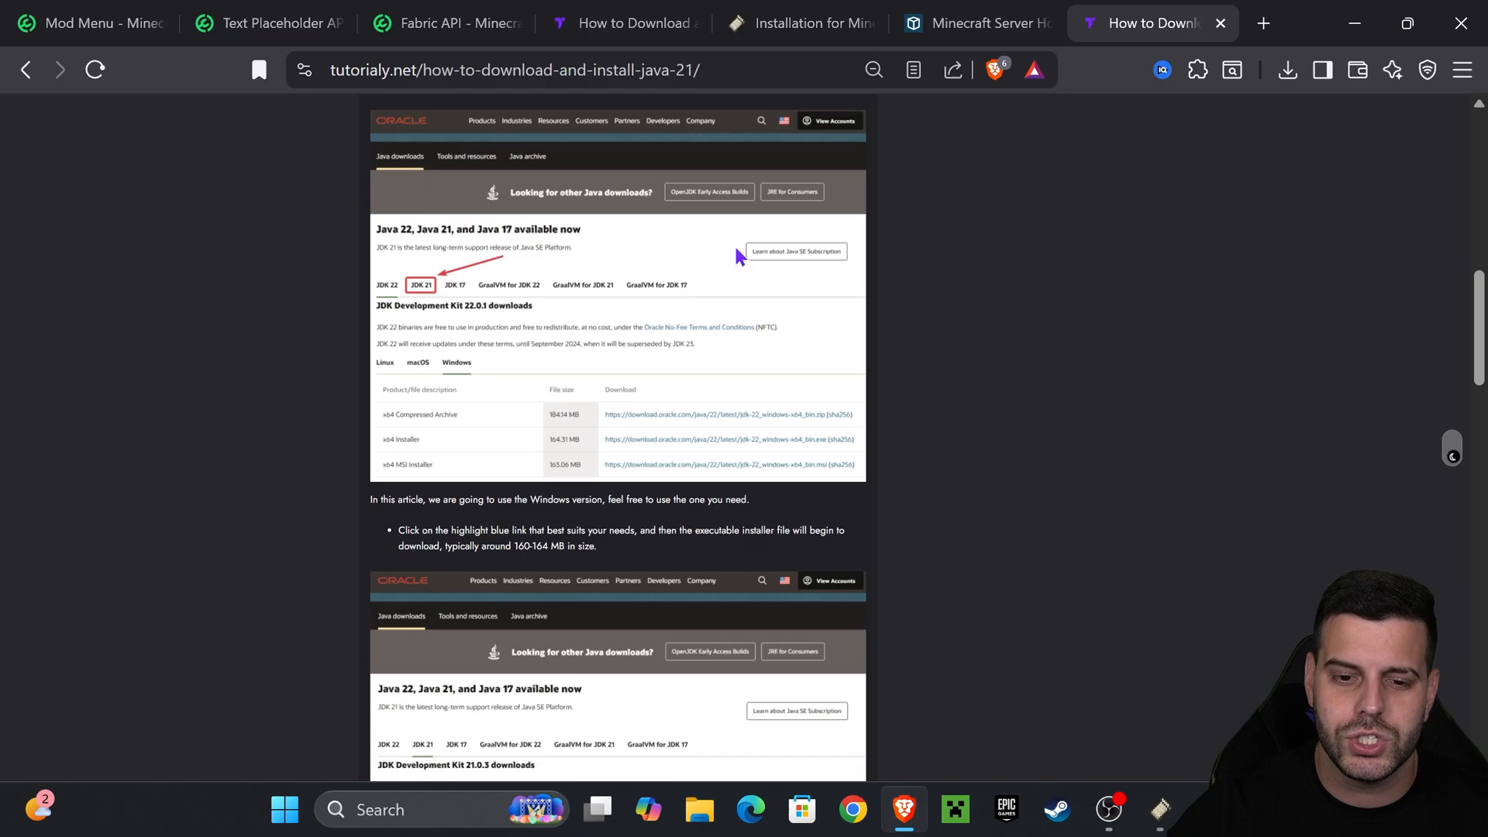
scroll(down, 3)
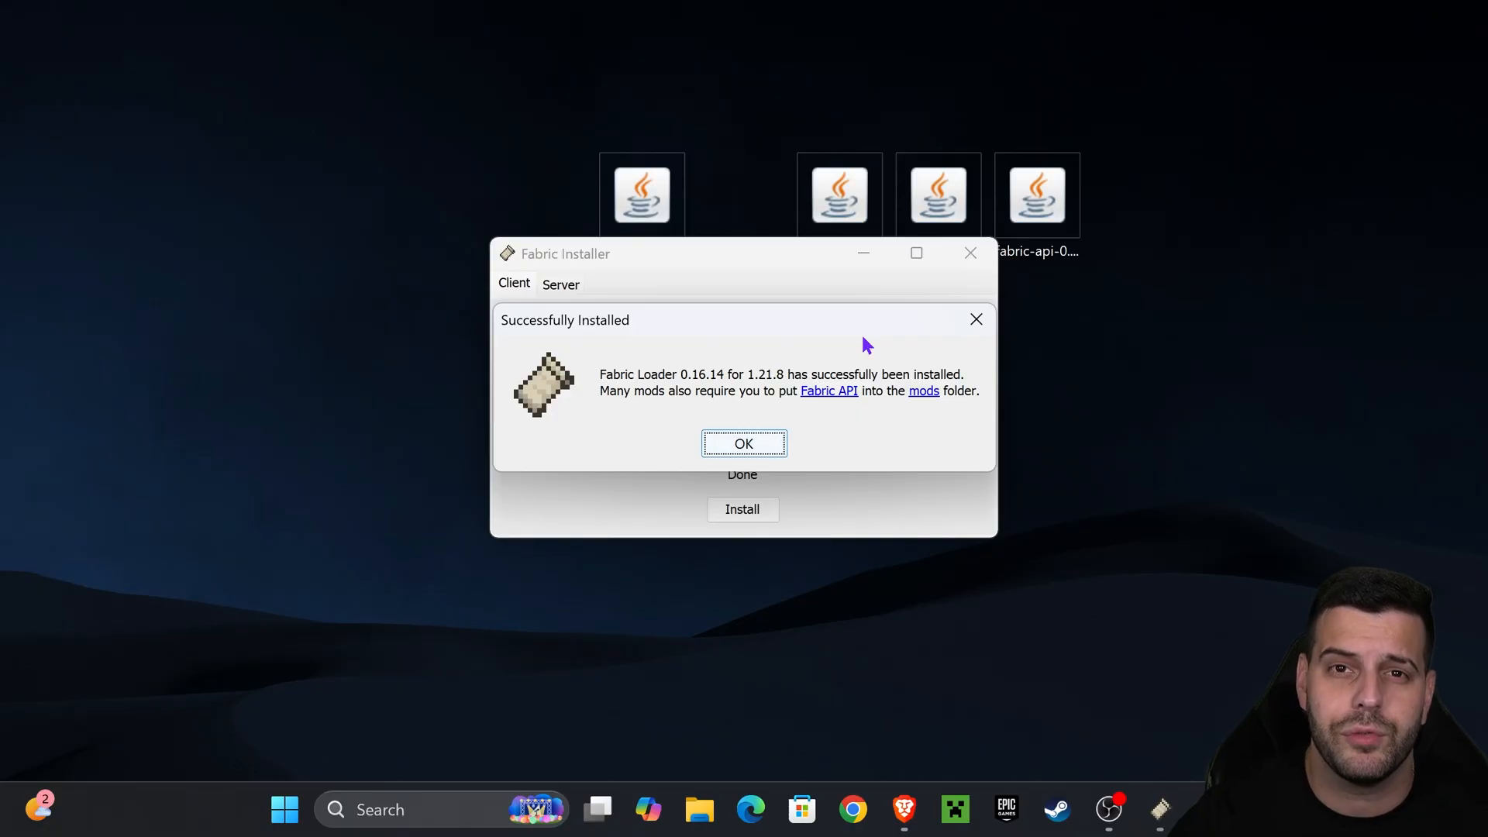
mouse_move(692, 282)
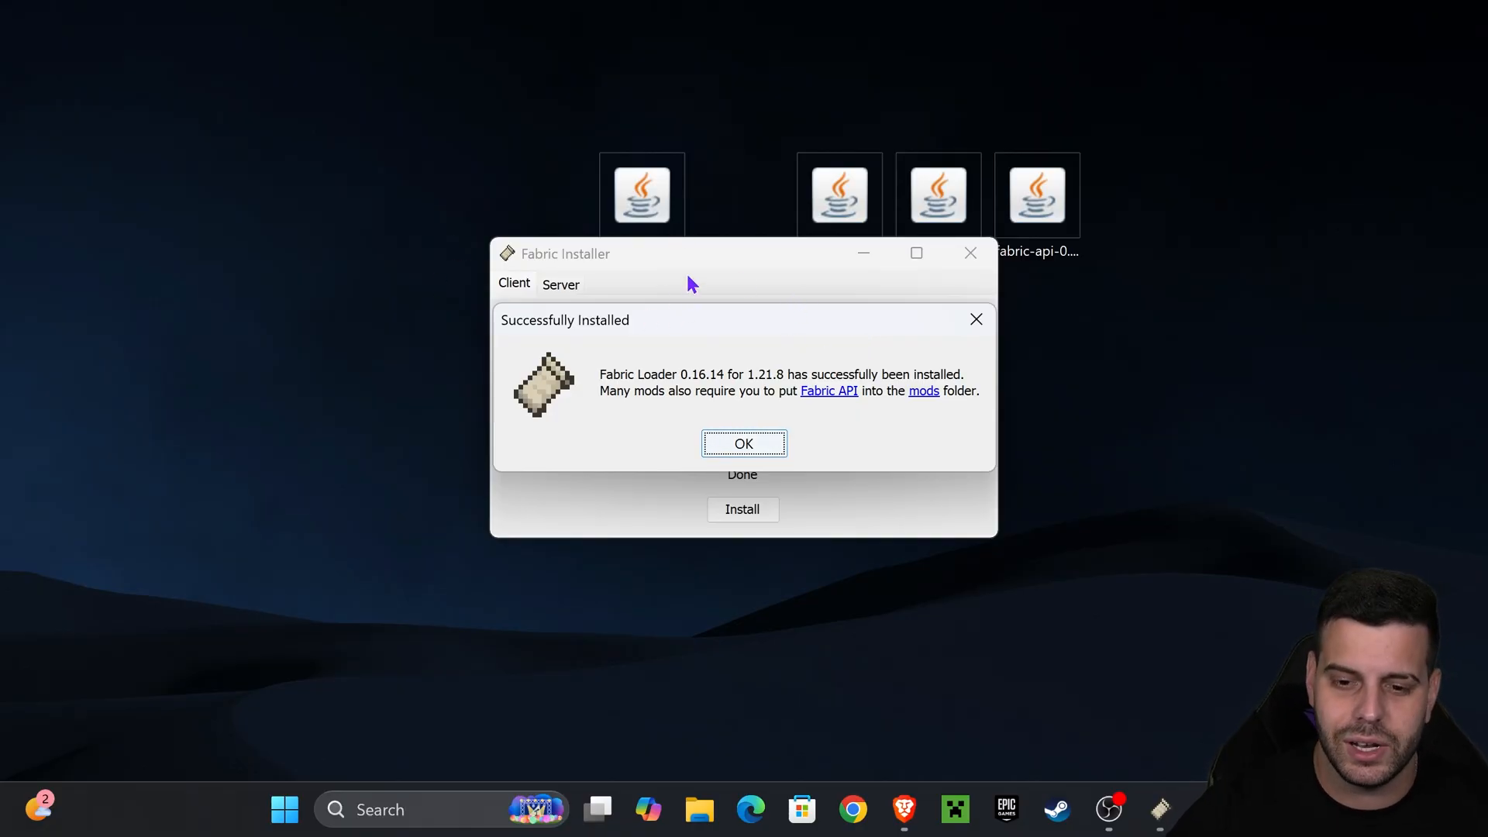
Confirm the successful Fabric install, close the installer and adjust the desktop jar selection.
click(742, 443)
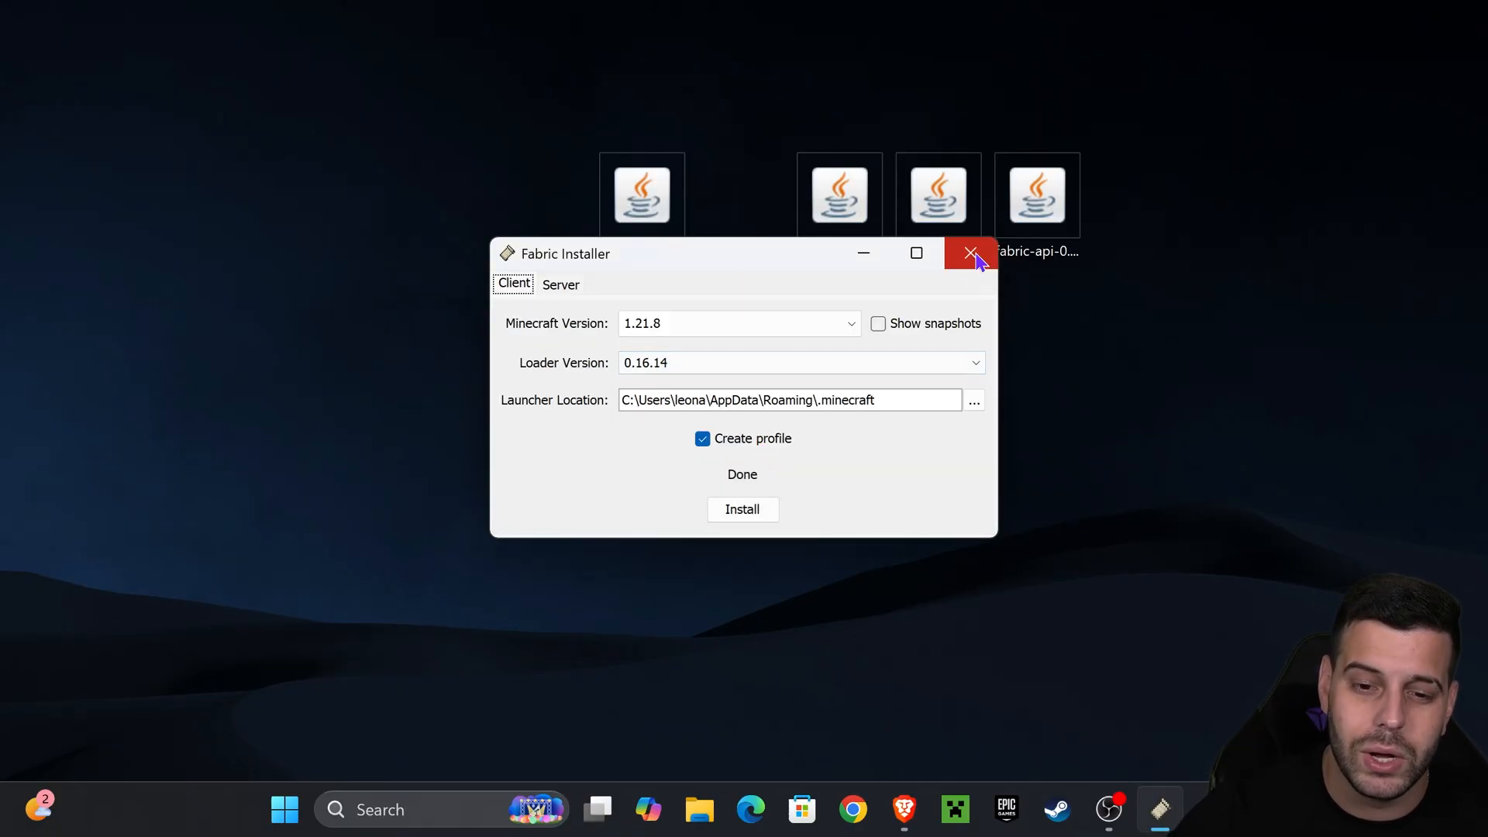
click(971, 253)
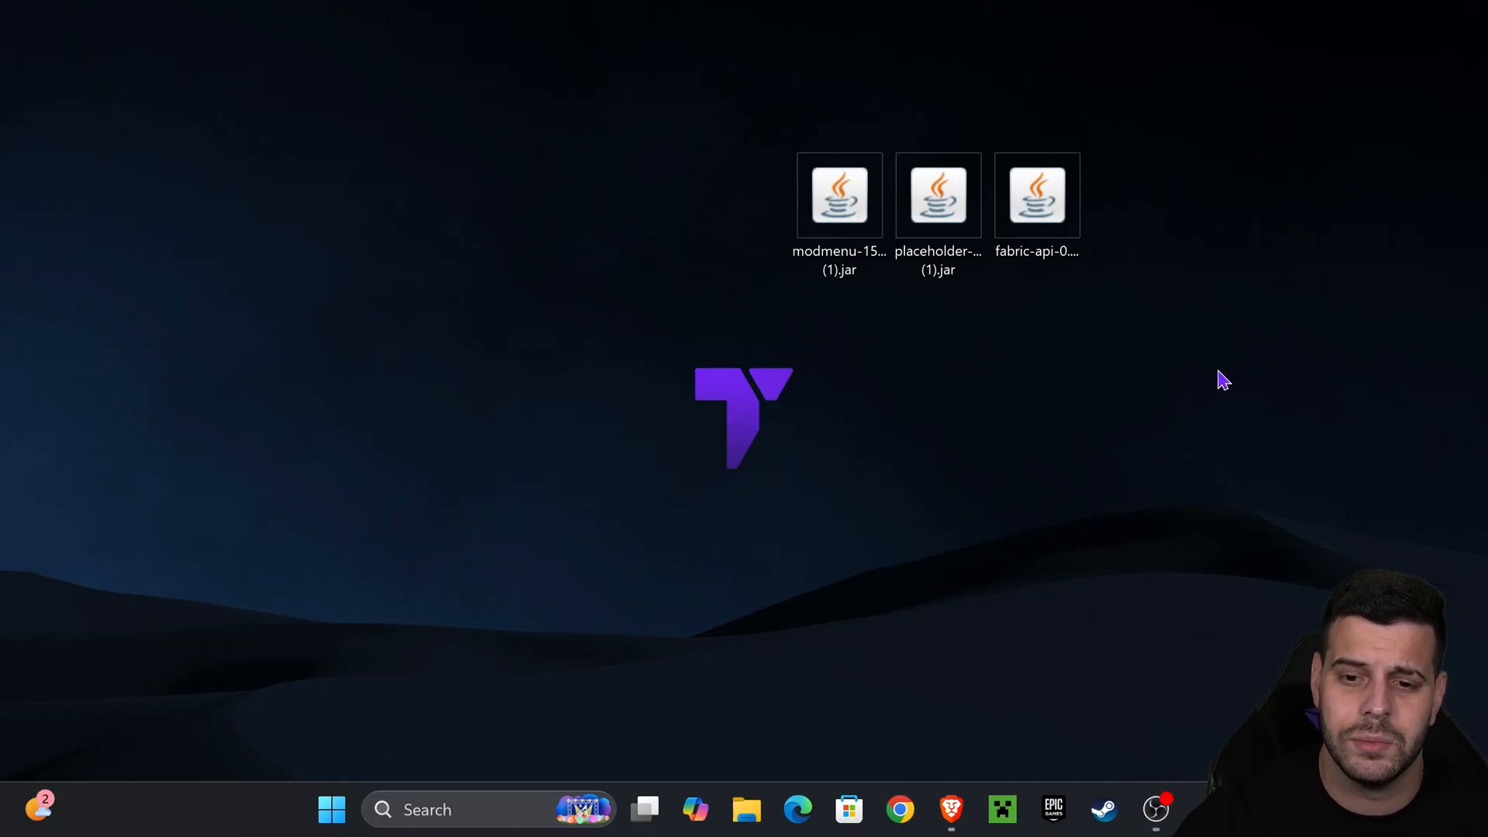
mouse_move(1135, 319)
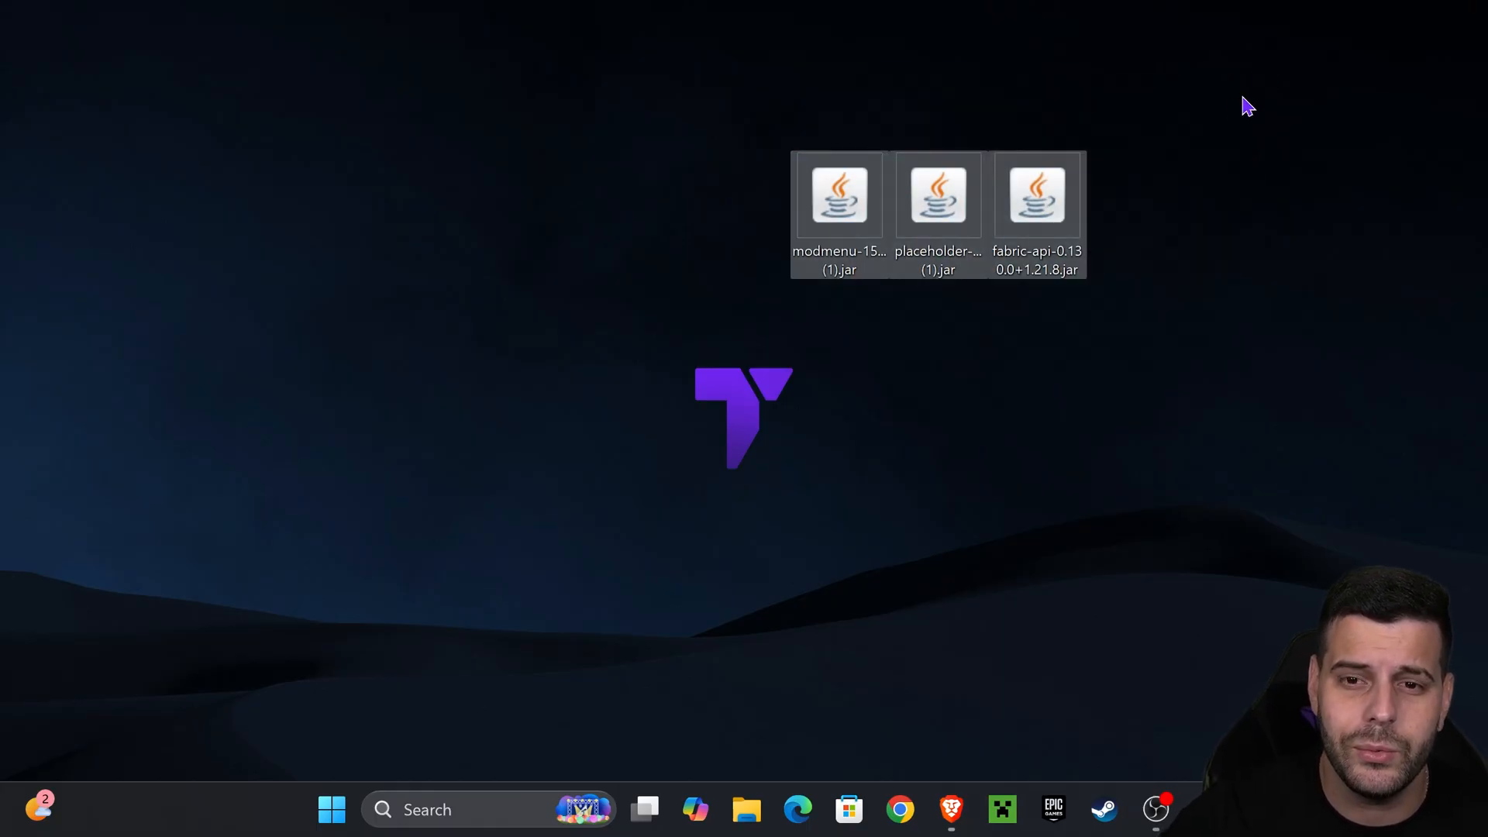
click(839, 197)
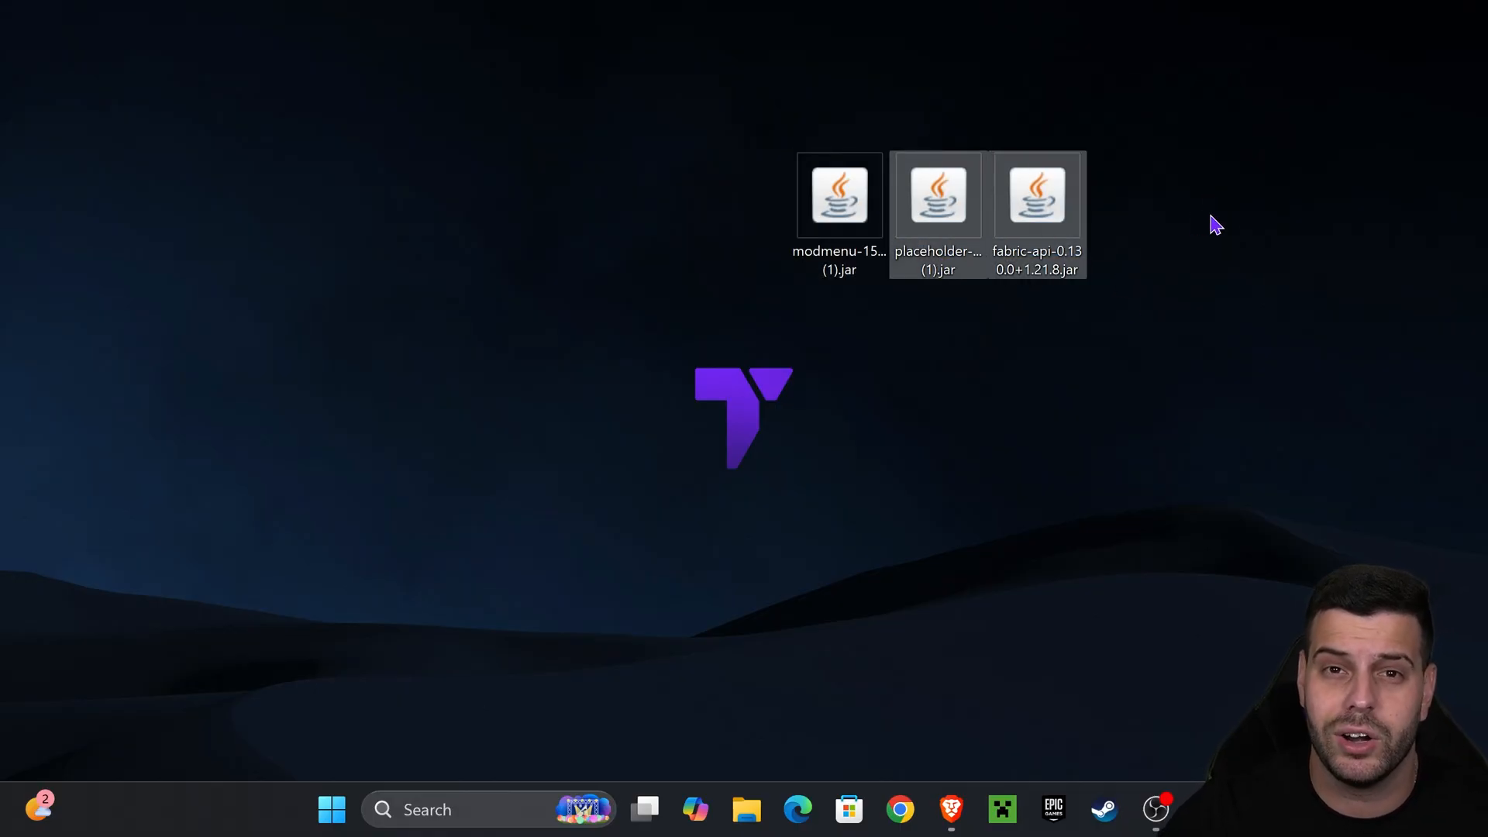
click(839, 197)
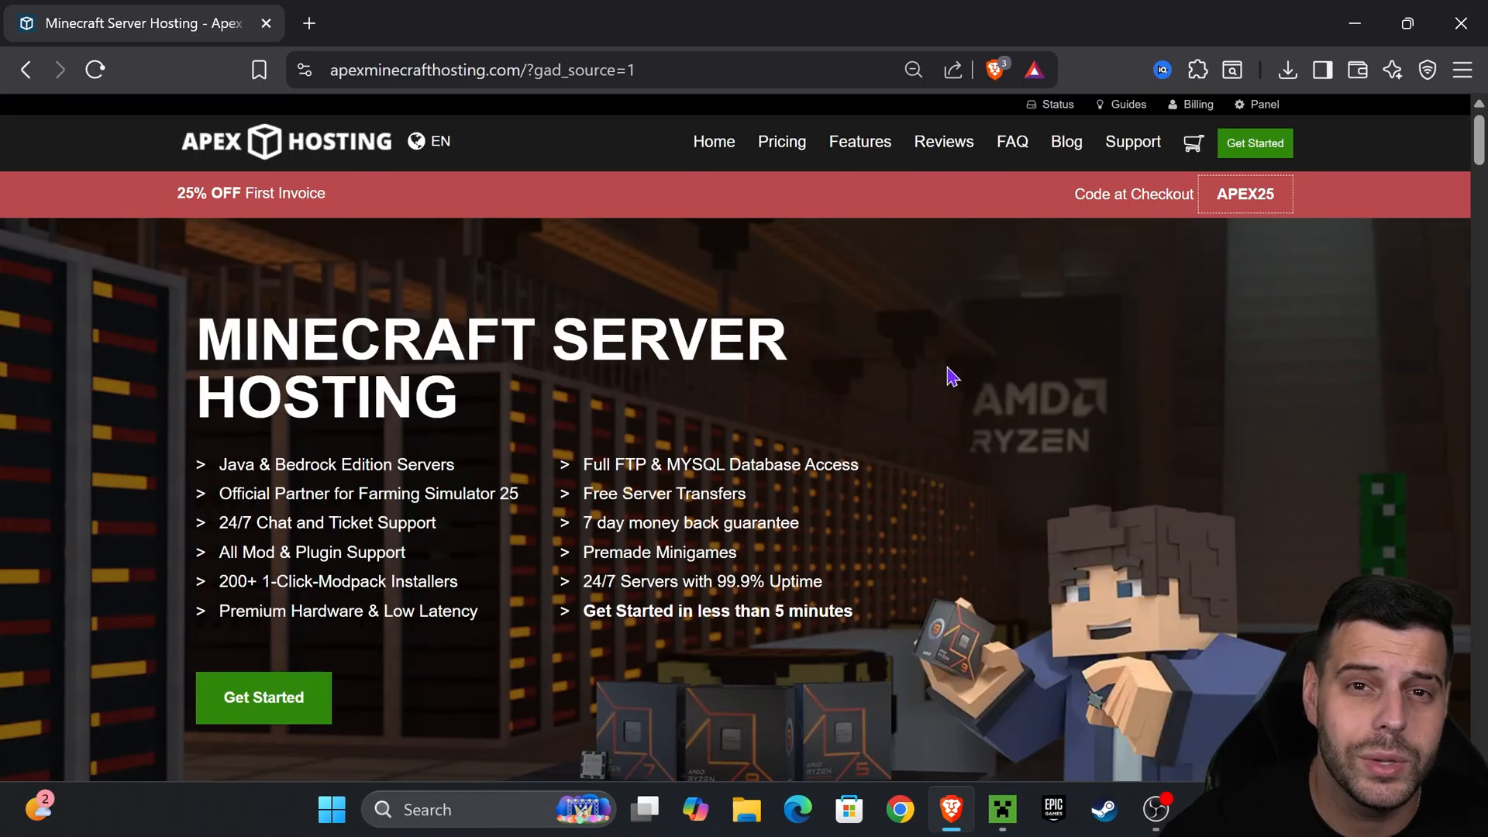
mouse_move(1071, 371)
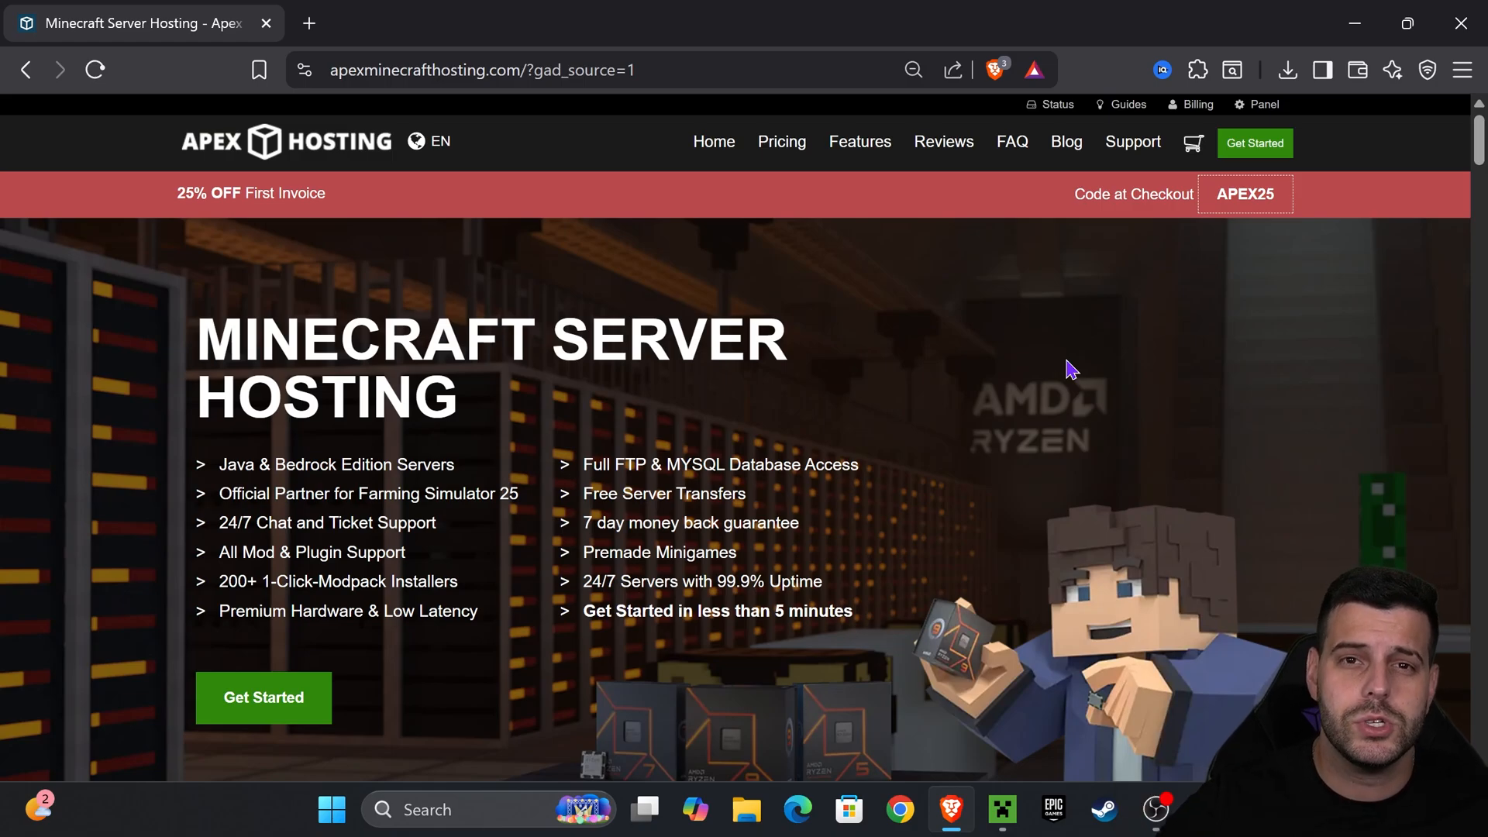
mouse_move(772, 344)
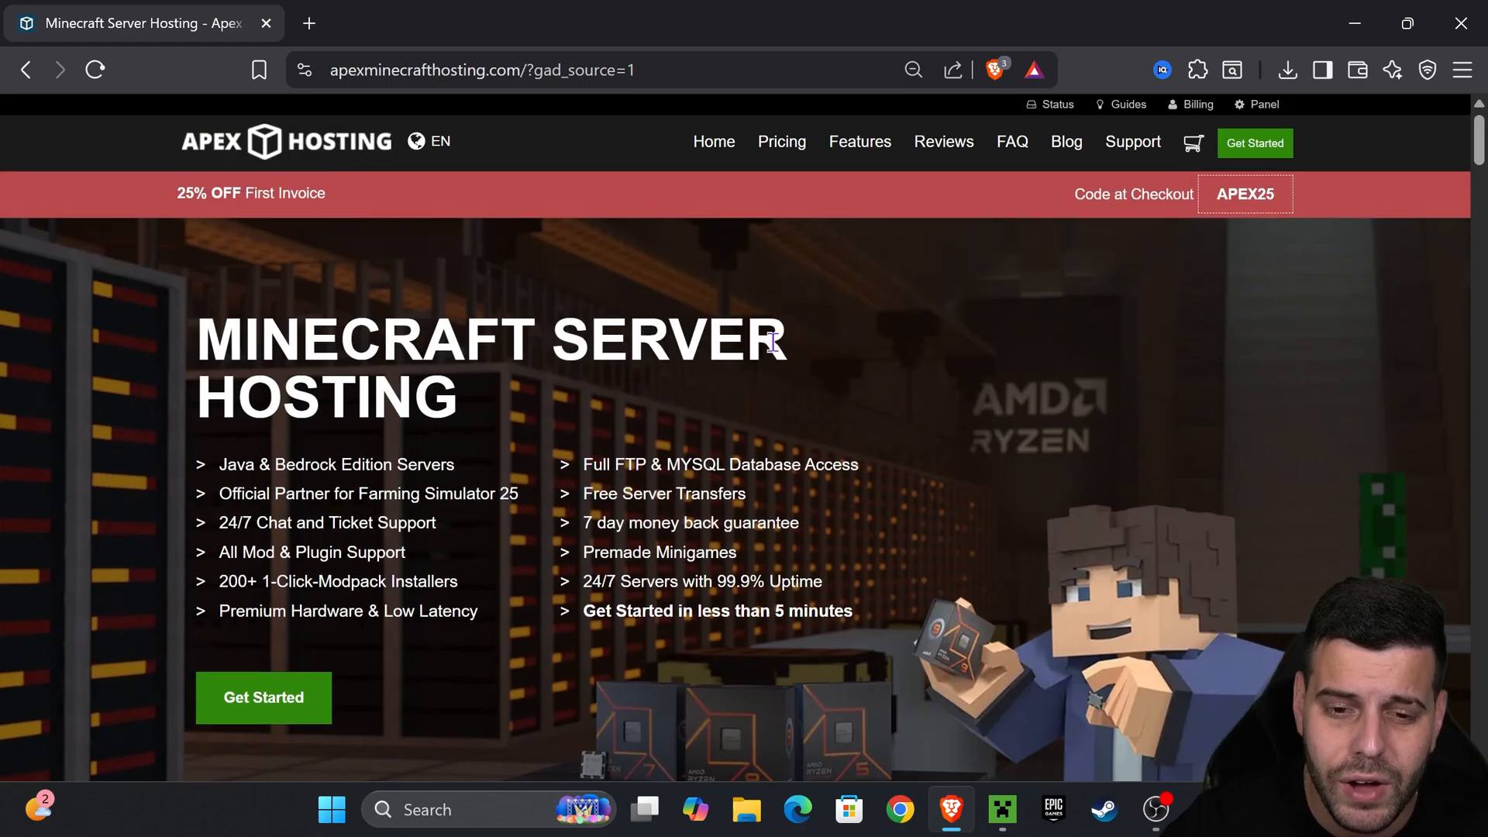
mouse_move(846, 375)
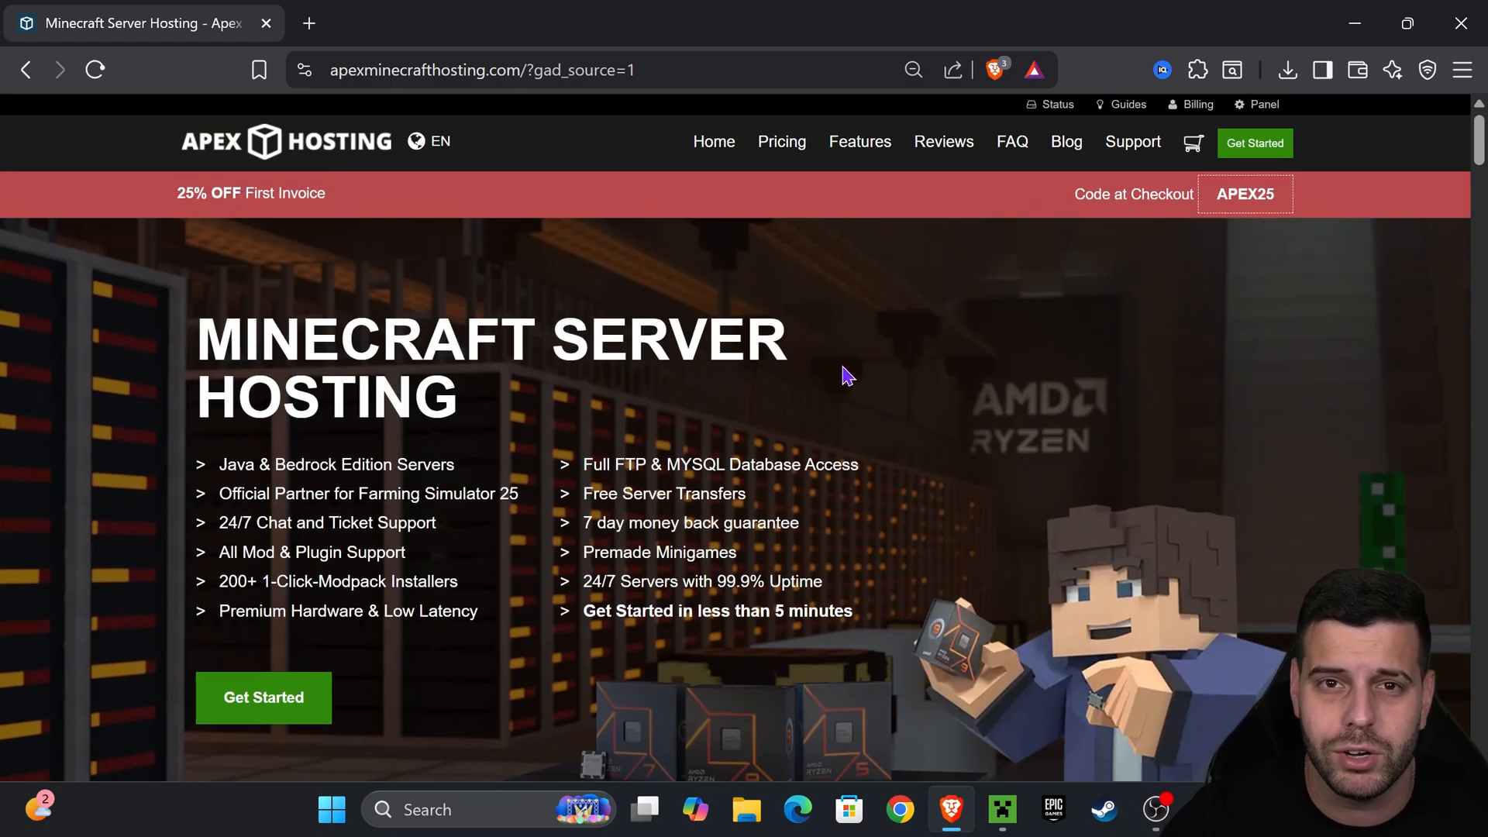
mouse_move(857, 352)
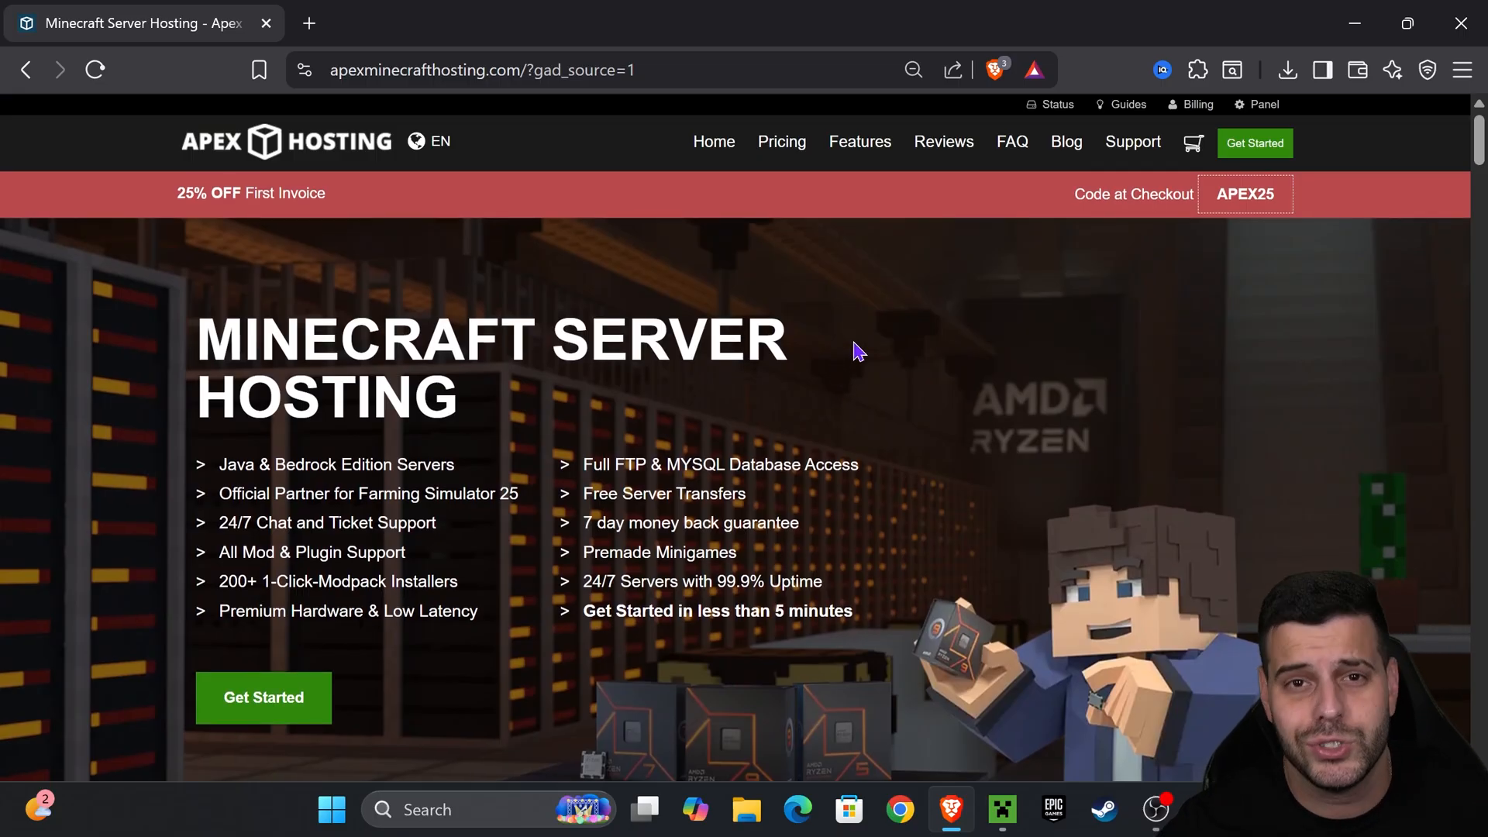
mouse_move(797, 390)
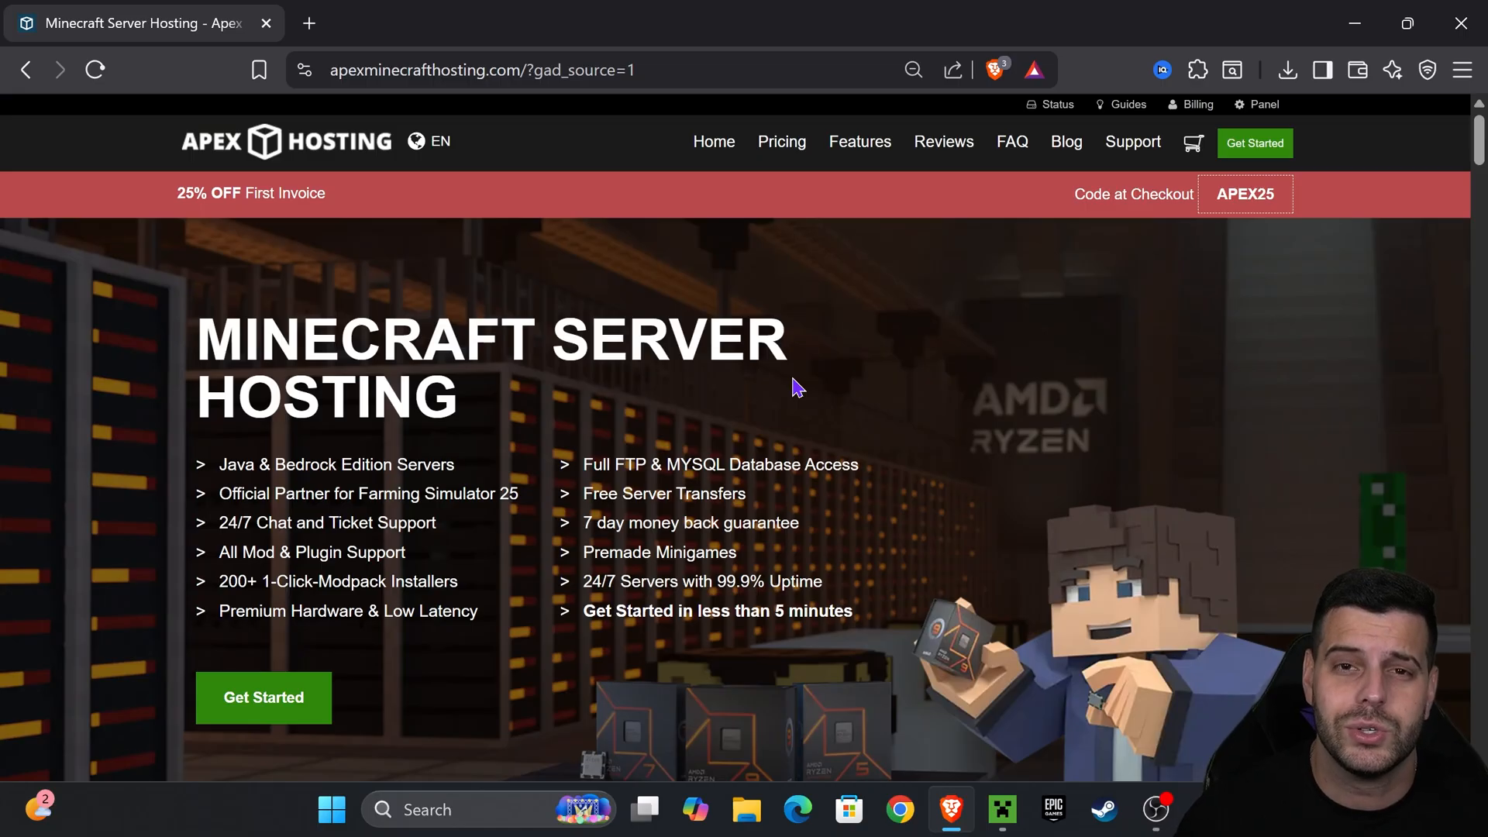
mouse_move(865, 324)
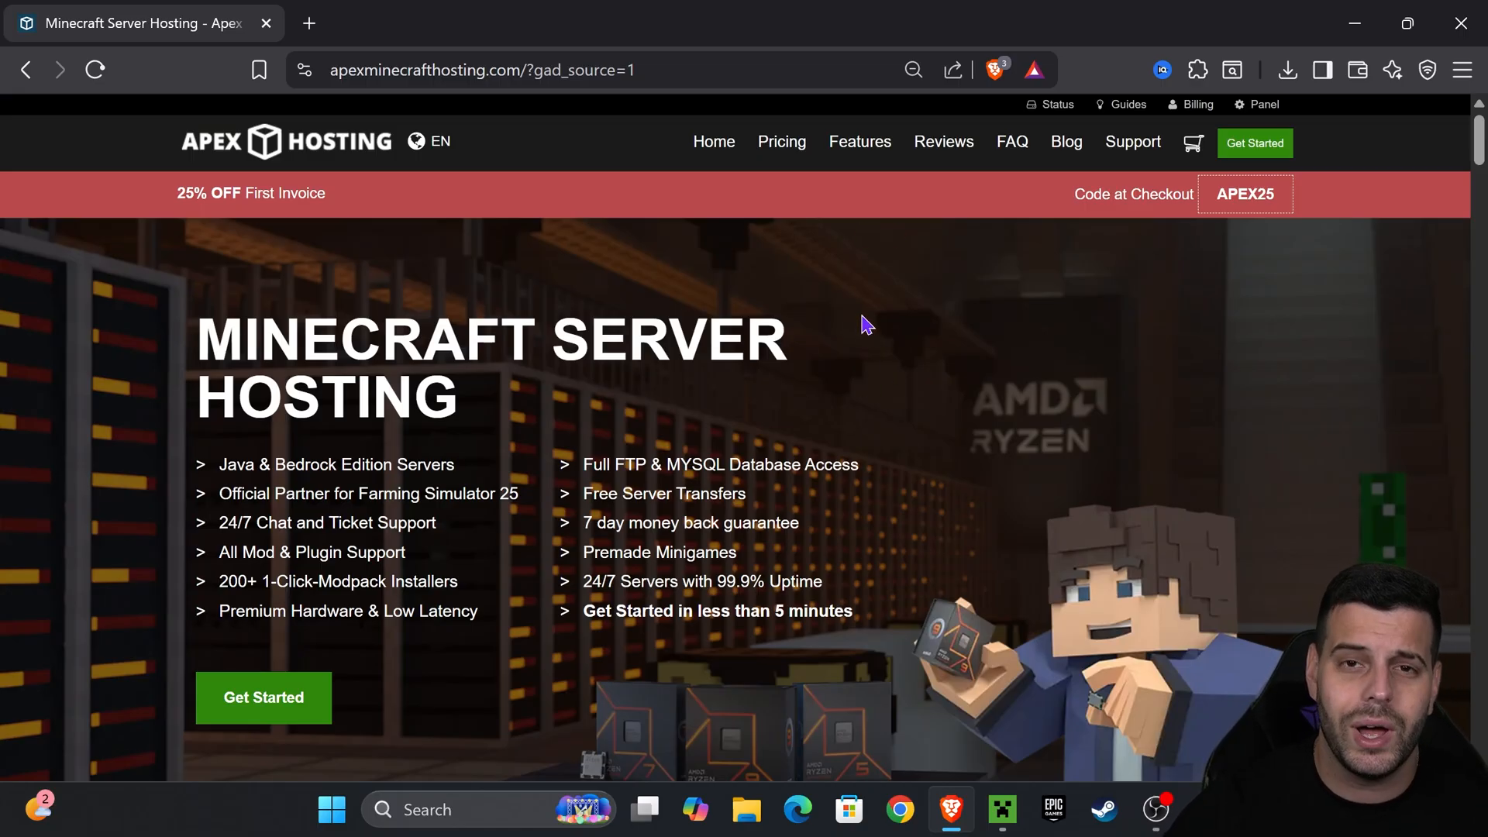
mouse_move(767, 366)
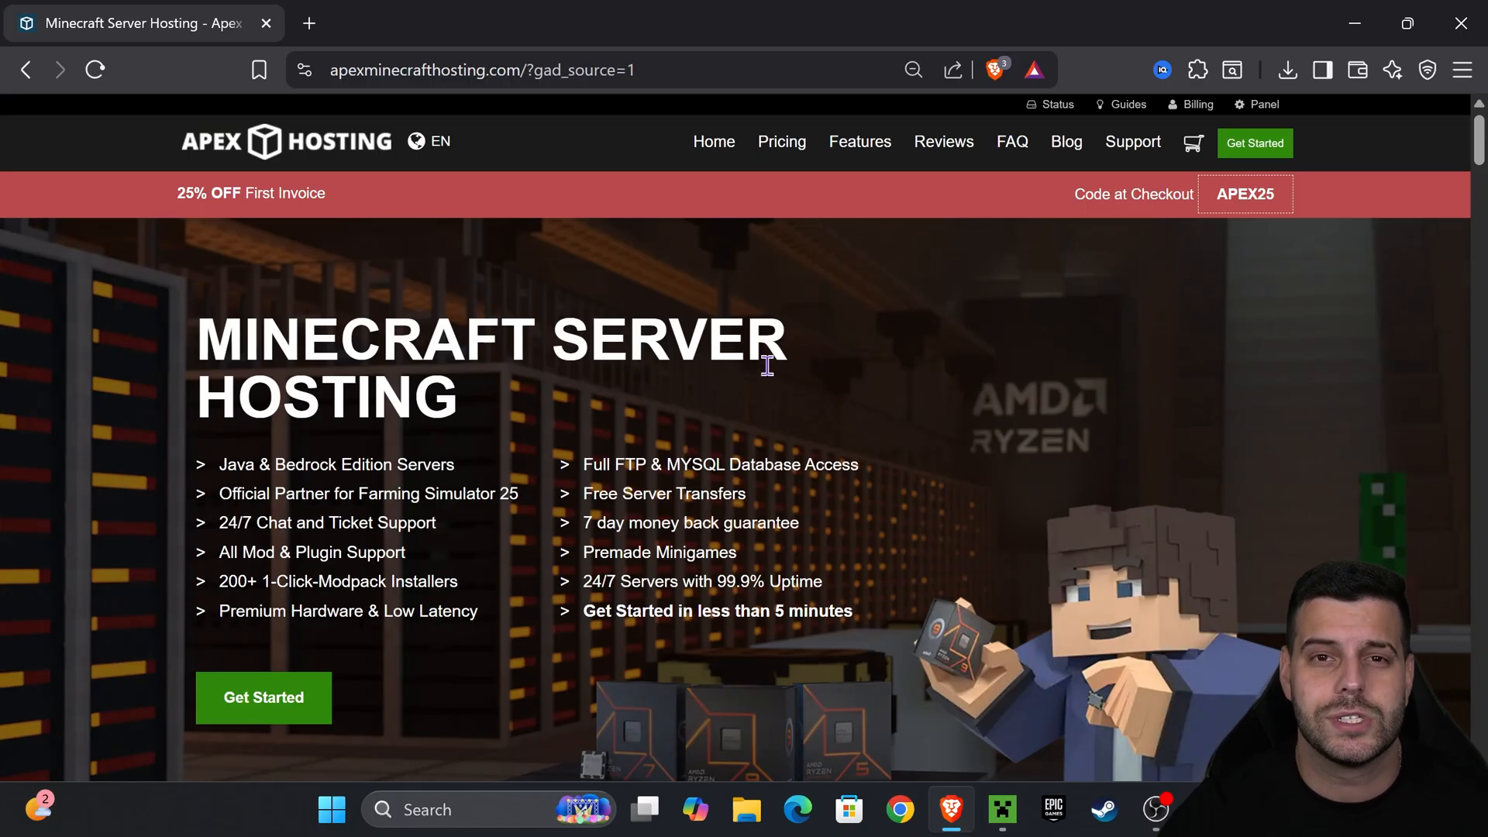
mouse_move(838, 249)
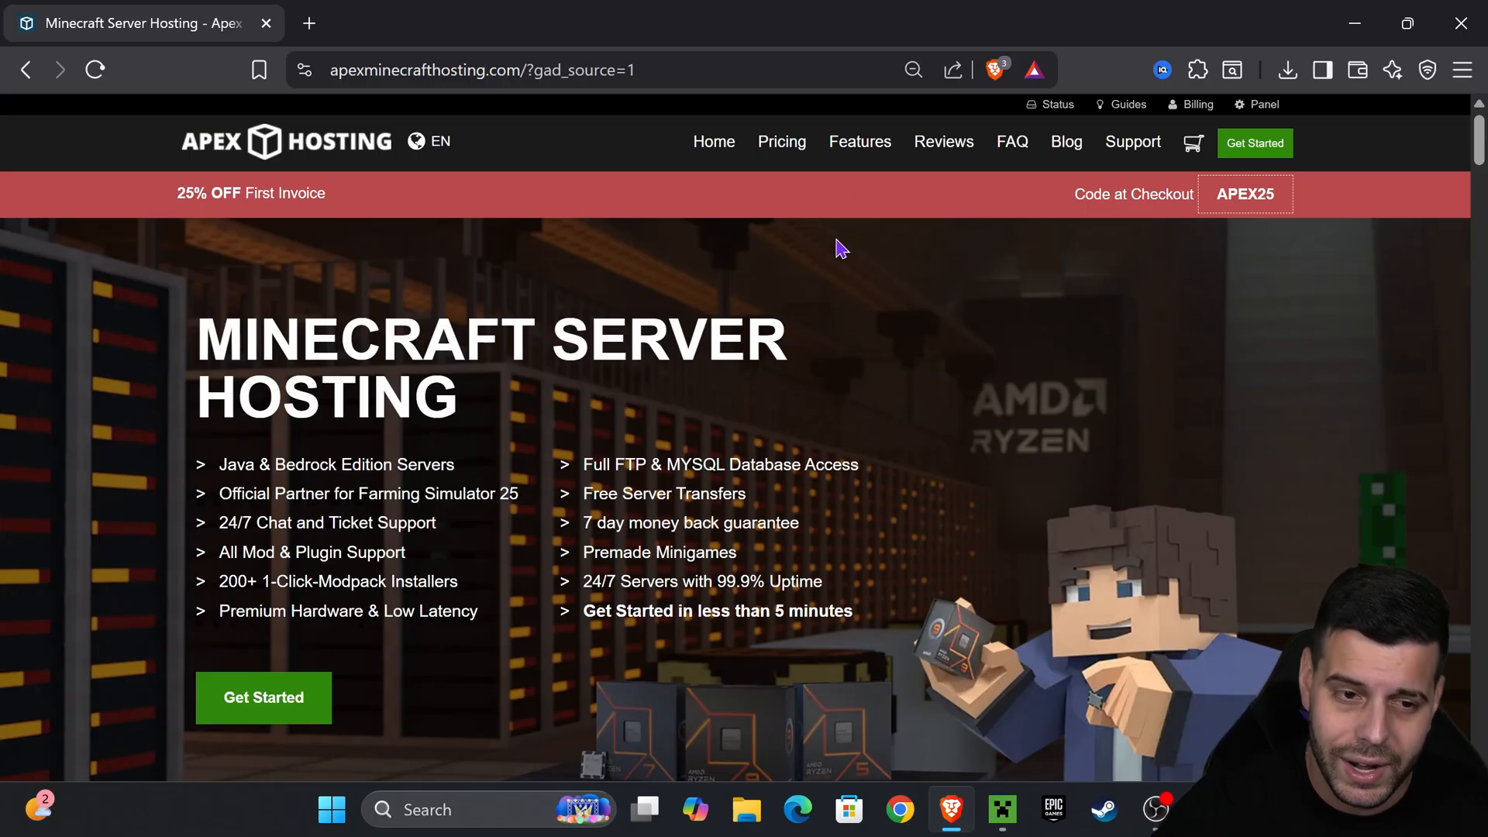
Show the launcher's Installations list with Modded ticked so fabric-loader-1.21.8 appears.
click(1001, 810)
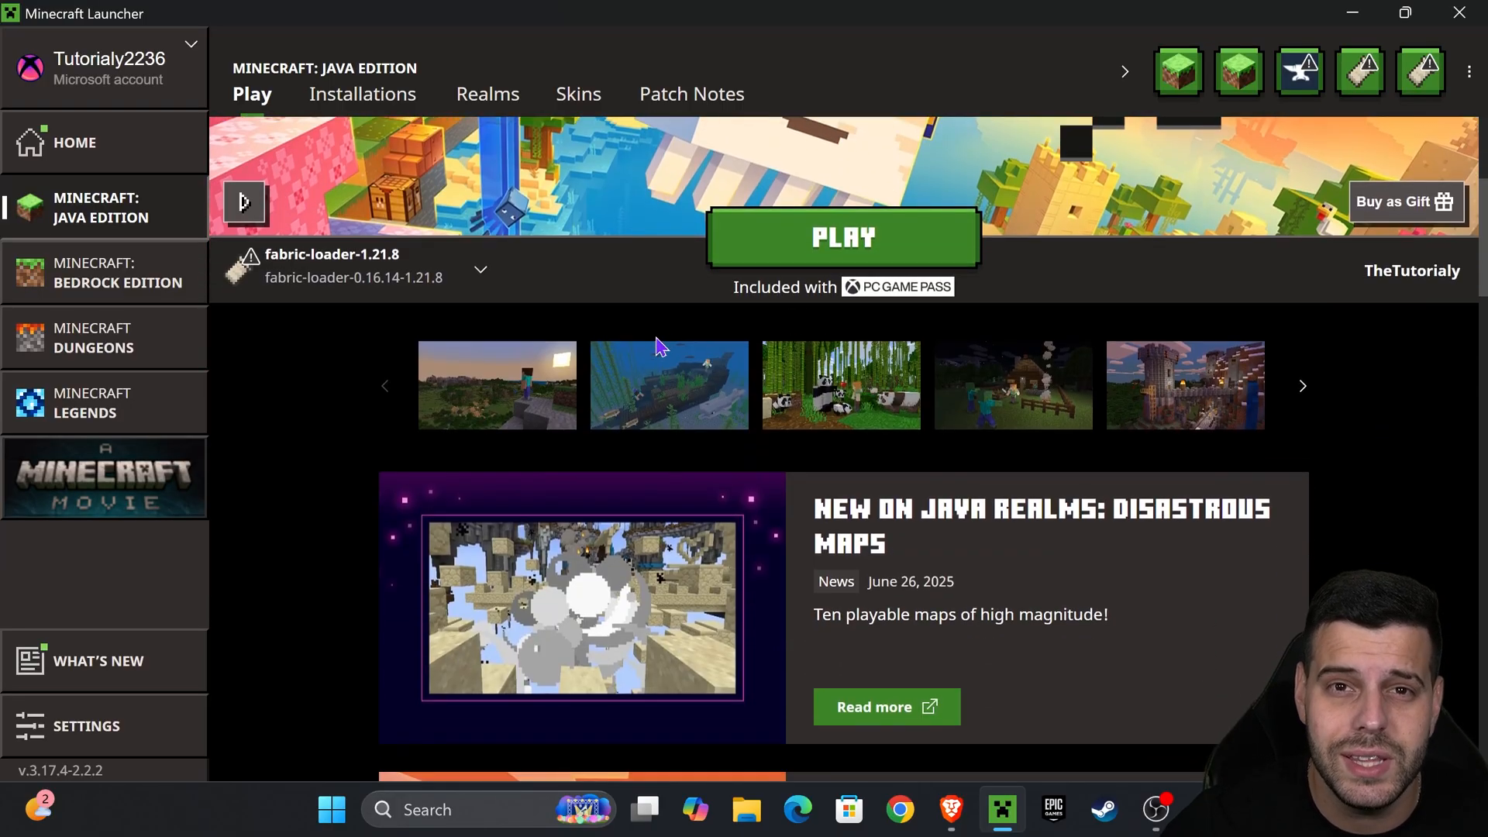
scroll(up, 3)
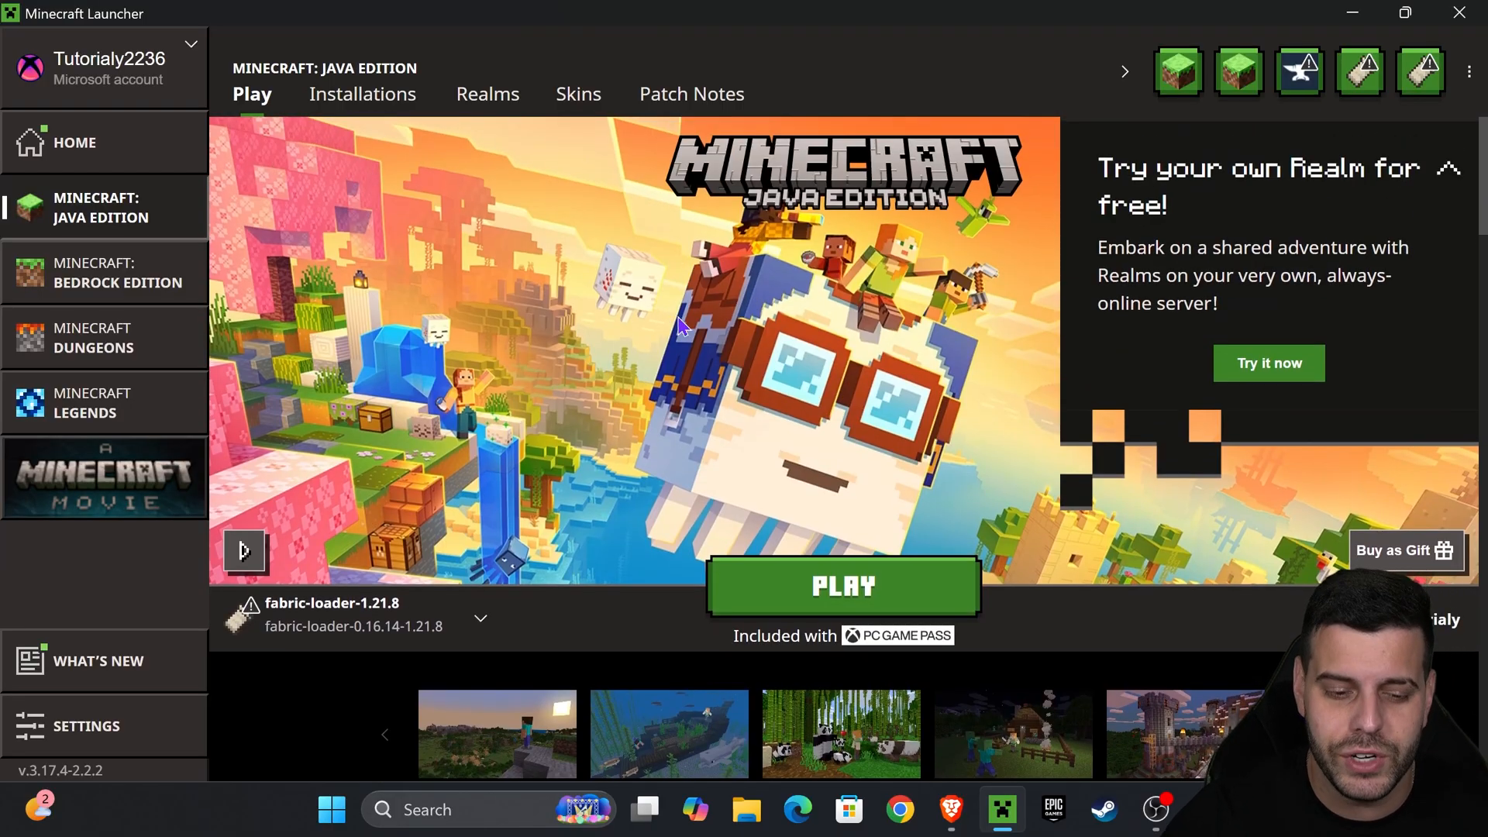
mouse_move(246, 609)
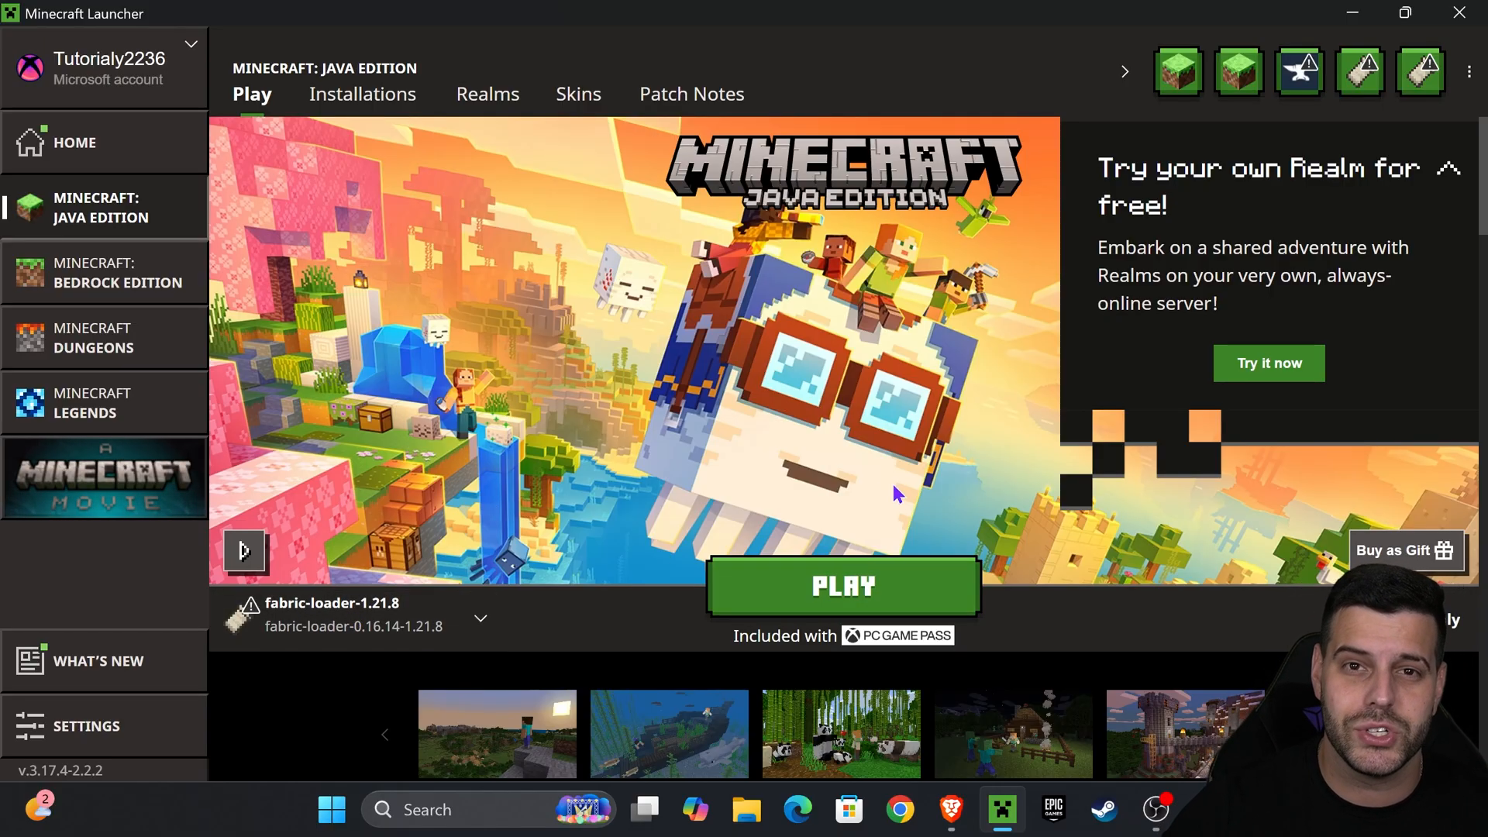
mouse_move(363, 94)
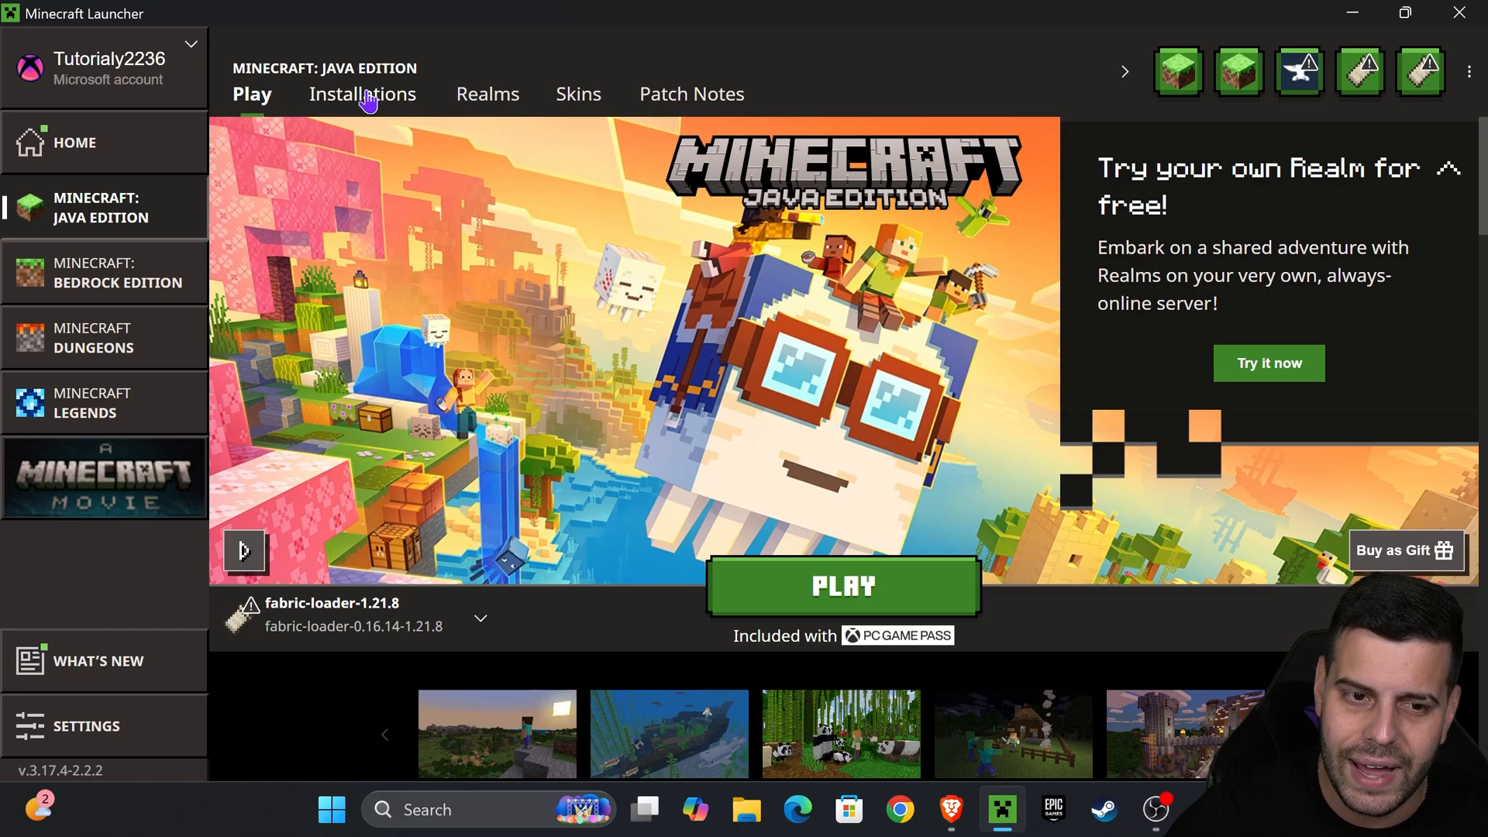
click(361, 94)
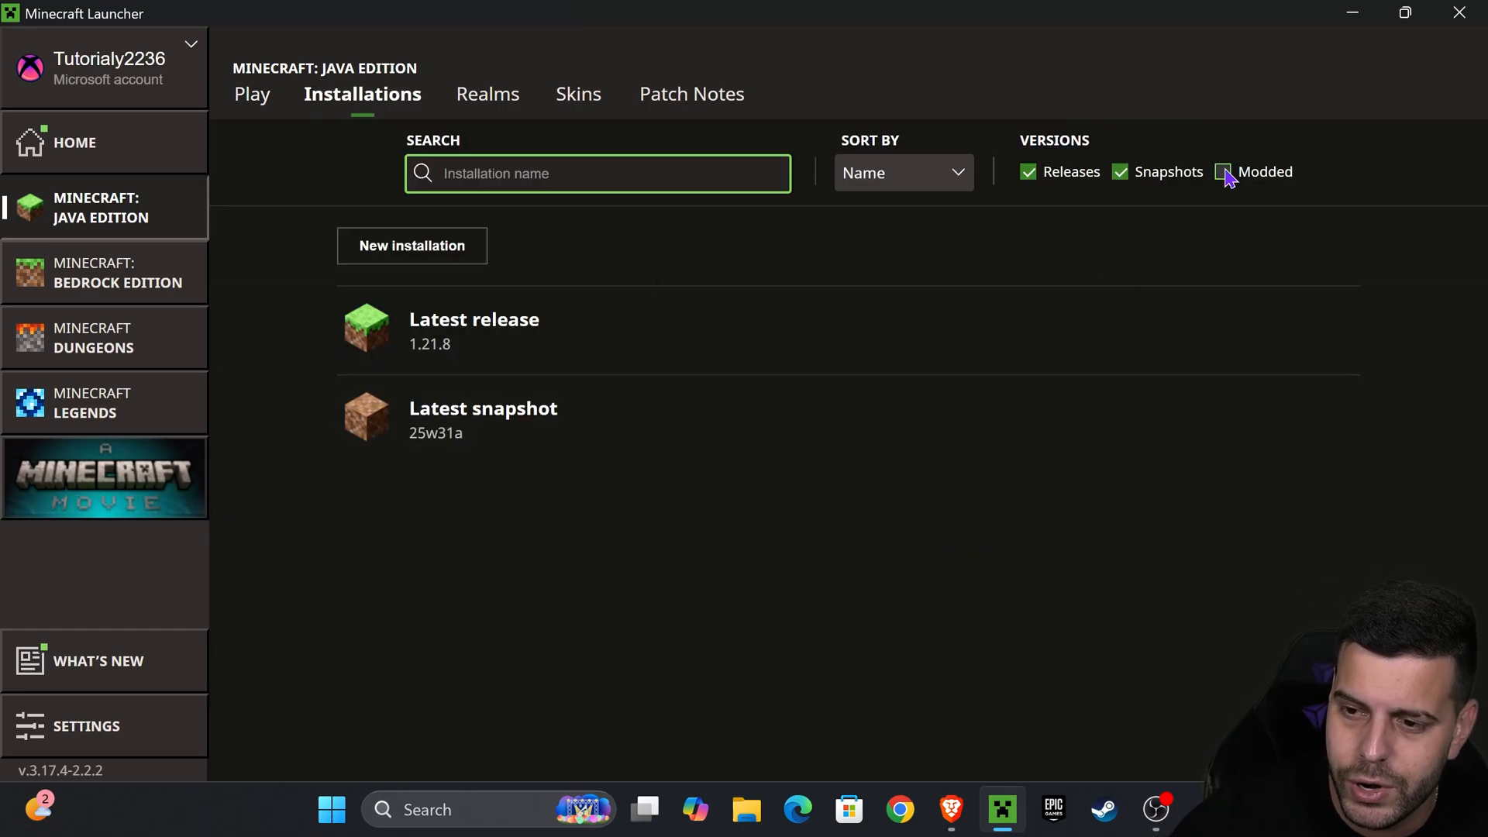
click(1223, 171)
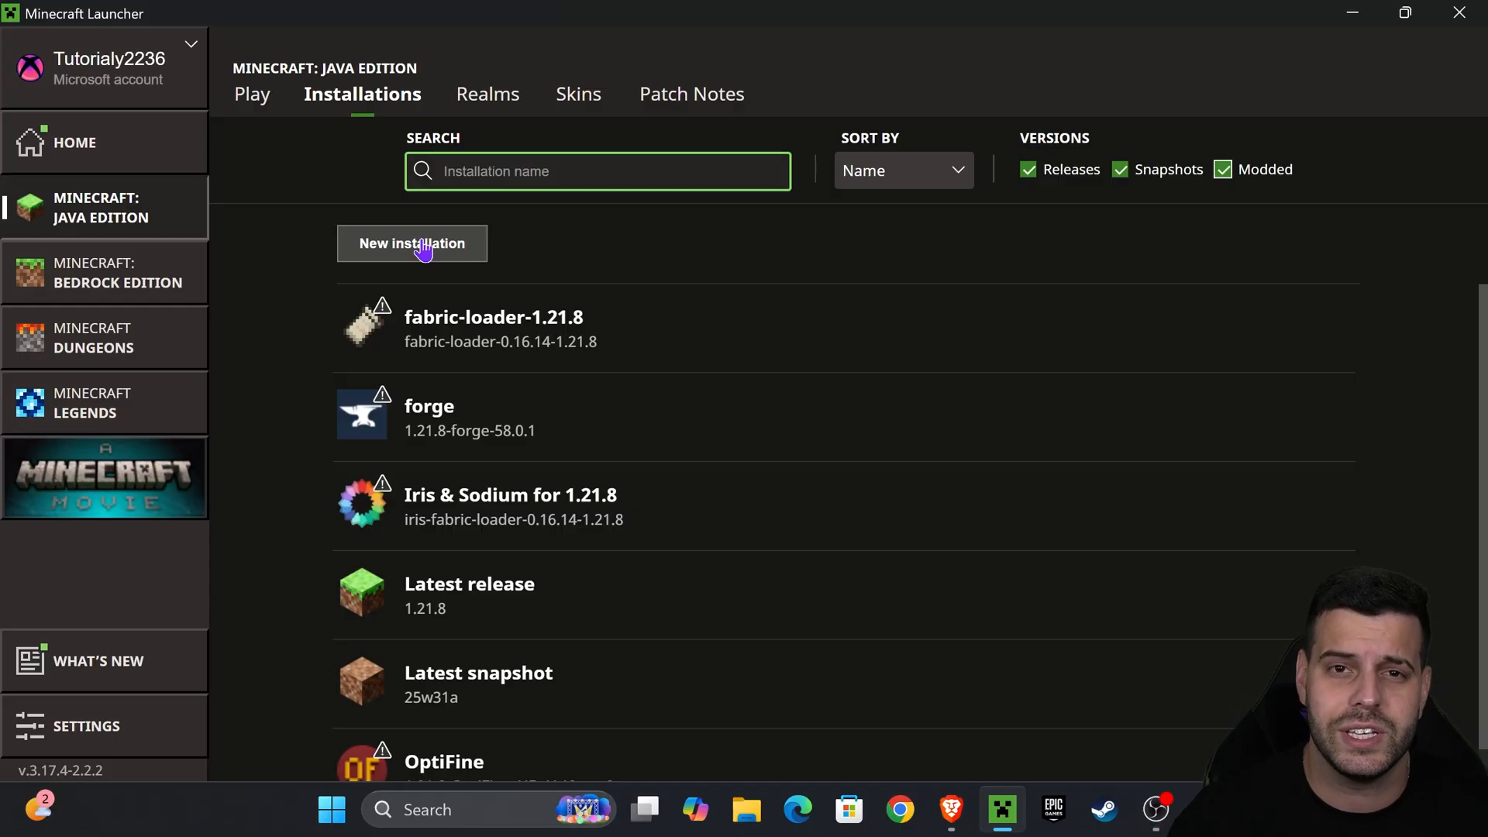
mouse_move(648, 318)
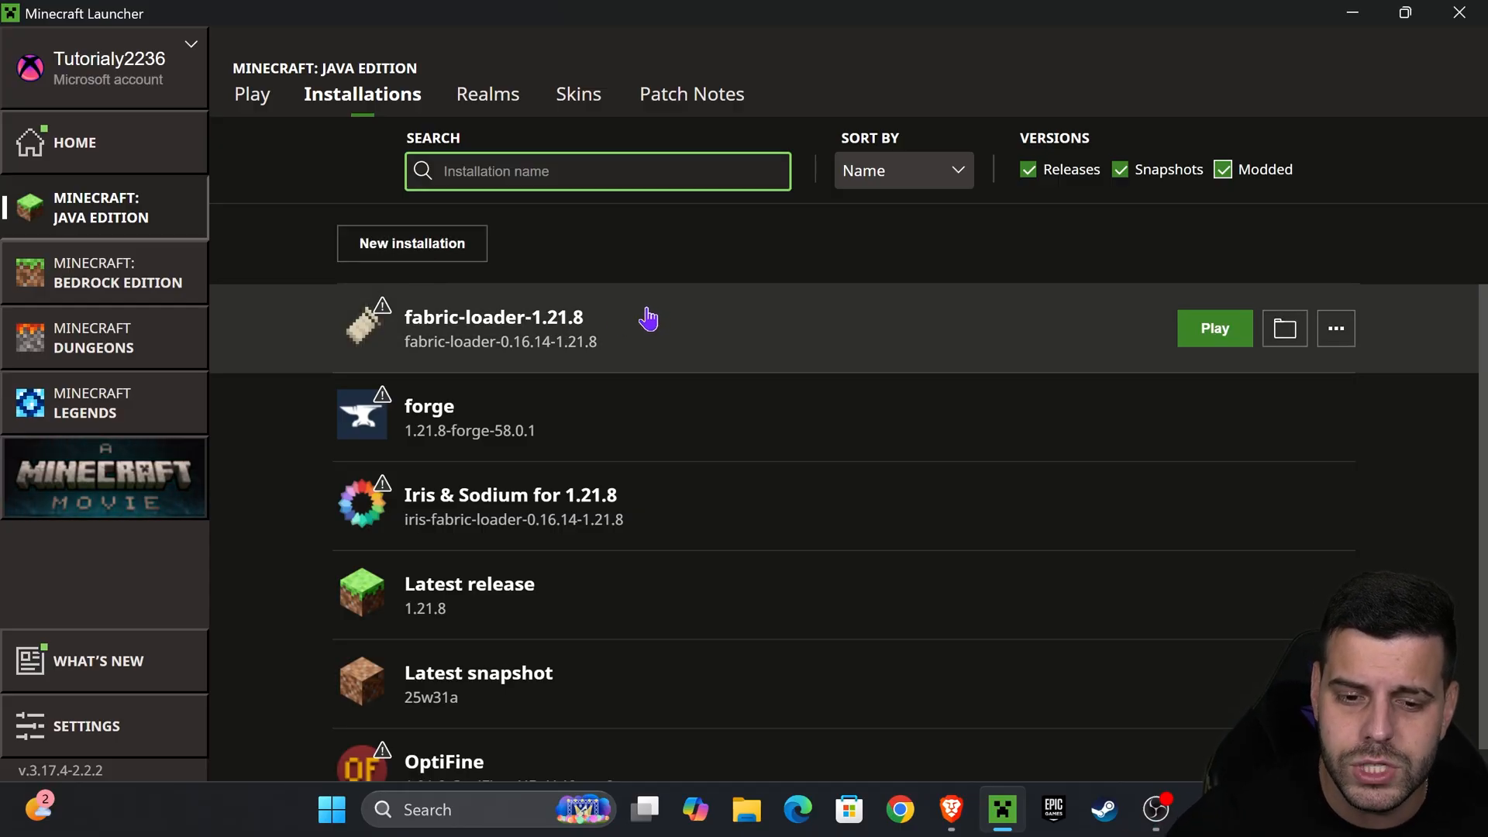
mouse_move(1283, 329)
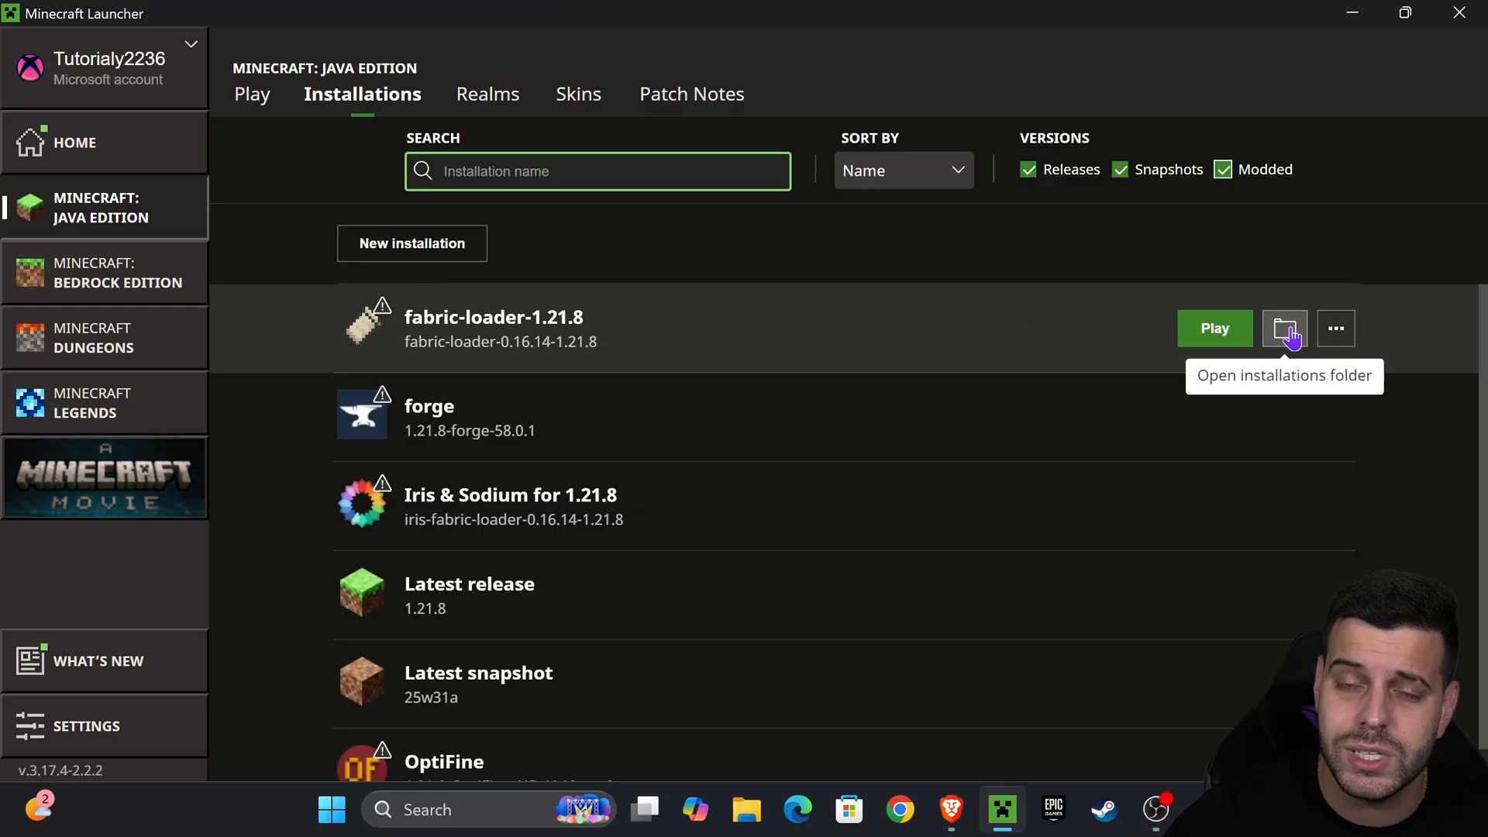
From fabric-loader-1.21.8's game folder, remove the old mods folder and create and enter a new 'mods' folder.
click(1283, 327)
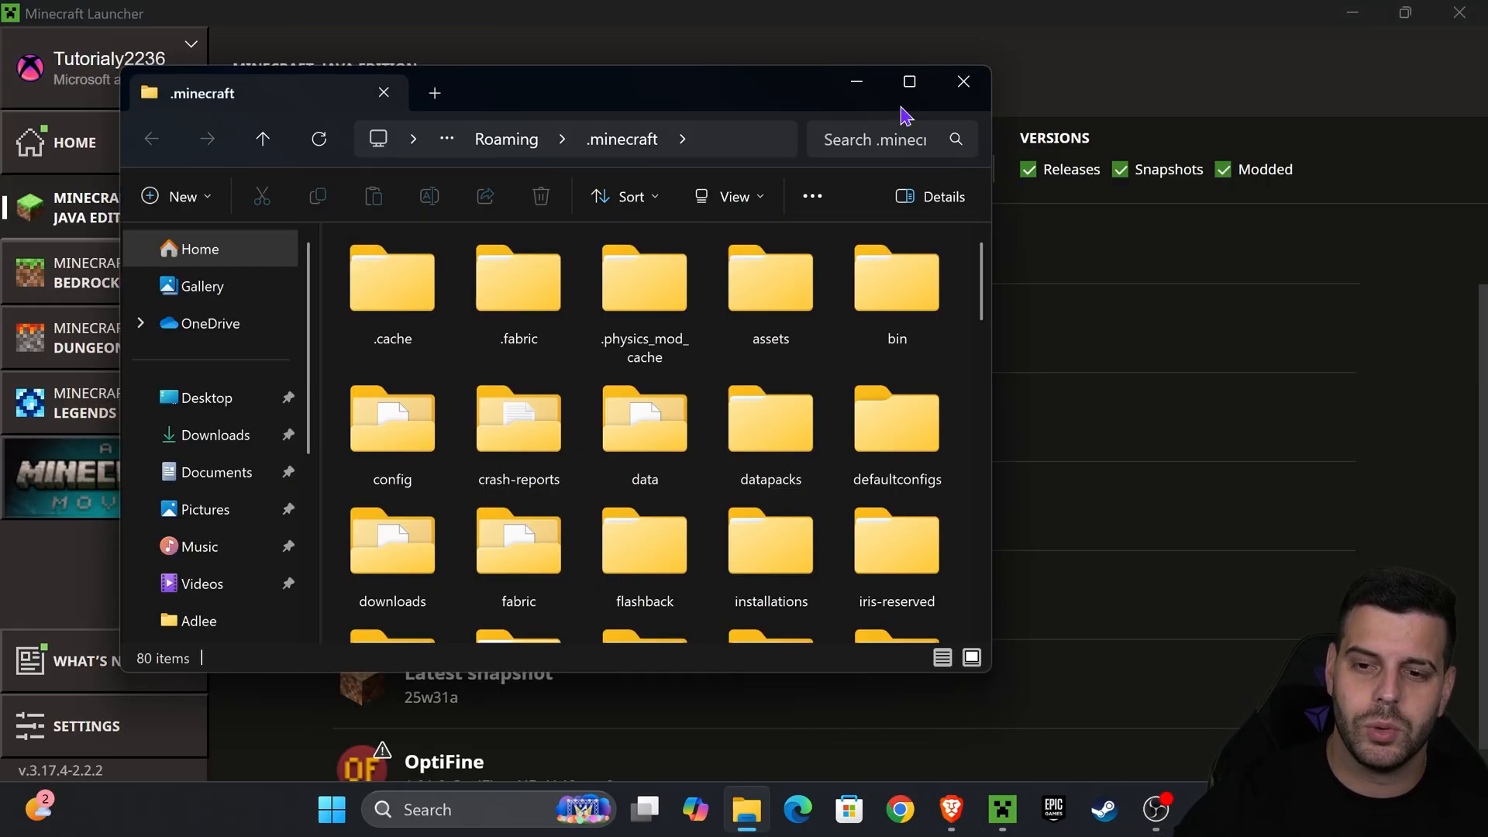
click(909, 82)
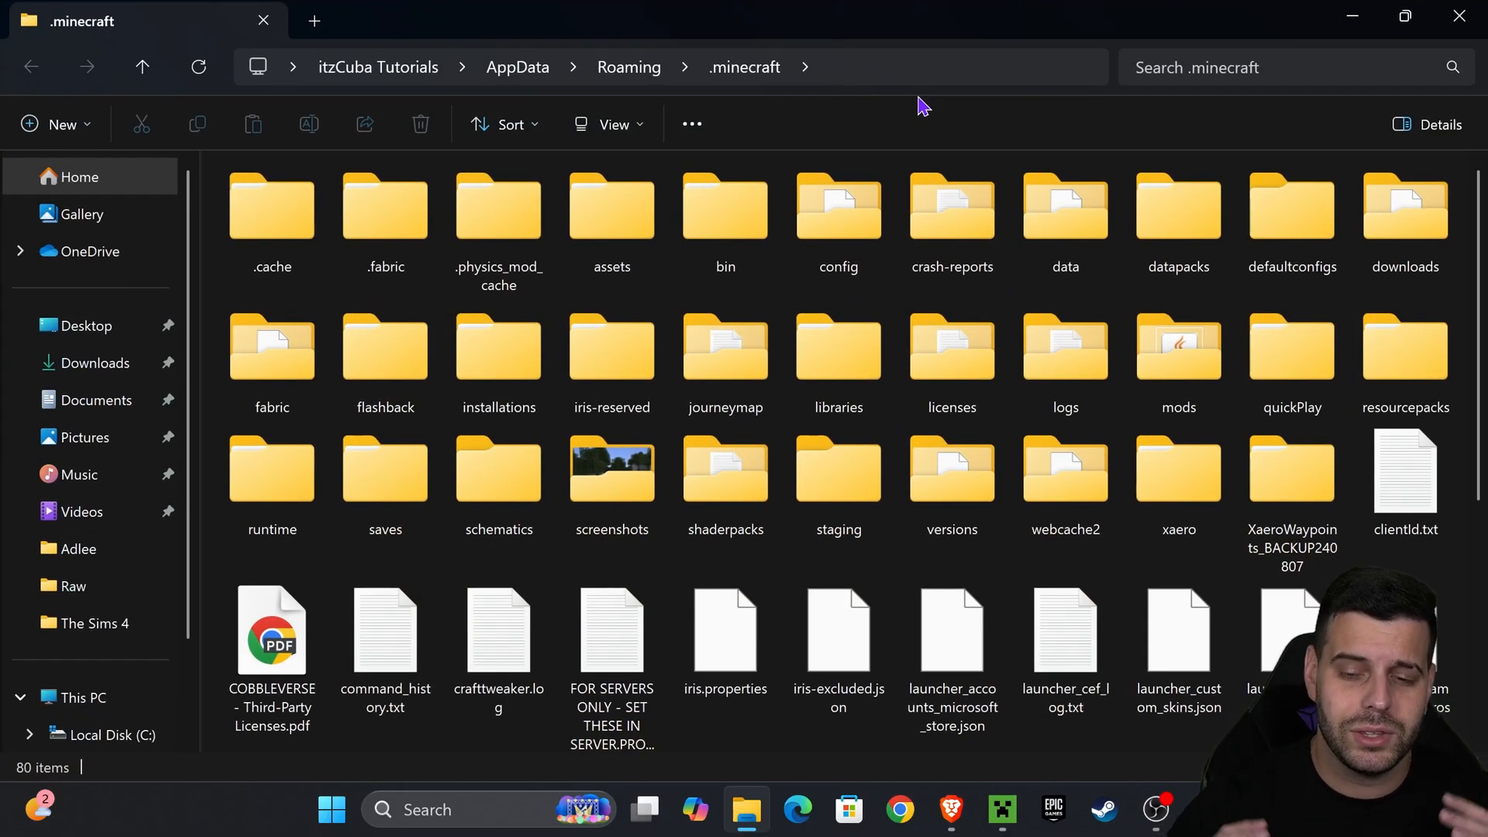
mouse_move(915, 149)
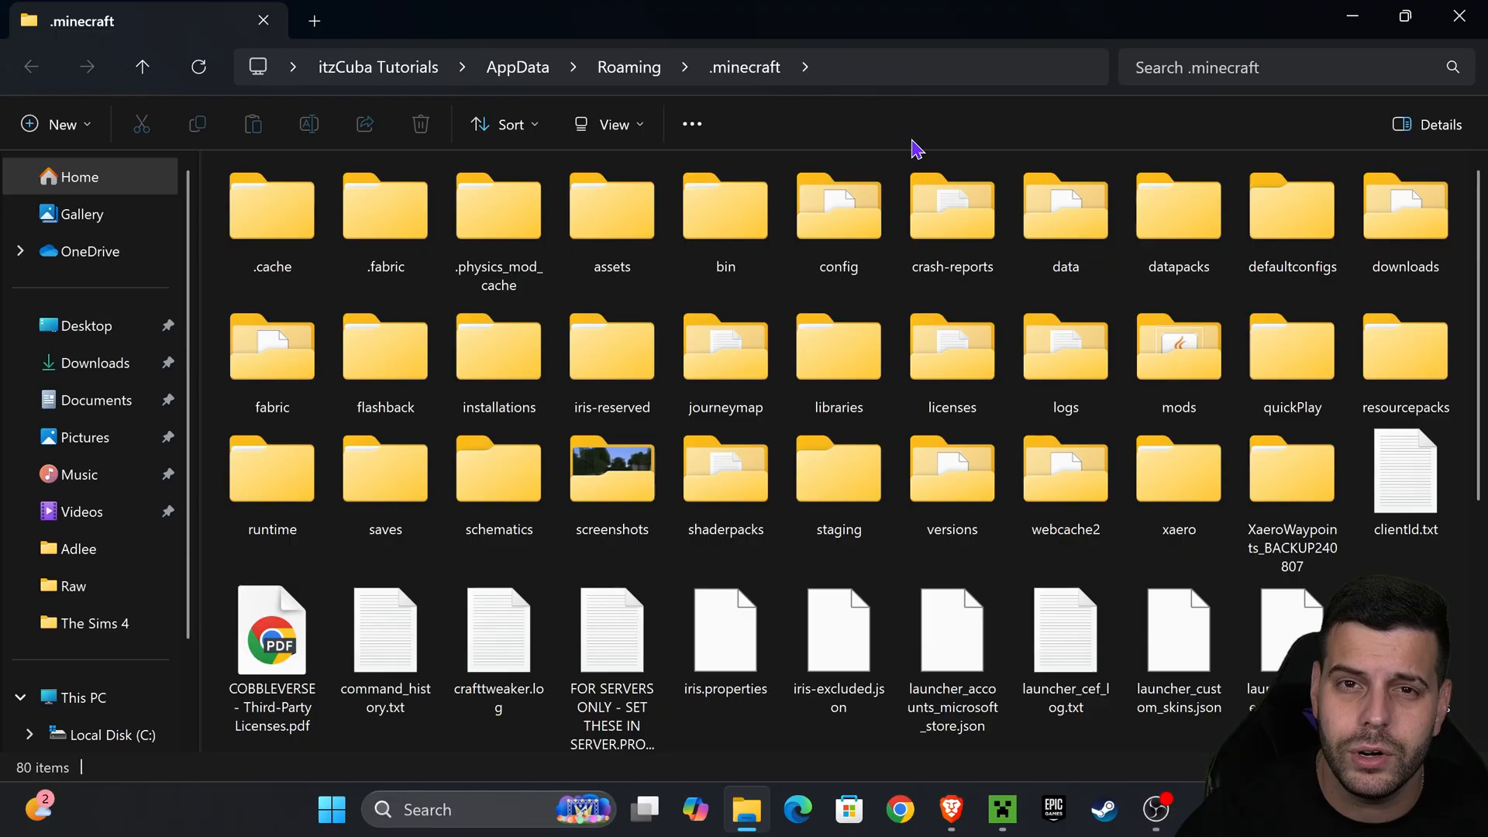
click(1178, 356)
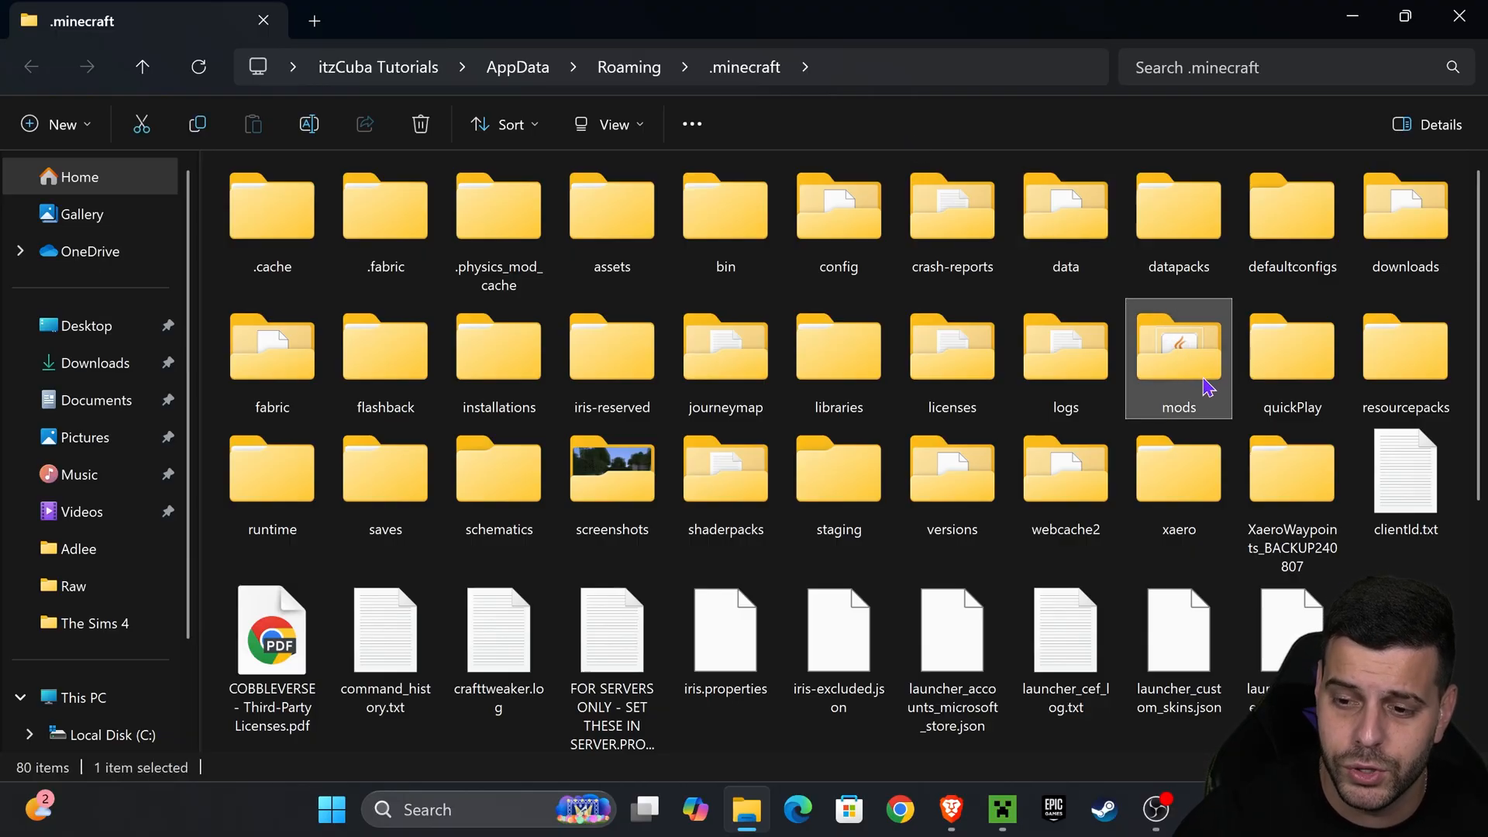
mouse_move(1215, 366)
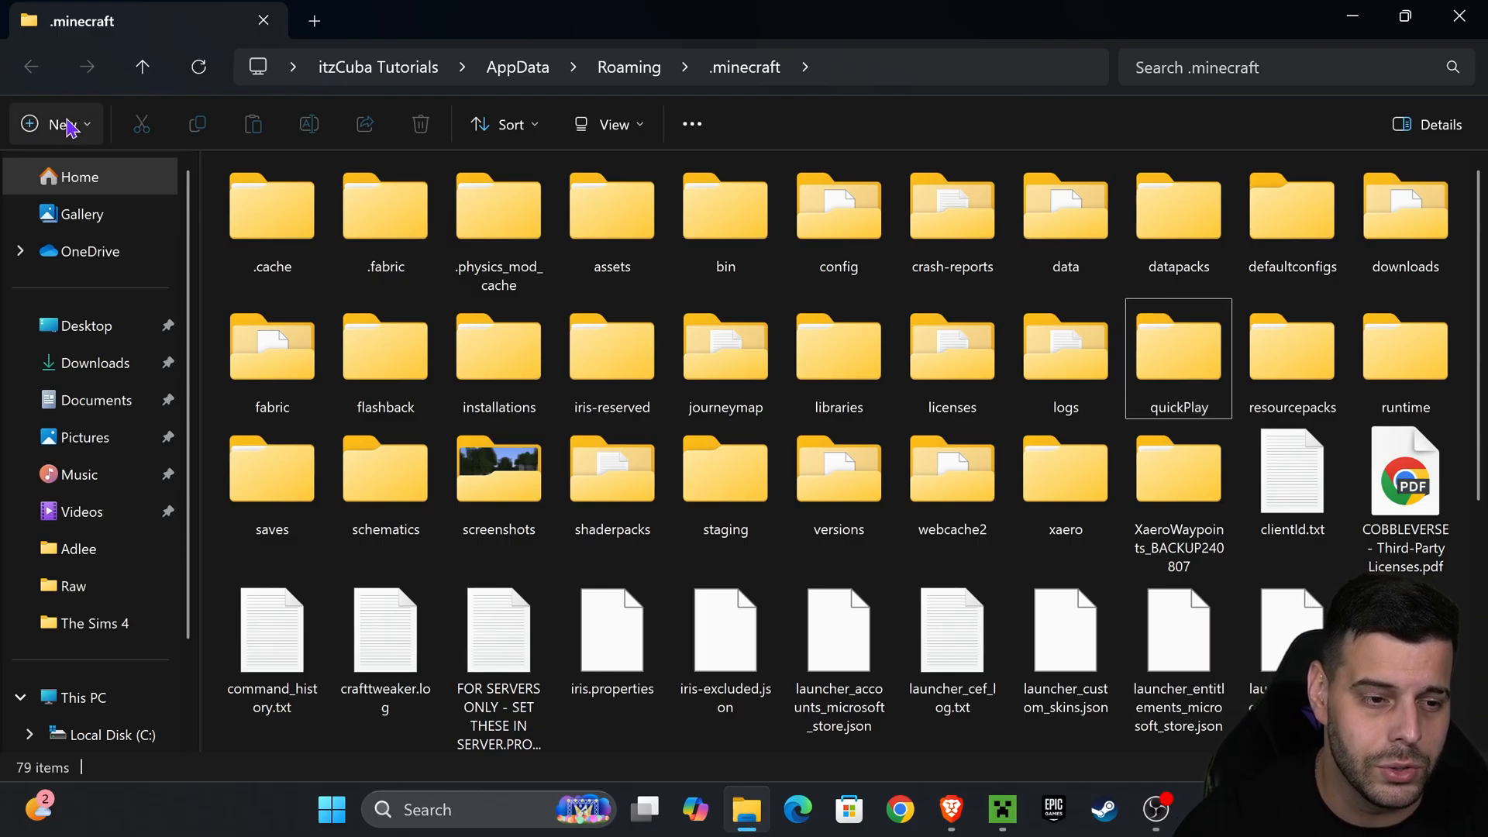
click(55, 124)
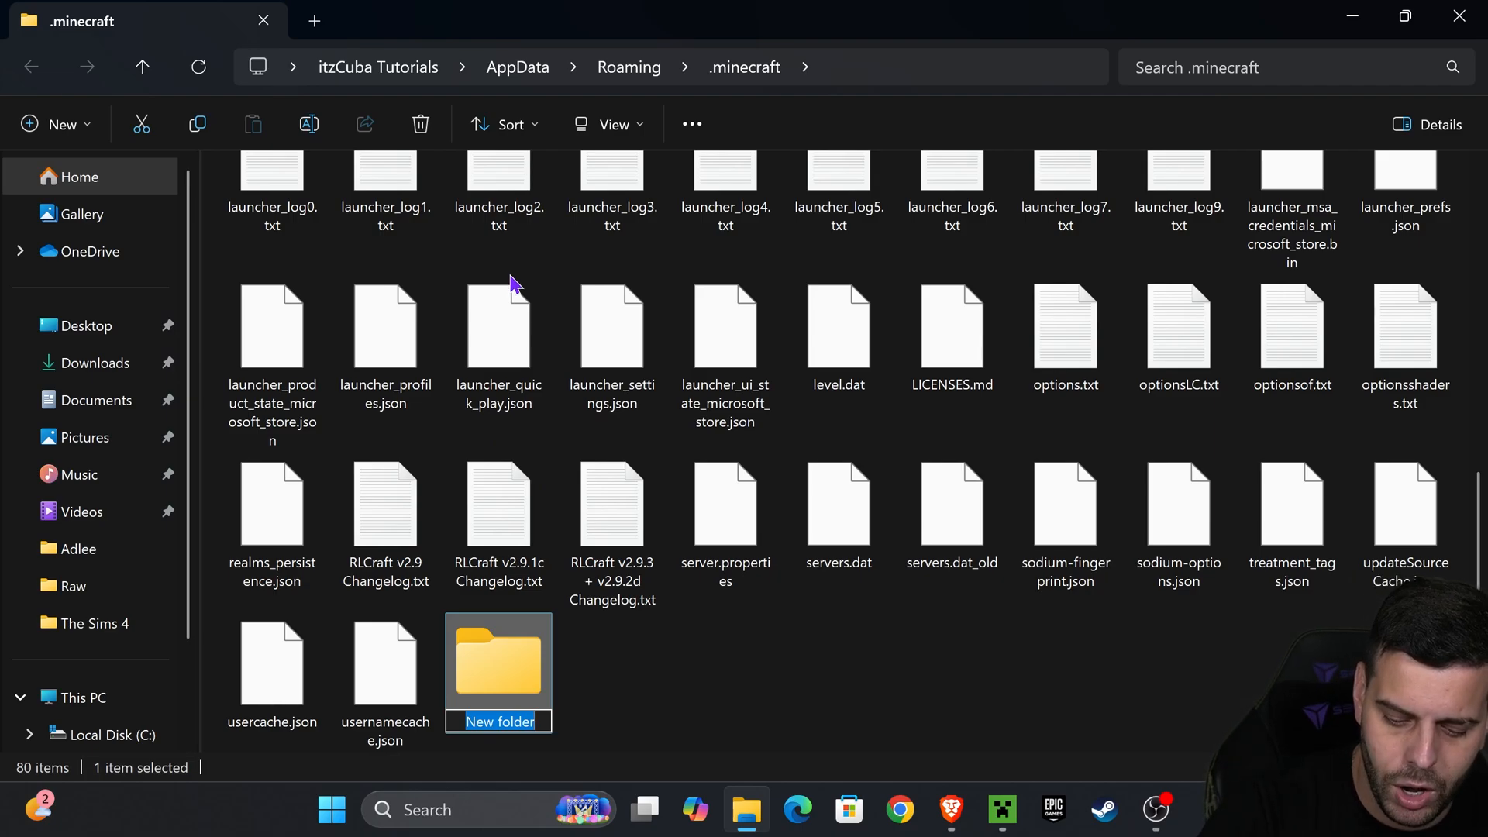
text(mods)
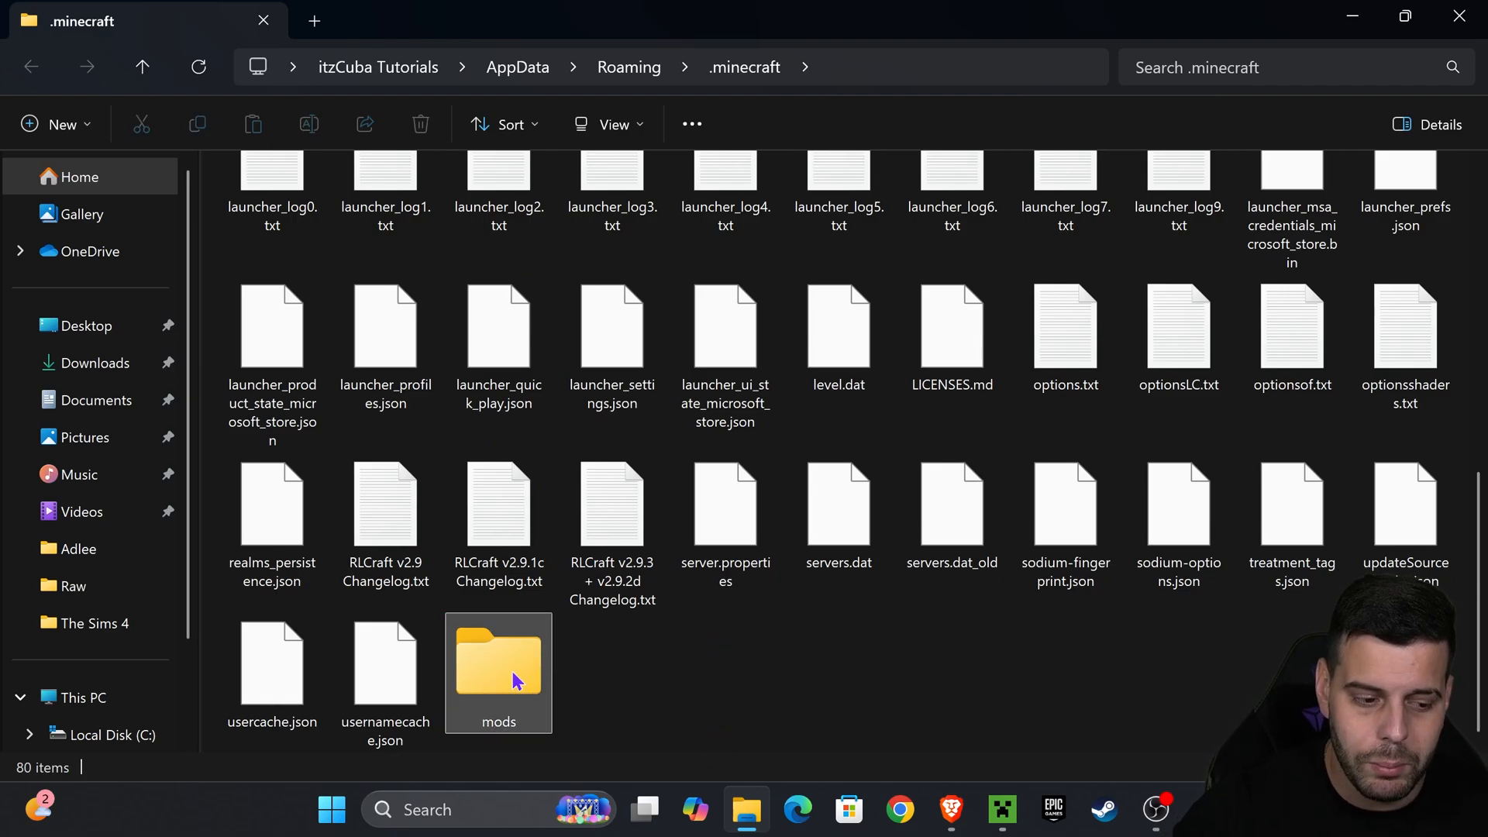
double_click(498, 665)
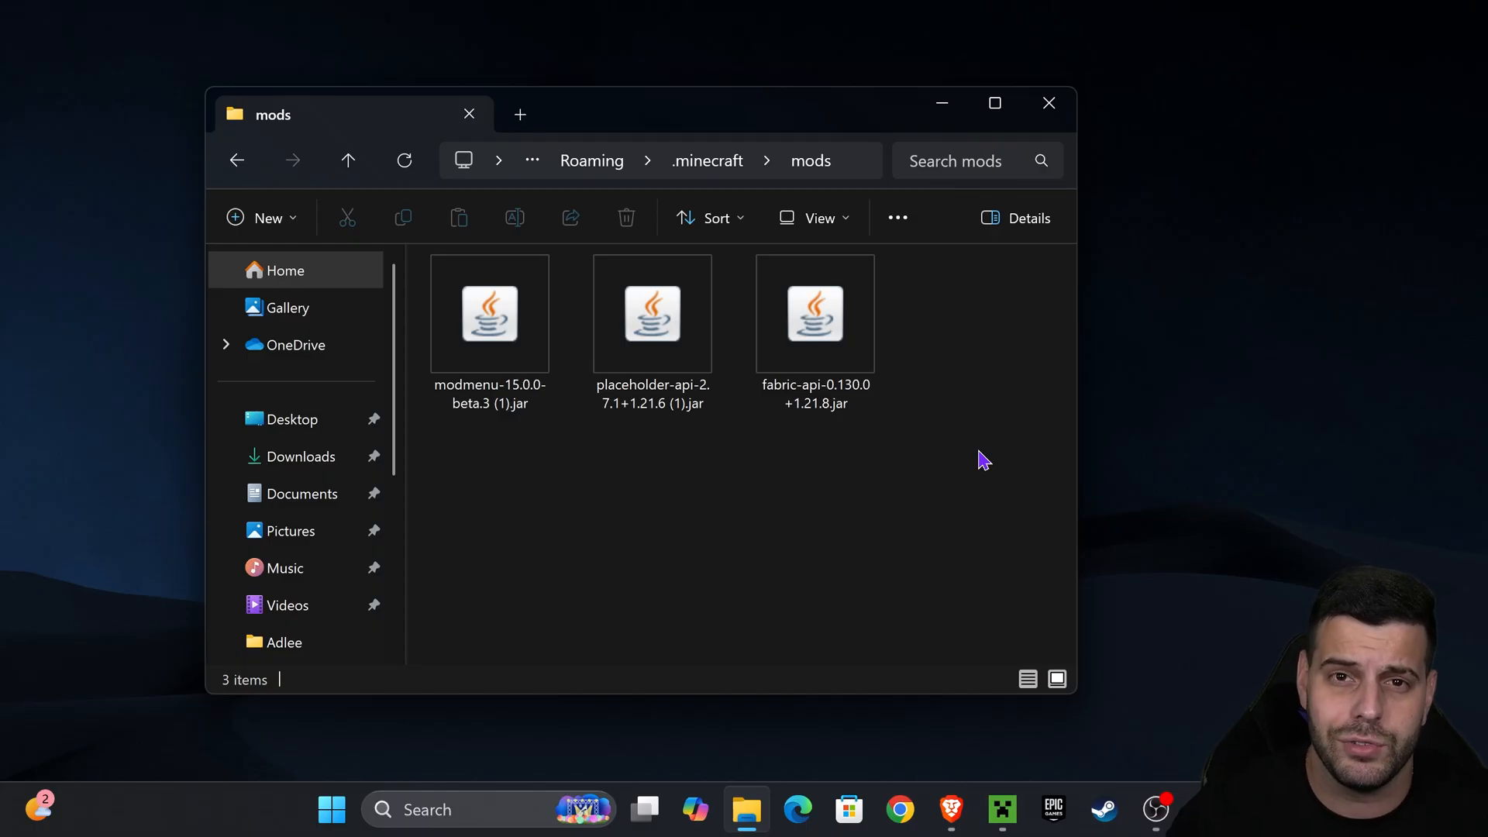
mouse_move(1038, 383)
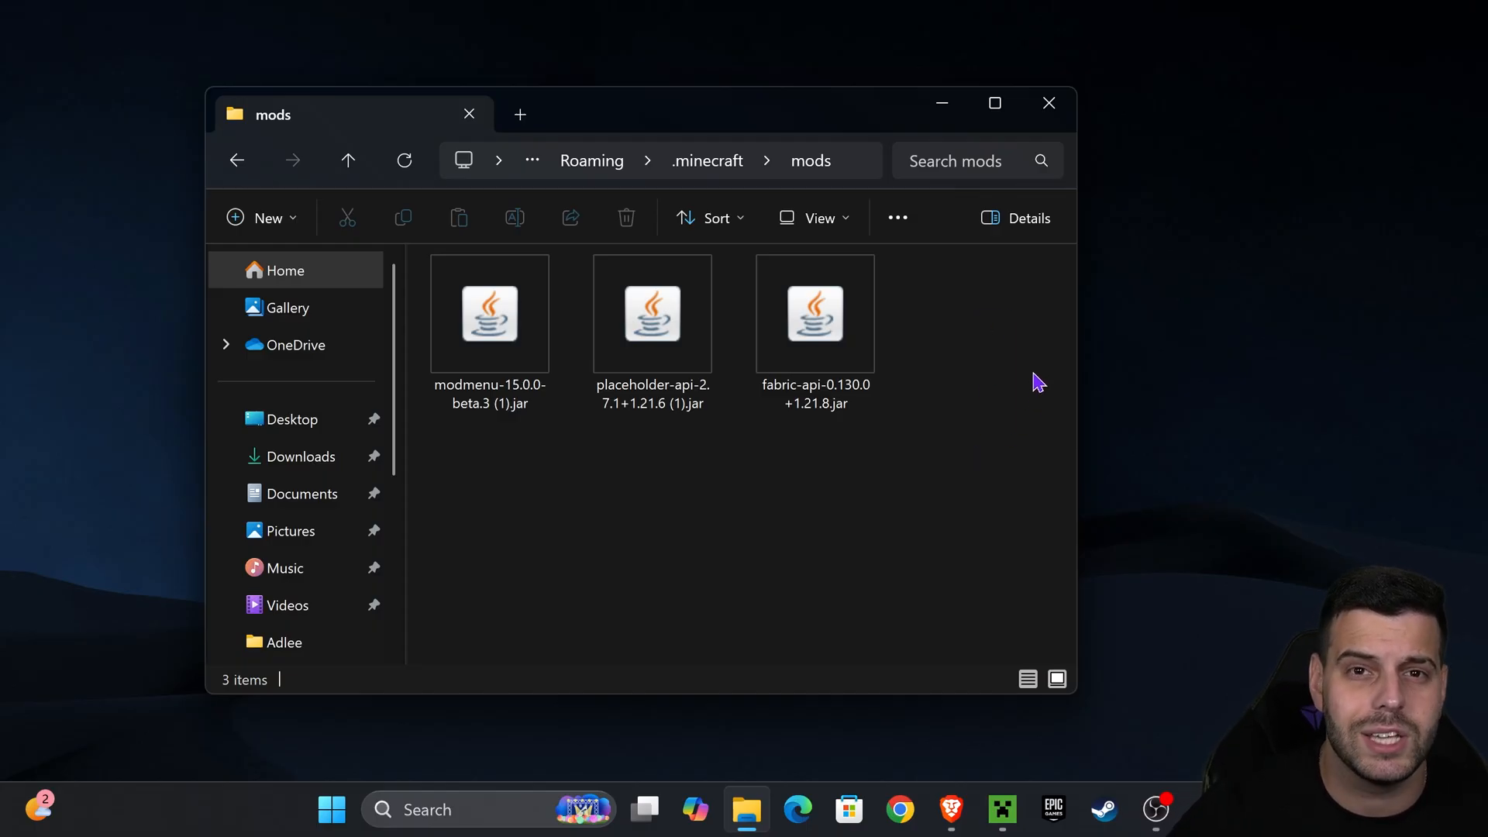
Close the mods folder window now holding the three jars.
click(814, 313)
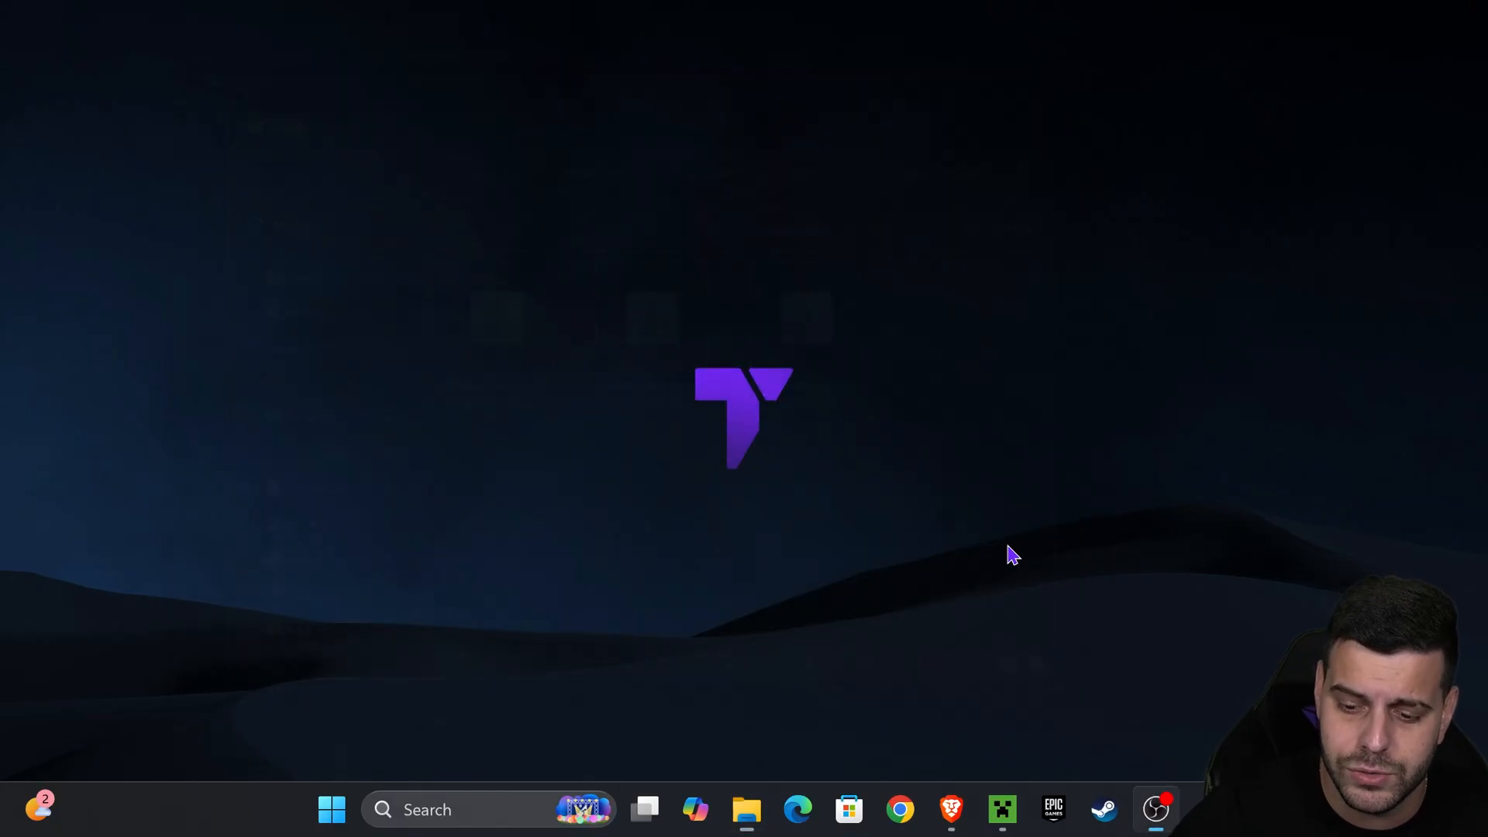
Play fabric-loader-1.21.8 and show Mod Menu 15.0.0-beta.3 in the in-game Mods list.
click(1001, 809)
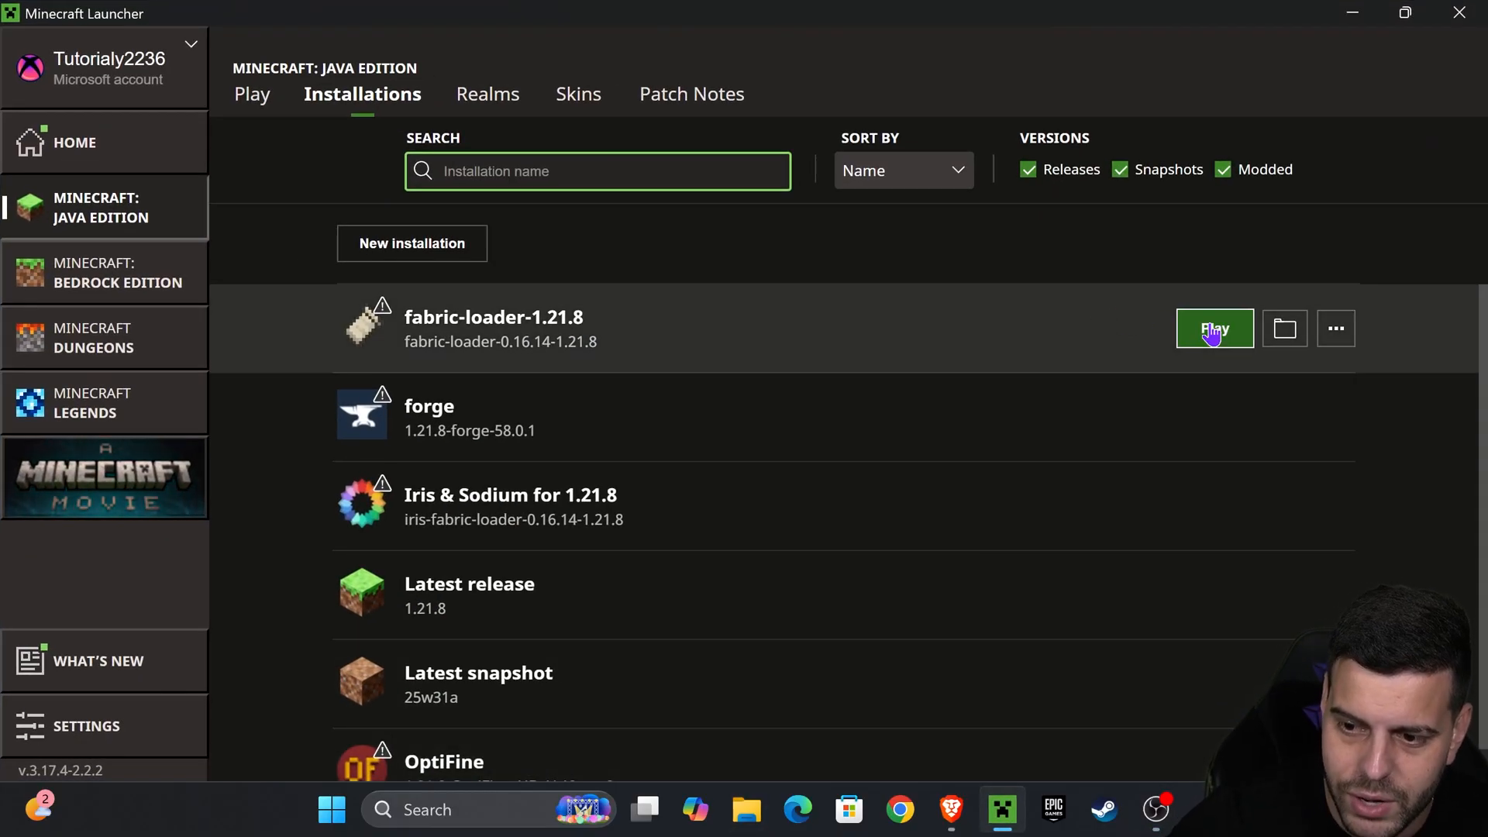
click(1214, 328)
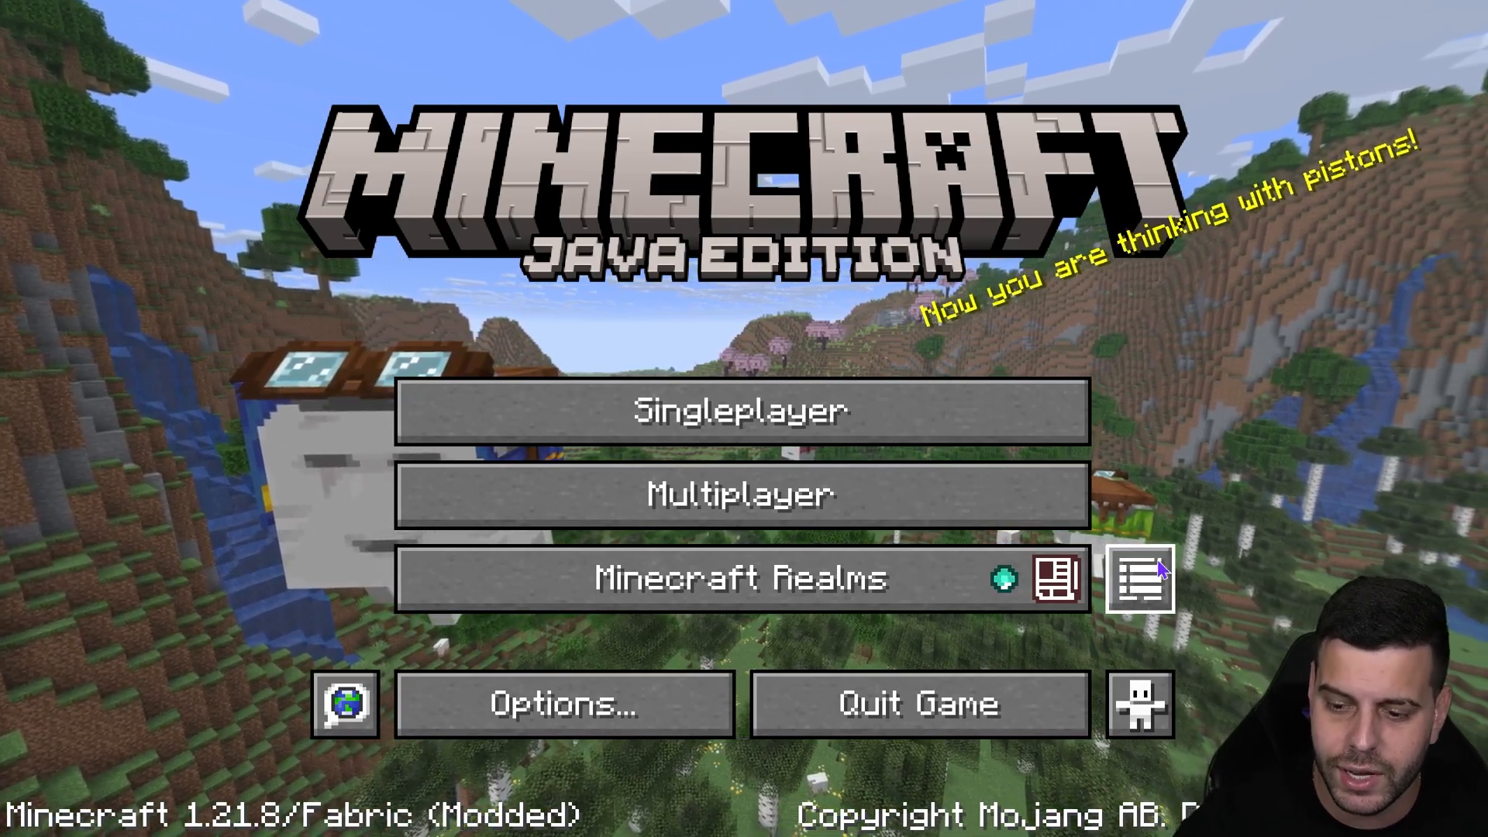
click(1139, 580)
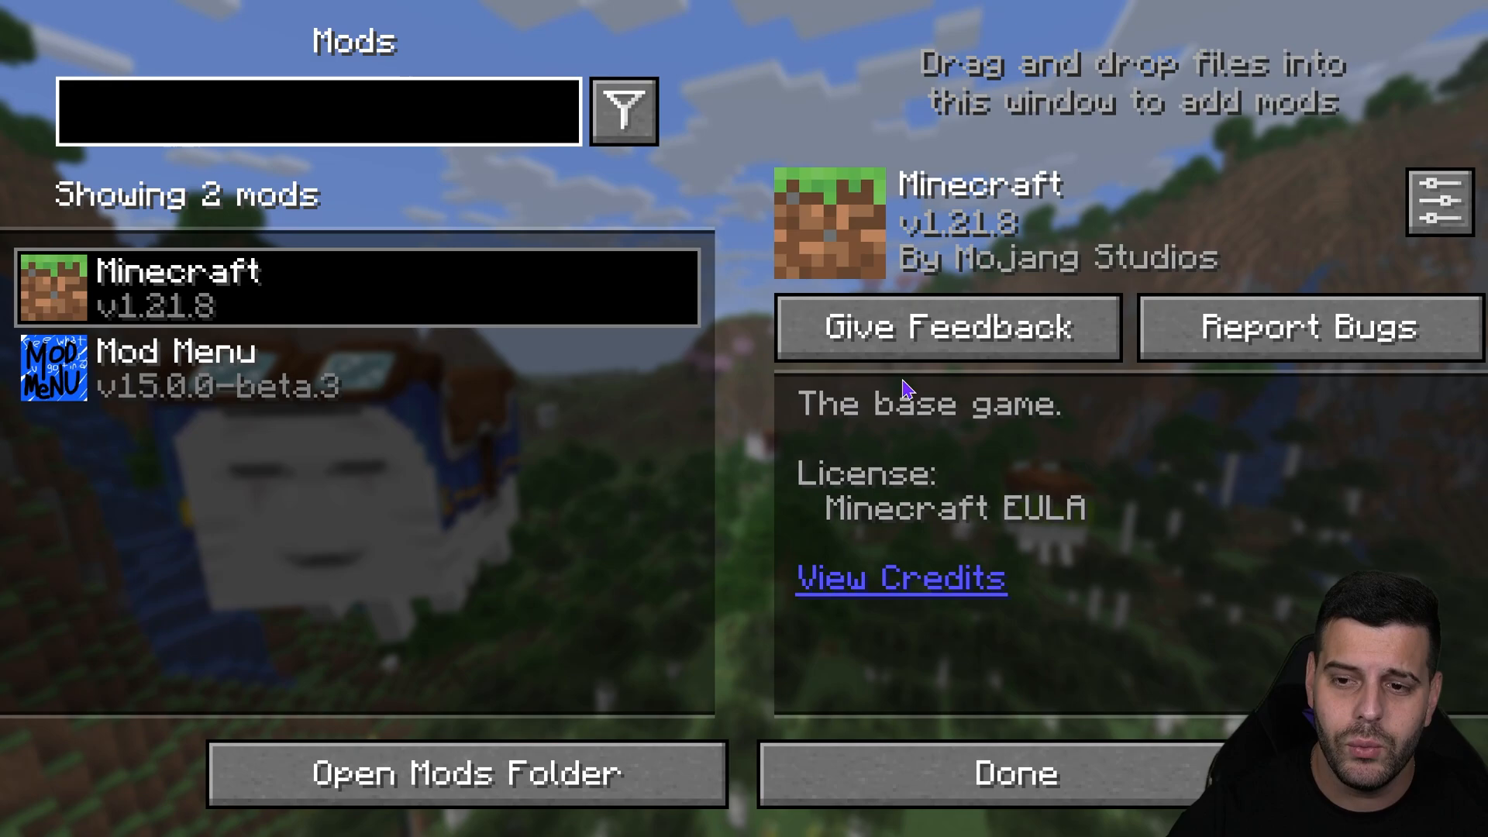
click(285, 368)
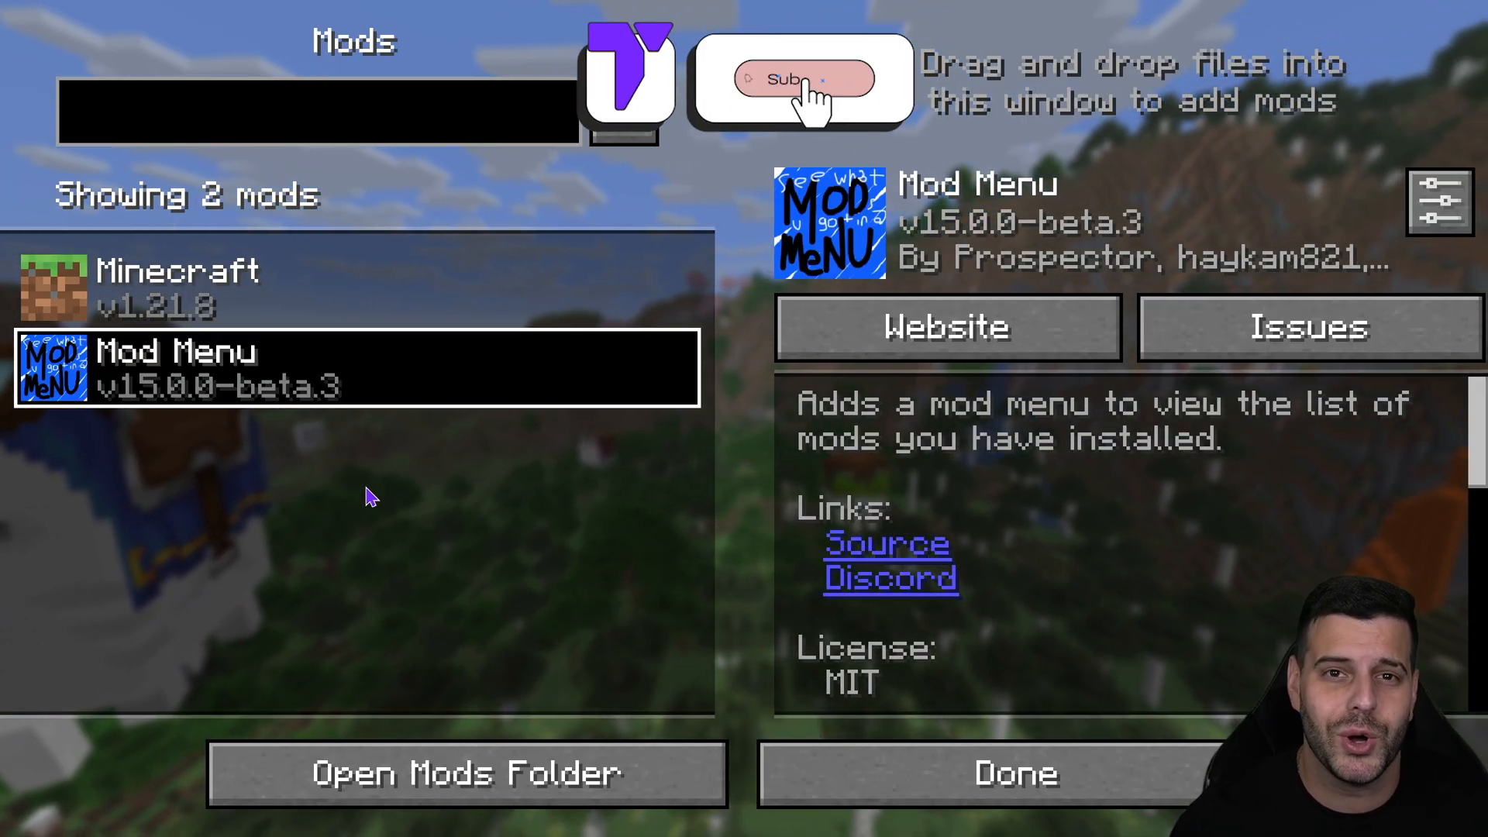
click(802, 79)
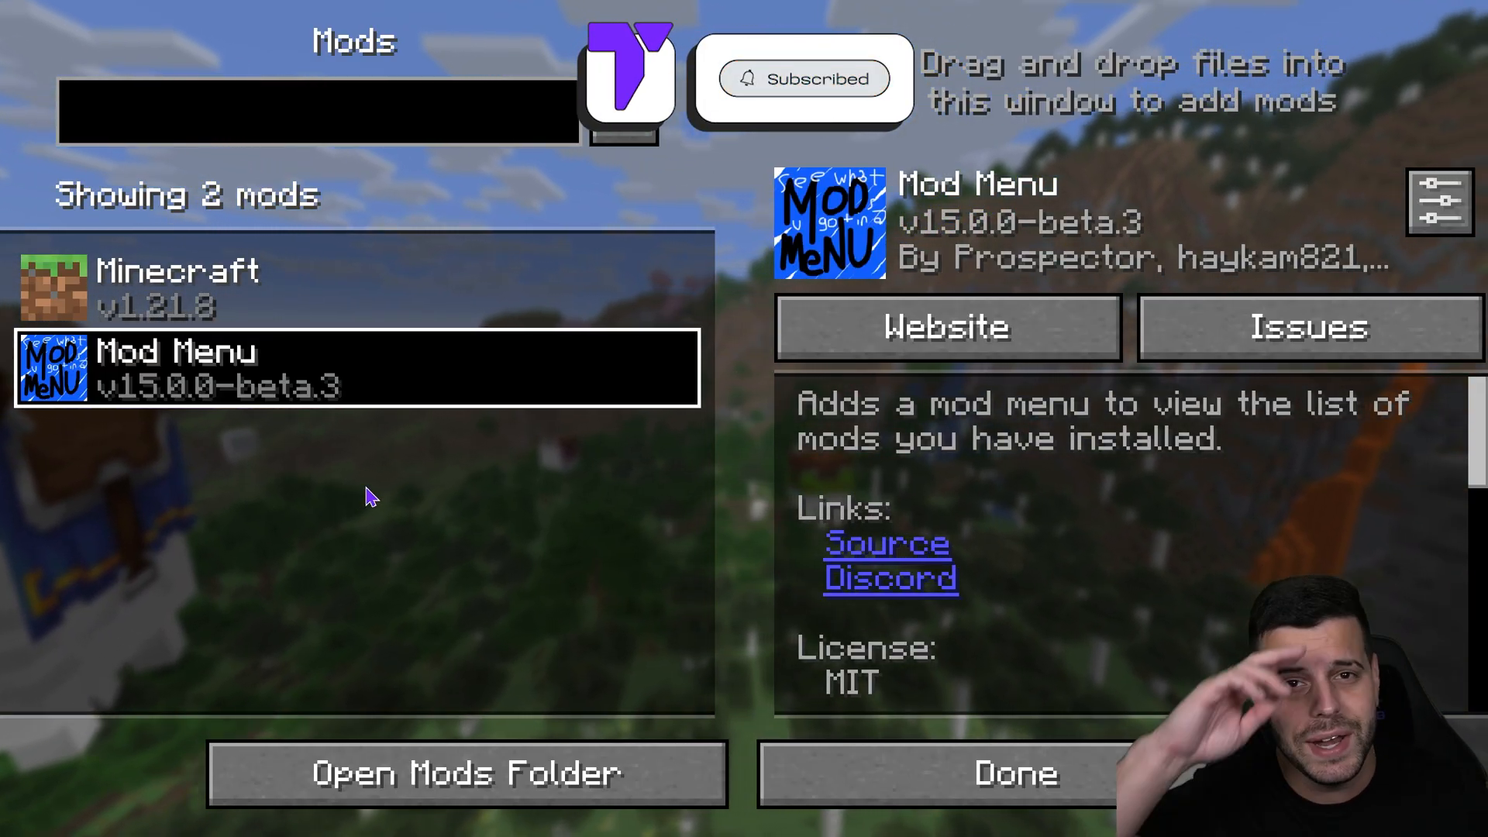